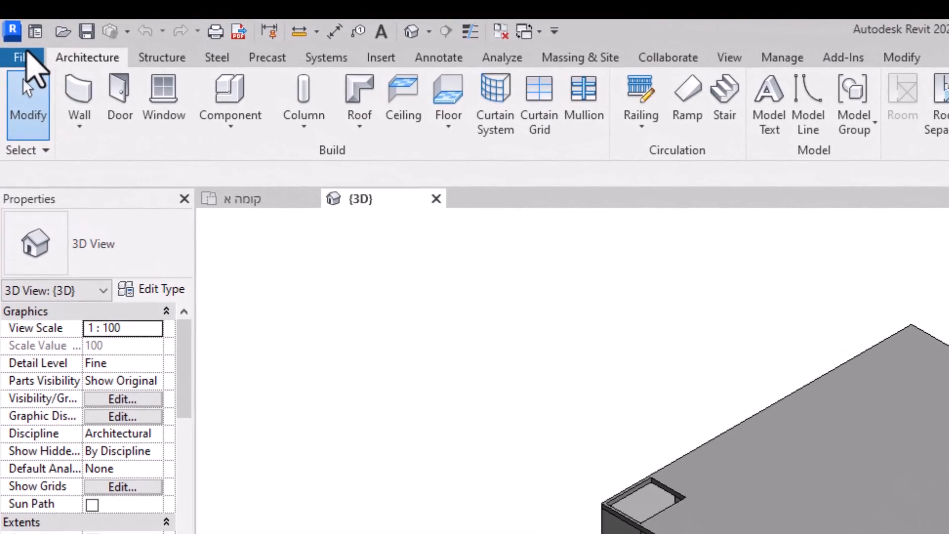
Export the Revit model to IFC as EXAMPLE5.ifc in the Documents folder.
{"action": "left_click", "coordinate": [19, 58]}
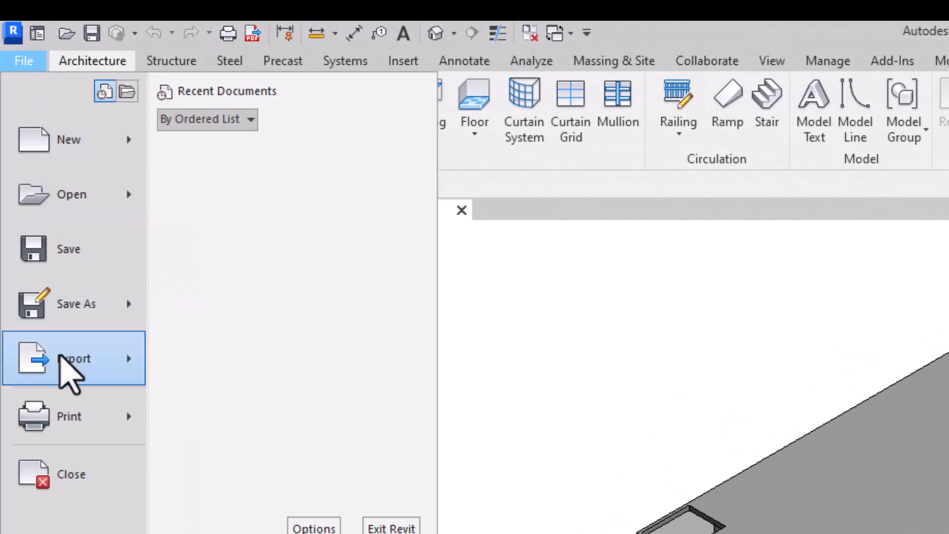
{"action": "left_click", "coordinate": [74, 359]}
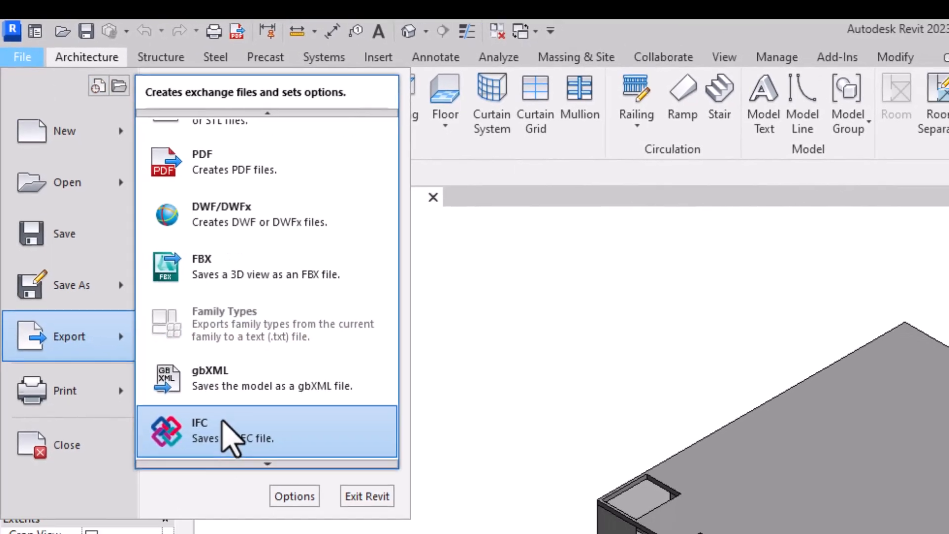
{"action": "left_click", "coordinate": [199, 430]}
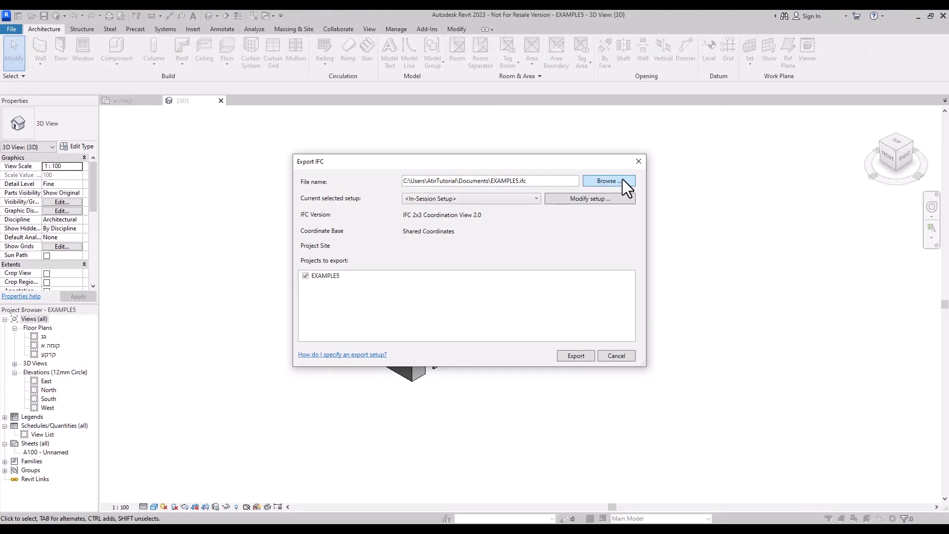
{"action": "left_click", "coordinate": [609, 181]}
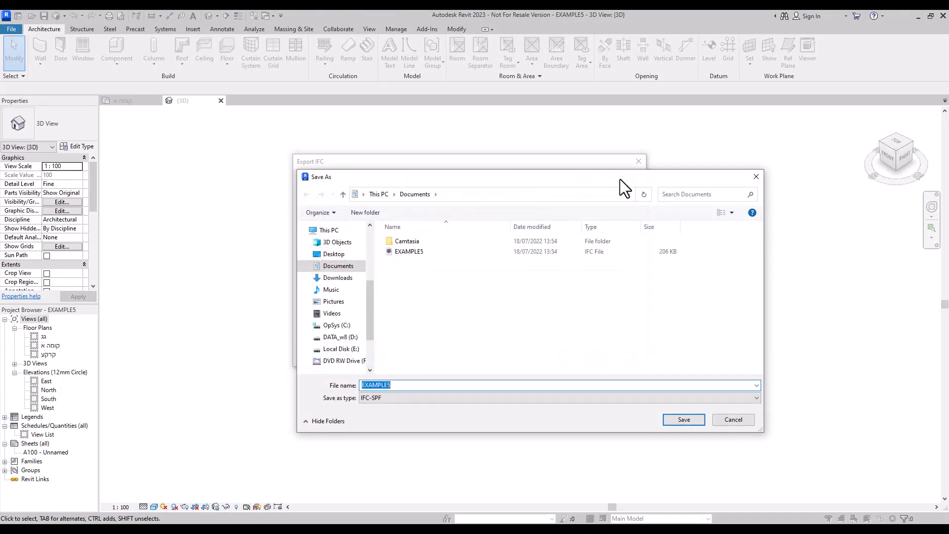
{"action": "left_click", "coordinate": [684, 419]}
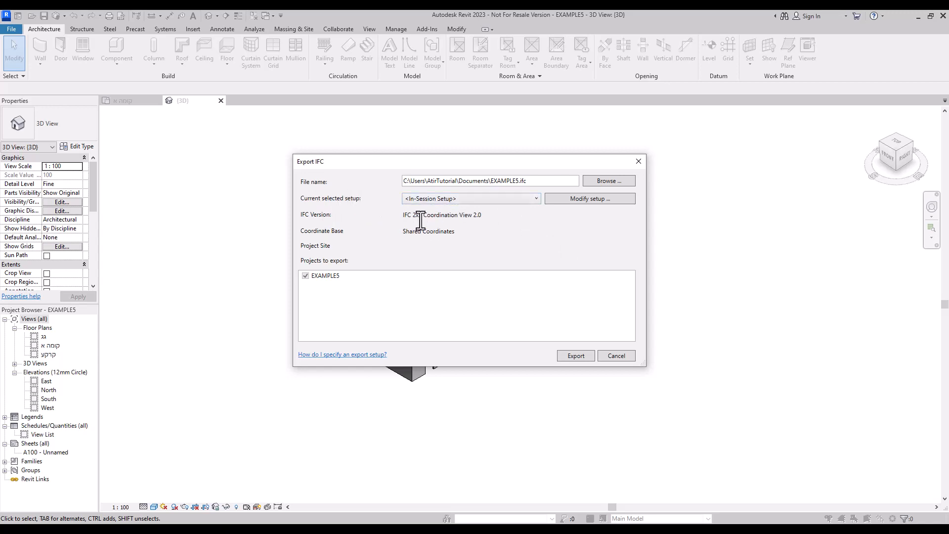
{"action": "mouse_move", "coordinate": [439, 217]}
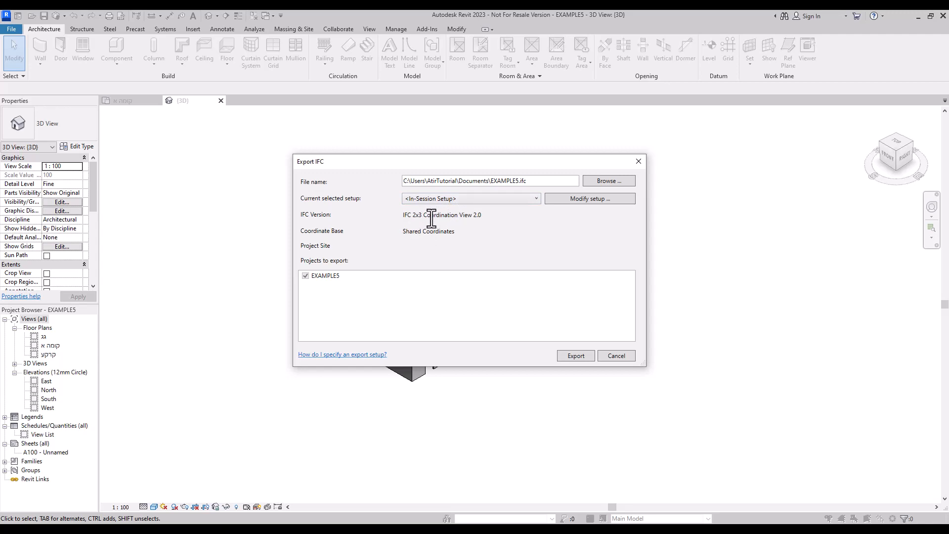
{"action": "mouse_move", "coordinate": [404, 221]}
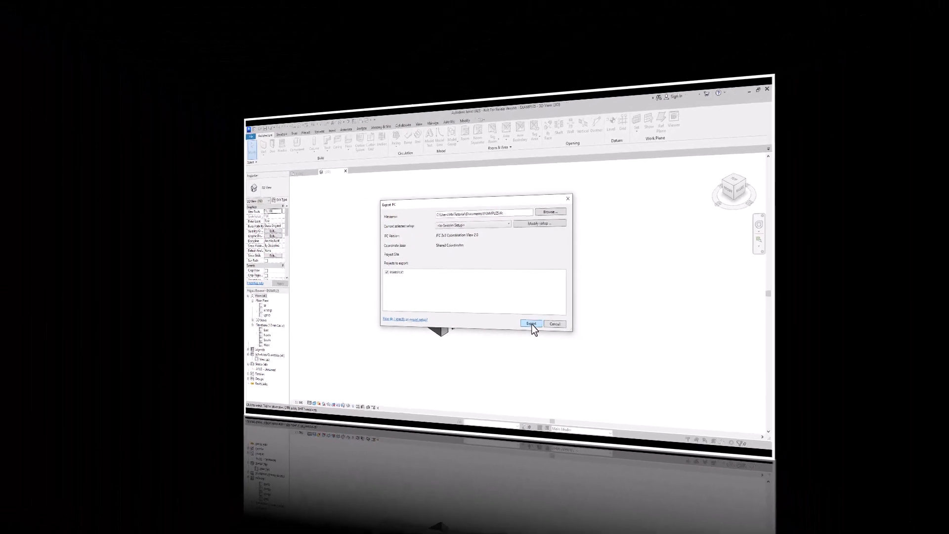
Run the IFC export, then load EXAMPLE5.ifc from Documents into AutoStrap.
{"action": "left_click", "coordinate": [531, 324]}
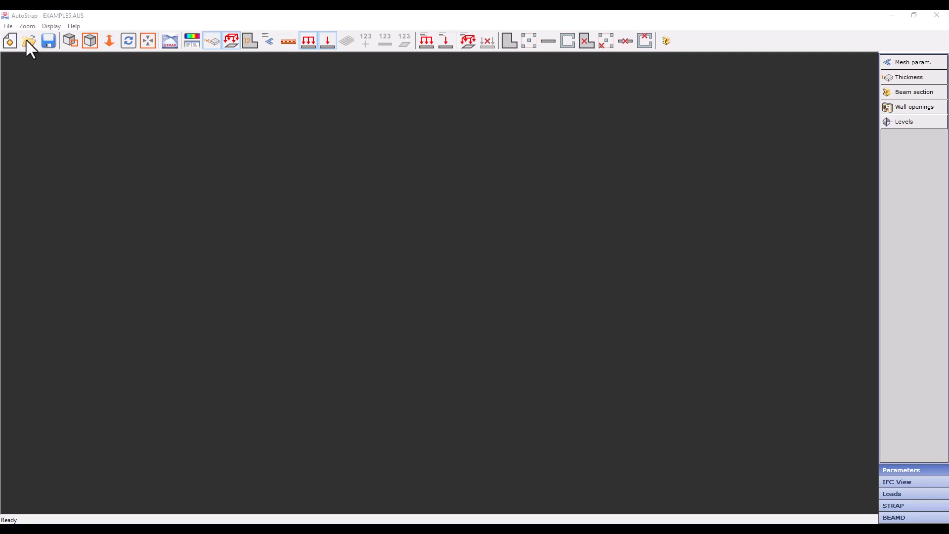
{"action": "left_click", "coordinate": [7, 27]}
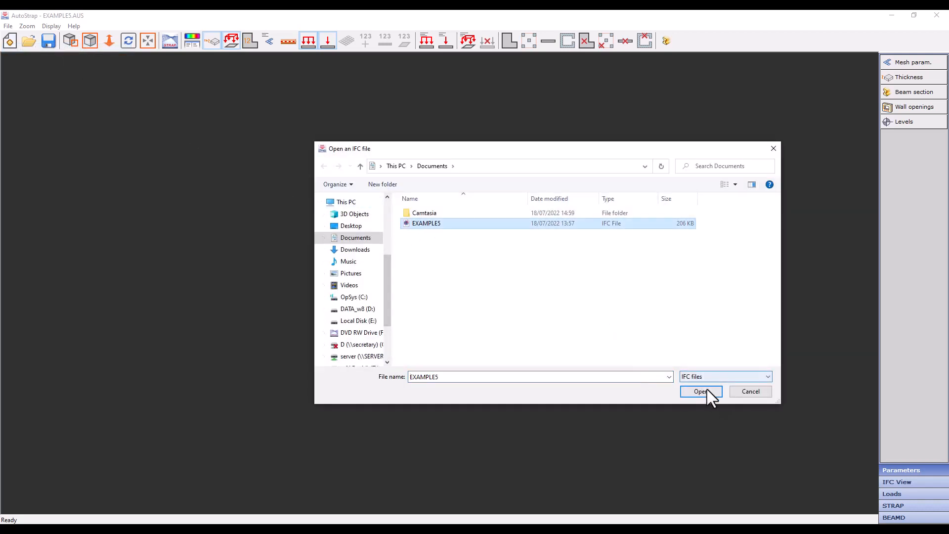
{"action": "left_click", "coordinate": [701, 391]}
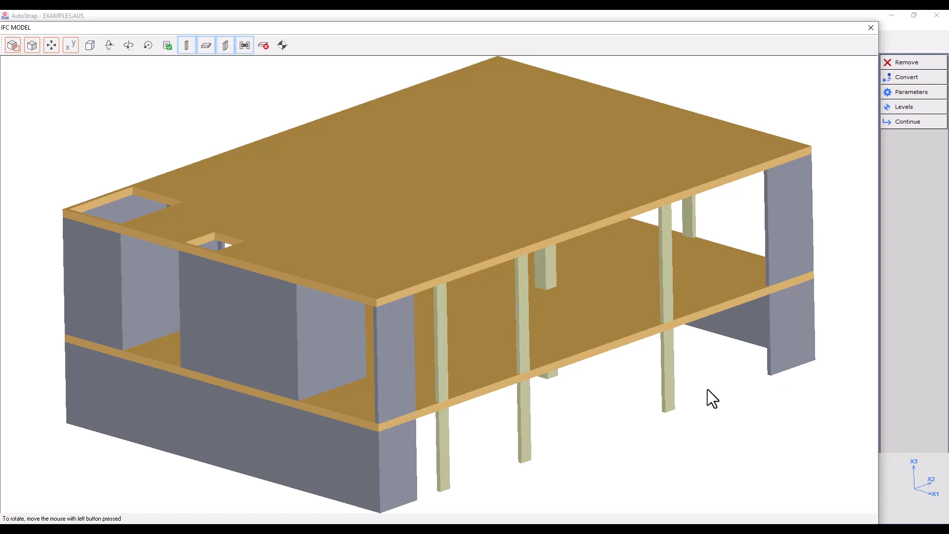
{"action": "mouse_move", "coordinate": [782, 11]}
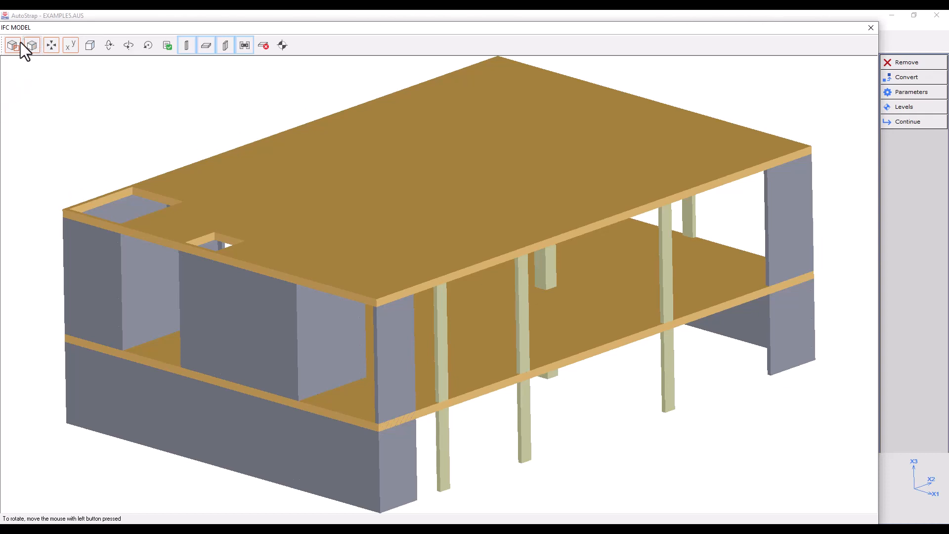
{"action": "mouse_move", "coordinate": [12, 46]}
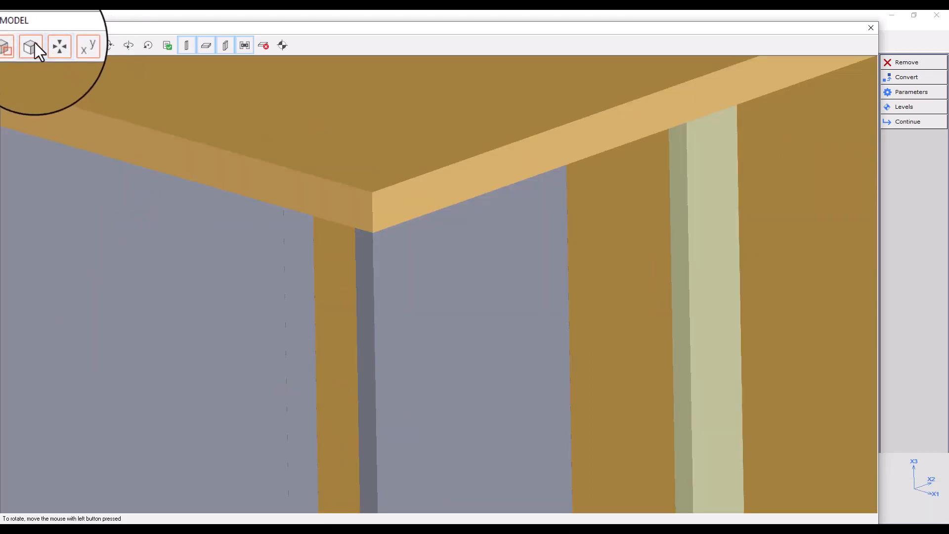
{"action": "left_click", "coordinate": [29, 46]}
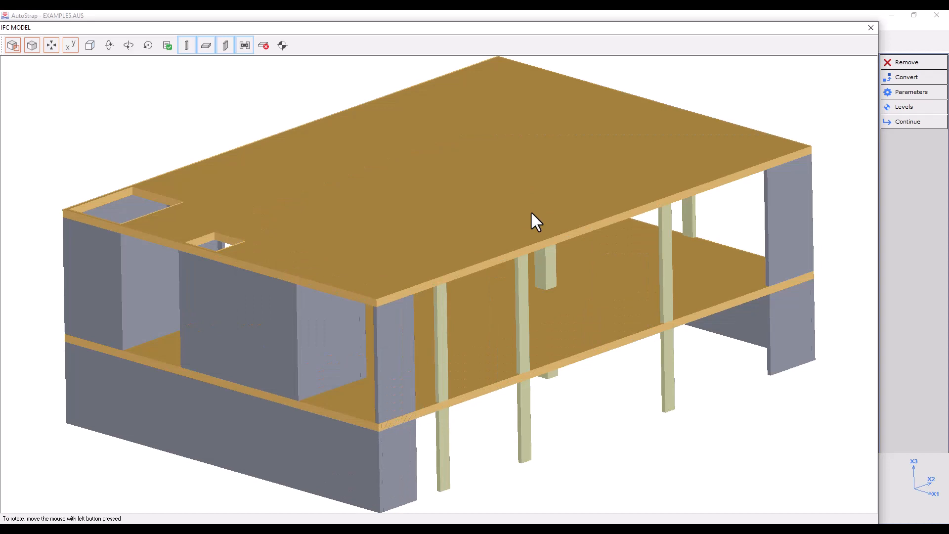
{"action": "mouse_move", "coordinate": [155, 193]}
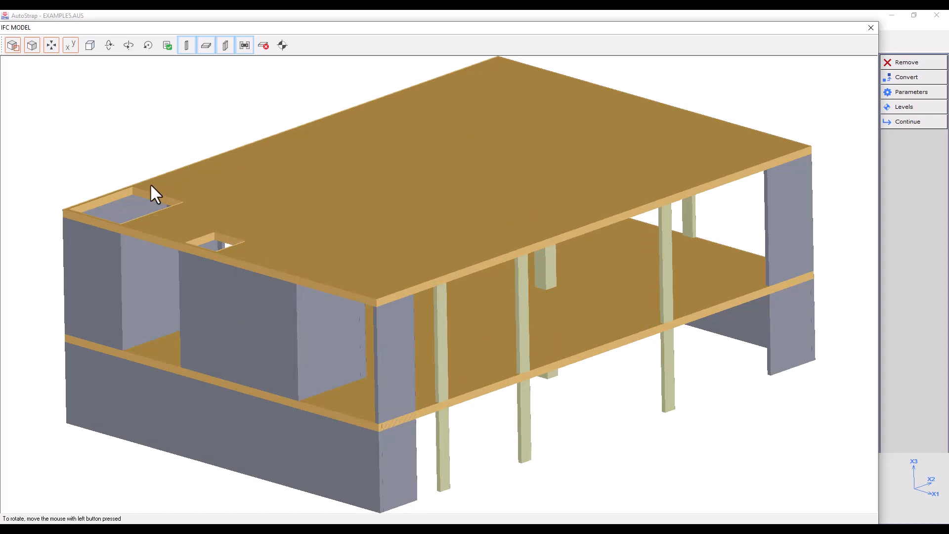
{"action": "mouse_move", "coordinate": [52, 47]}
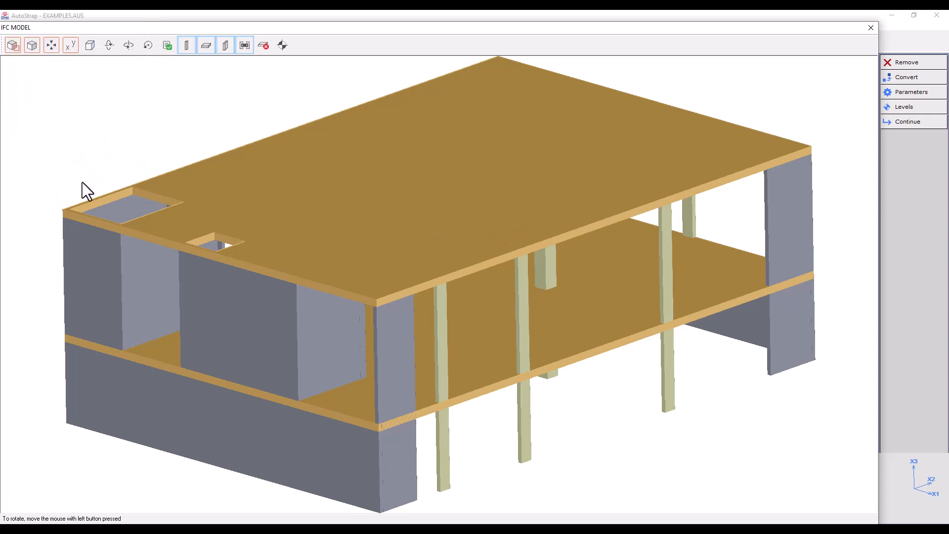
{"action": "mouse_move", "coordinate": [731, 315]}
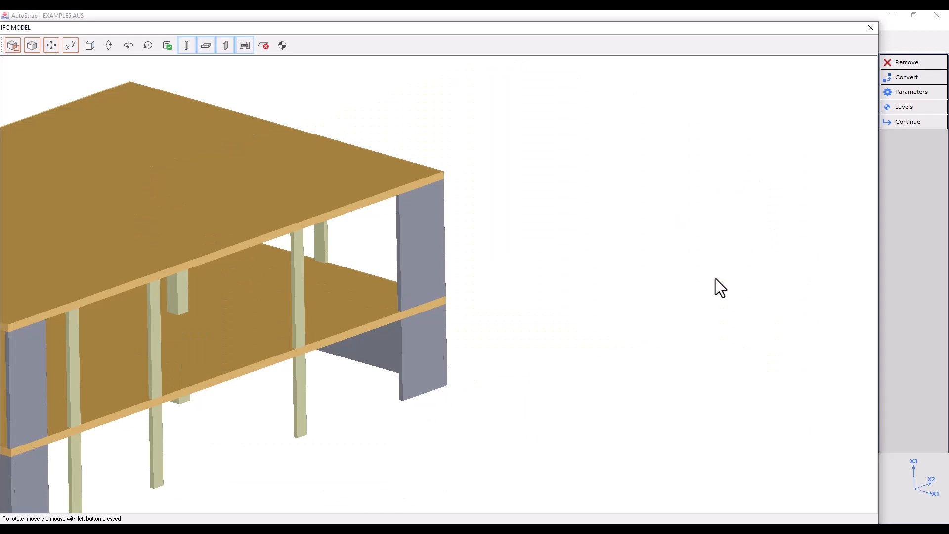
{"action": "mouse_move", "coordinate": [21, 225]}
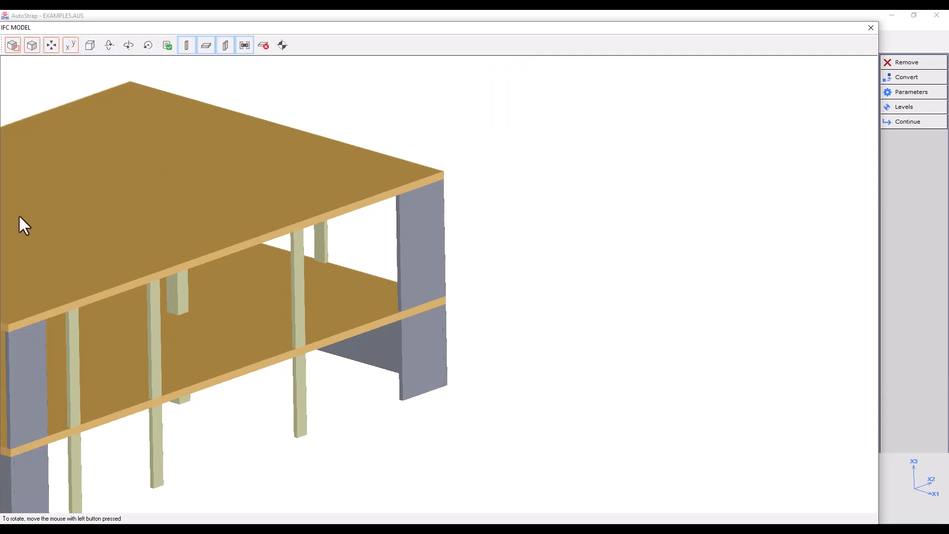
{"action": "left_click_drag", "start_coordinate": [24, 224], "coordinate": [548, 124]}
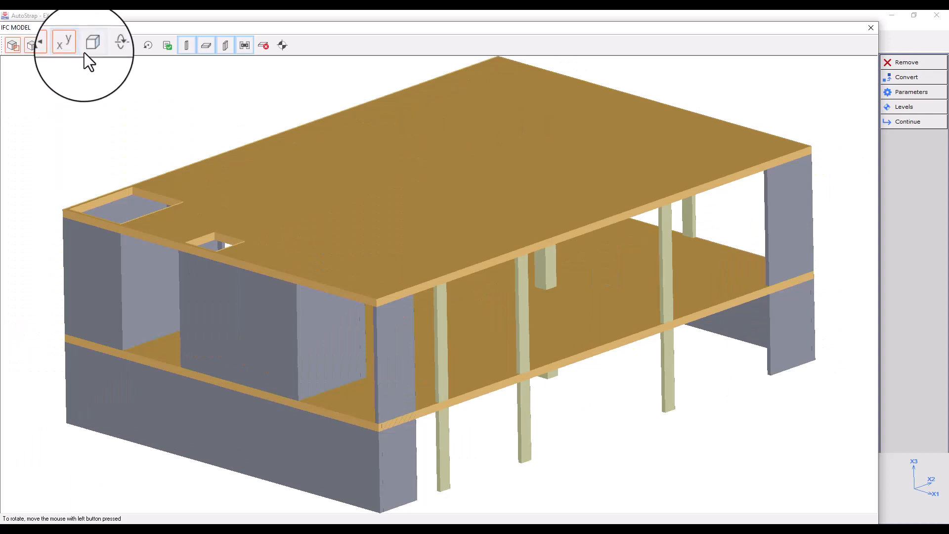
{"action": "left_click", "coordinate": [67, 45]}
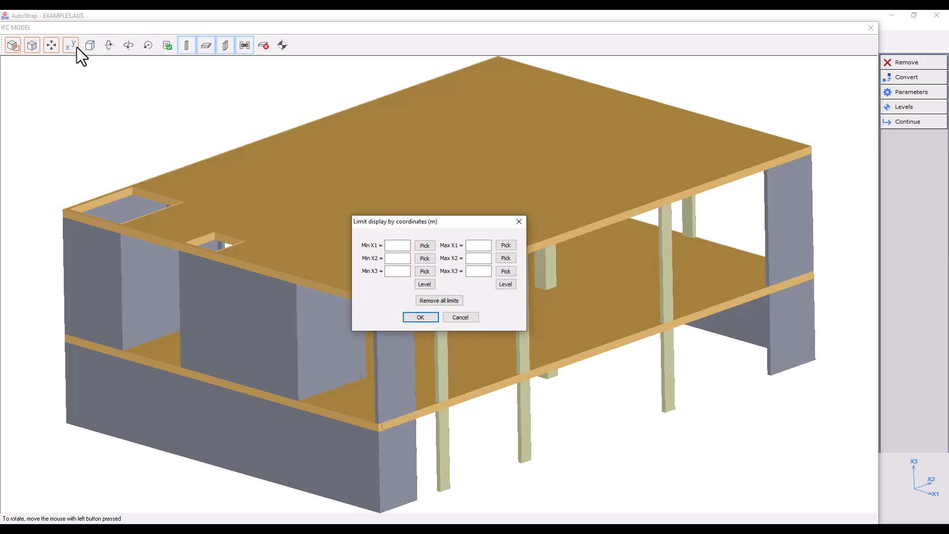
{"action": "mouse_move", "coordinate": [889, 501]}
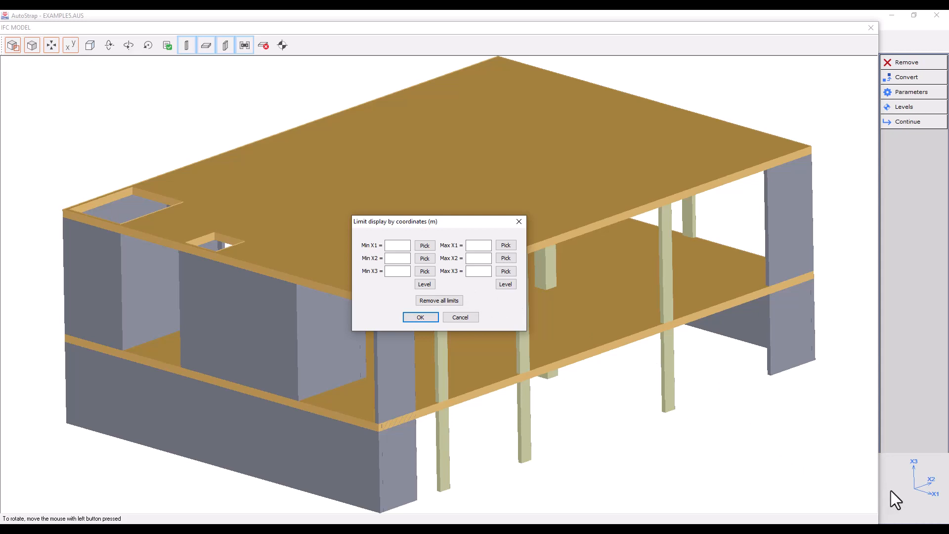
{"action": "mouse_move", "coordinate": [910, 491]}
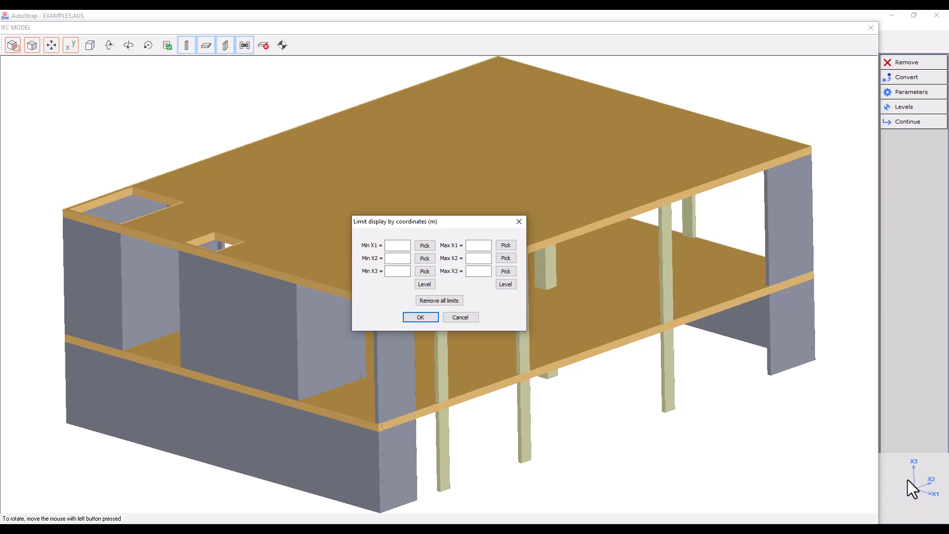
{"action": "left_click", "coordinate": [461, 317]}
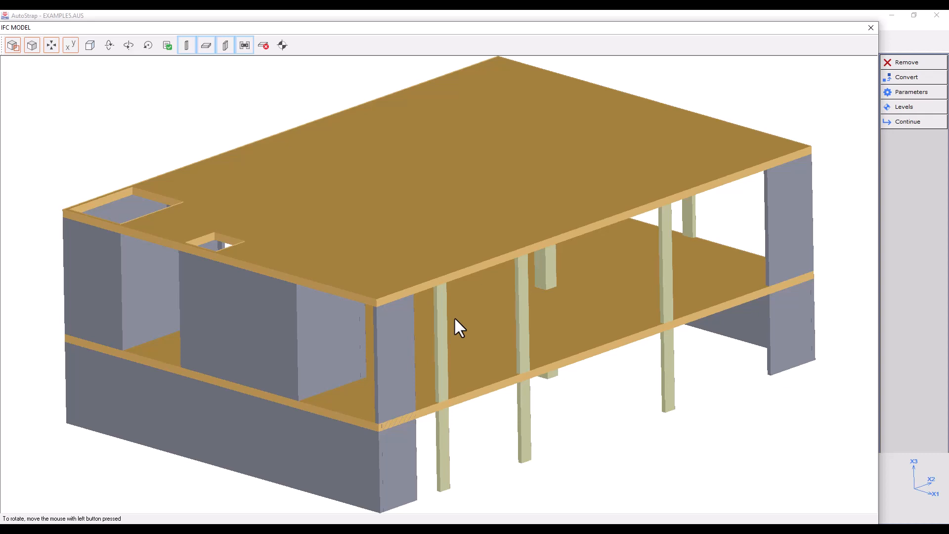
{"action": "mouse_move", "coordinate": [411, 255]}
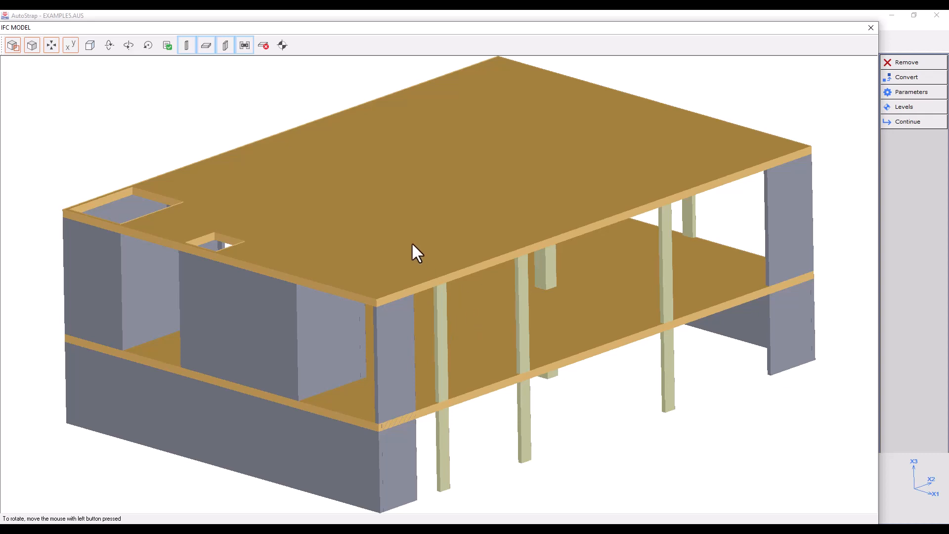
{"action": "mouse_move", "coordinate": [498, 267]}
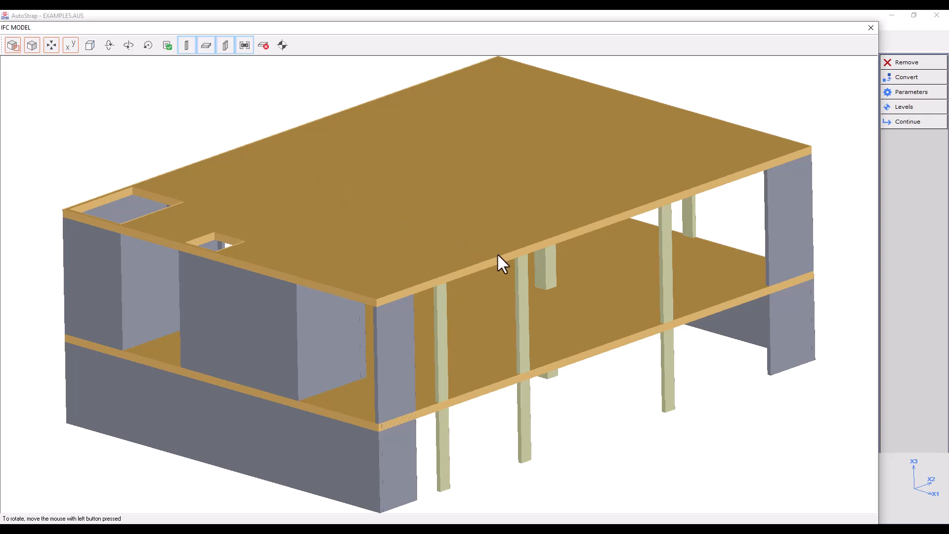
{"action": "mouse_move", "coordinate": [737, 185]}
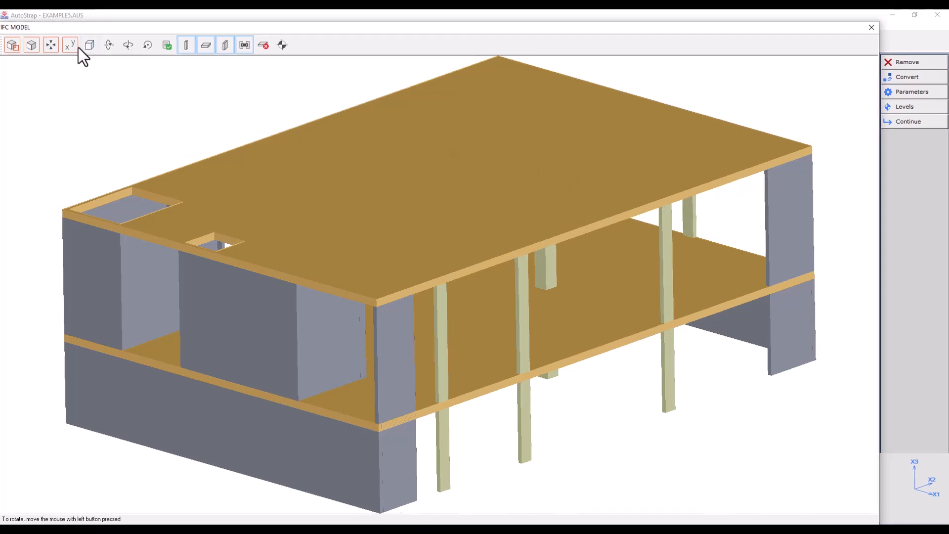
{"action": "left_click", "coordinate": [69, 45]}
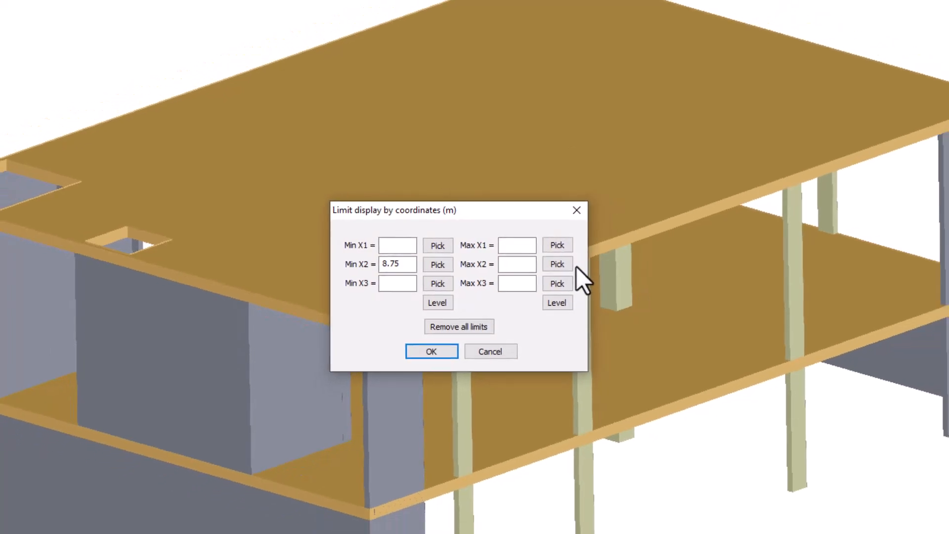
{"action": "left_click", "coordinate": [431, 351]}
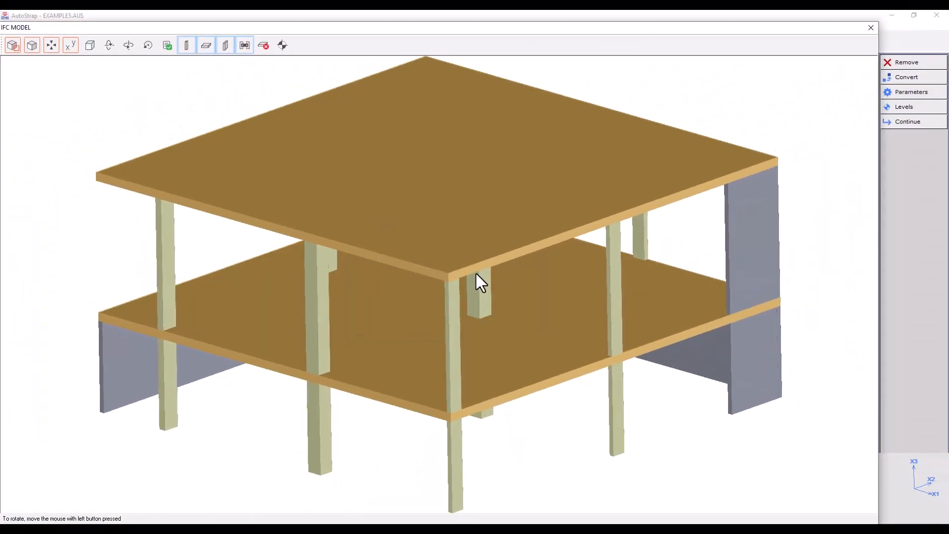
{"action": "mouse_move", "coordinate": [404, 330]}
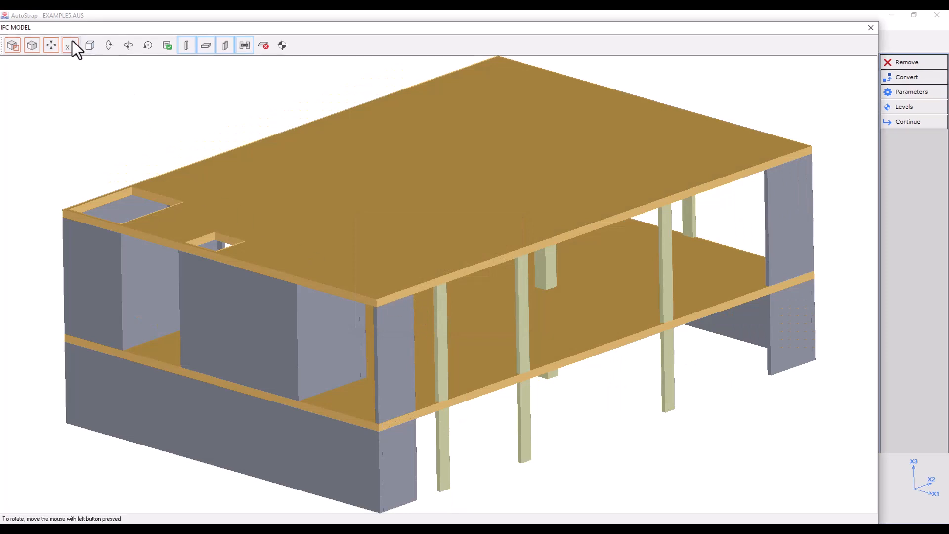
{"action": "left_click", "coordinate": [67, 45]}
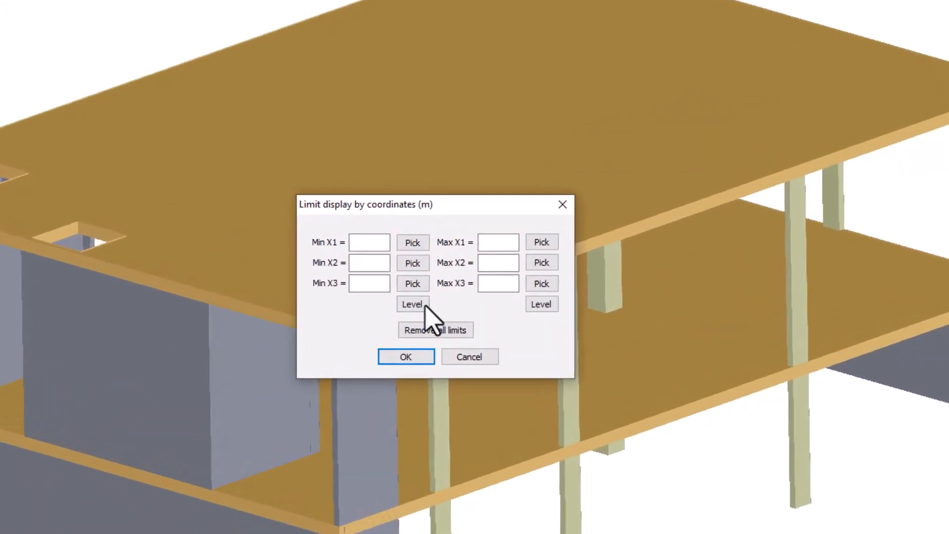
{"action": "left_click", "coordinate": [413, 304]}
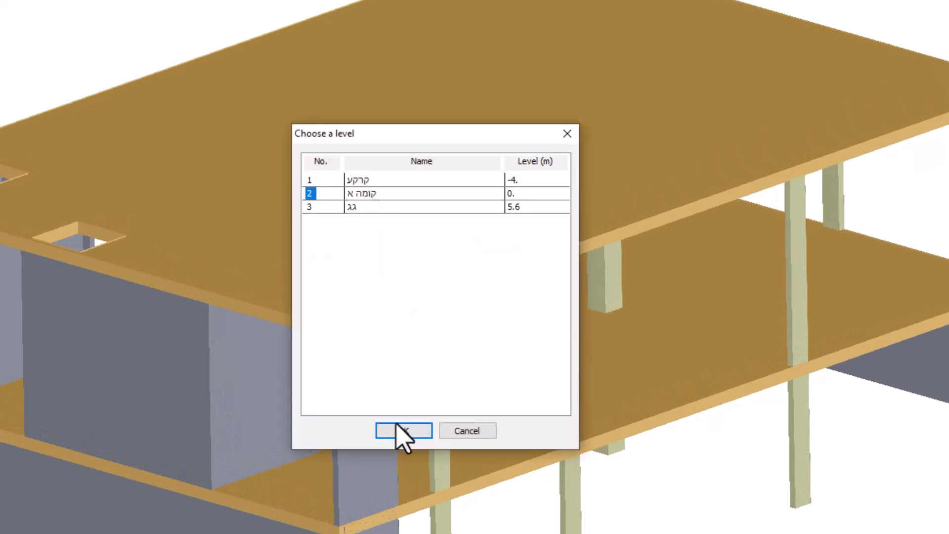
{"action": "left_click", "coordinate": [405, 430]}
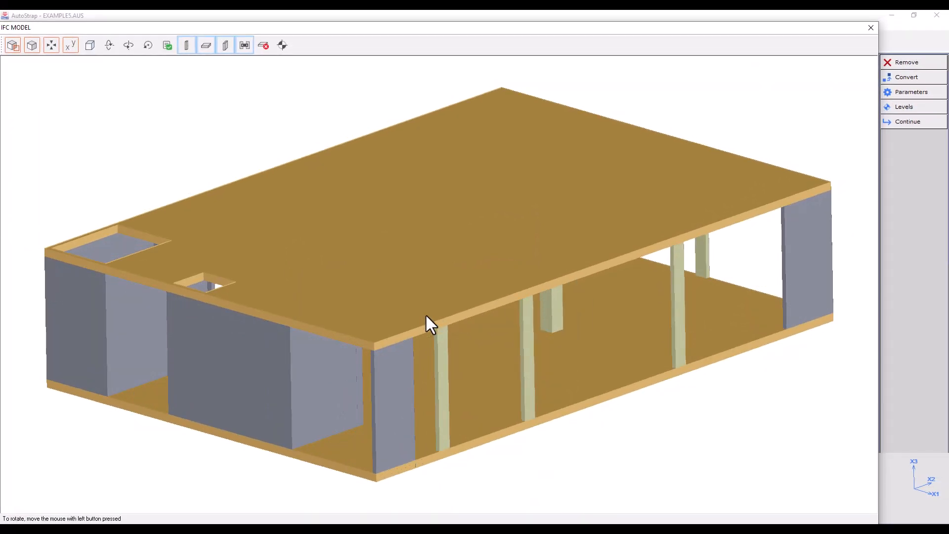
{"action": "left_click", "coordinate": [70, 45]}
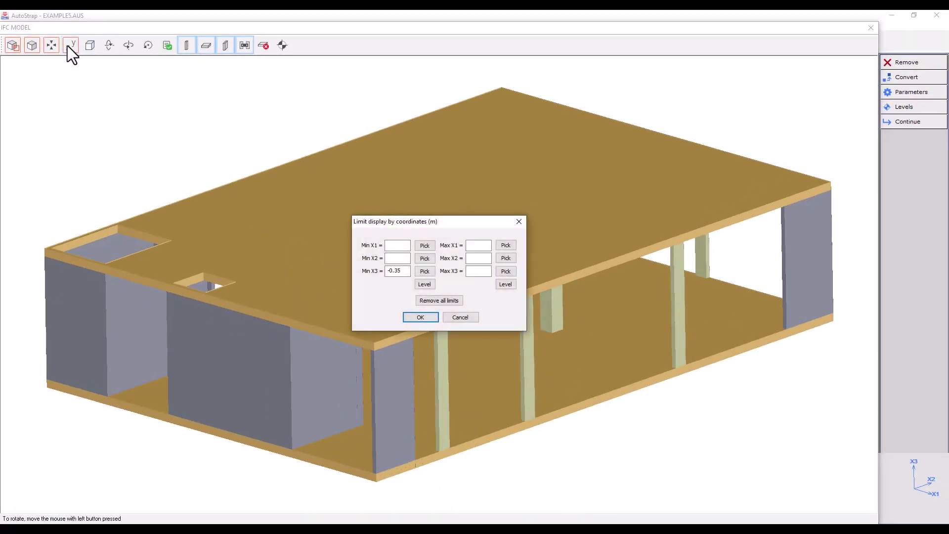
{"action": "left_click", "coordinate": [421, 317]}
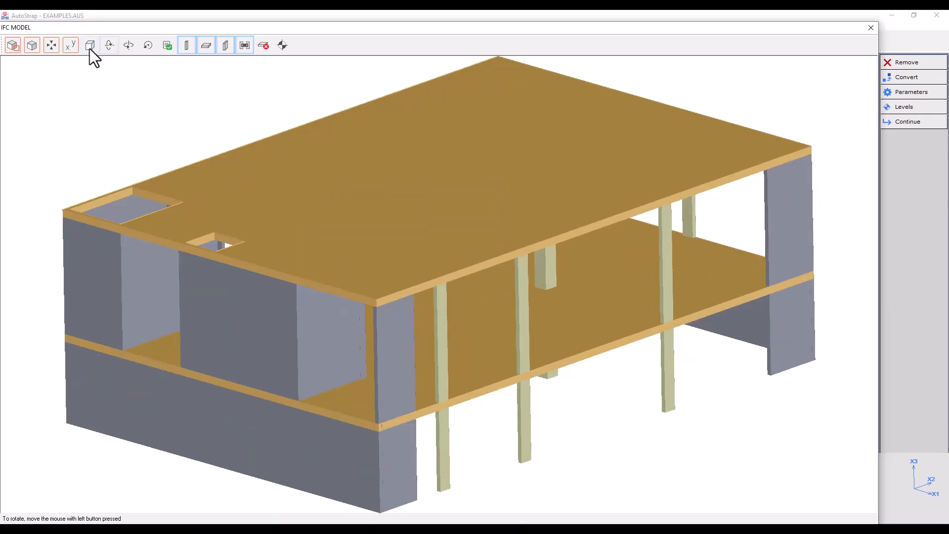
{"action": "mouse_move", "coordinate": [90, 46]}
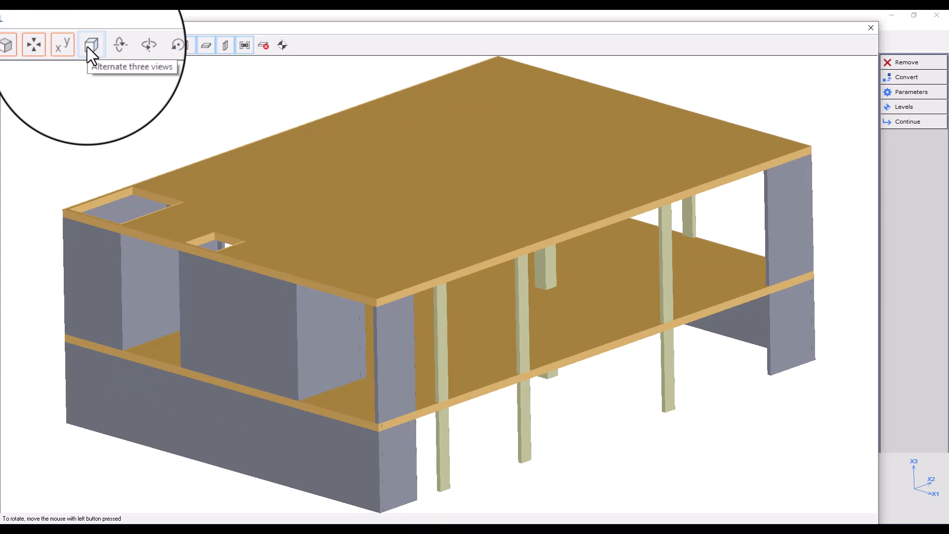
Show the model as a front elevation, then return to the isometric view.
{"action": "left_click", "coordinate": [91, 45]}
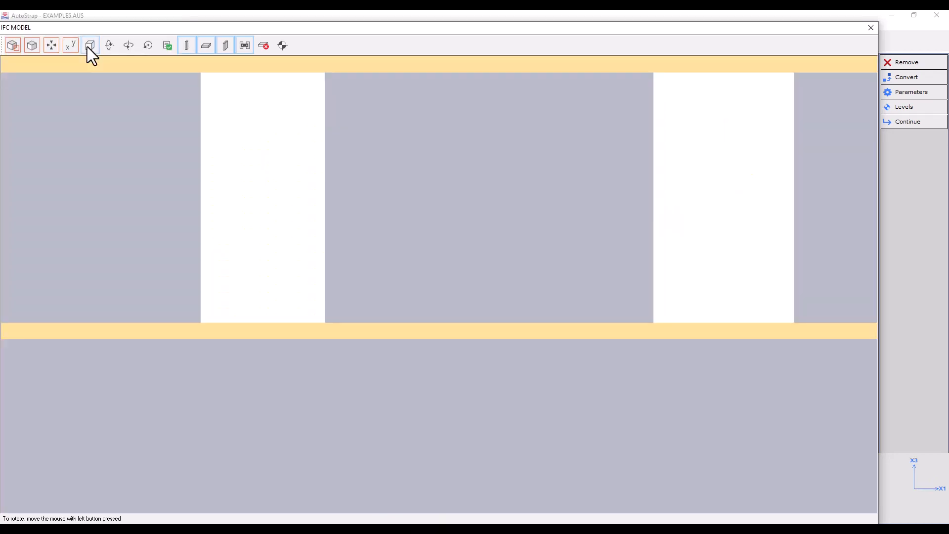
{"action": "left_click", "coordinate": [90, 45]}
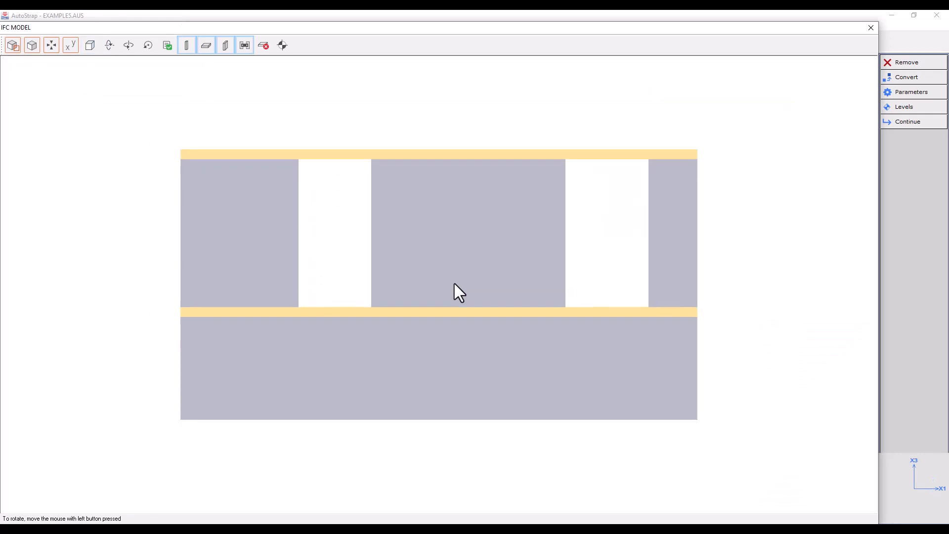
{"action": "left_click_drag", "start_coordinate": [456, 293], "coordinate": [342, 255]}
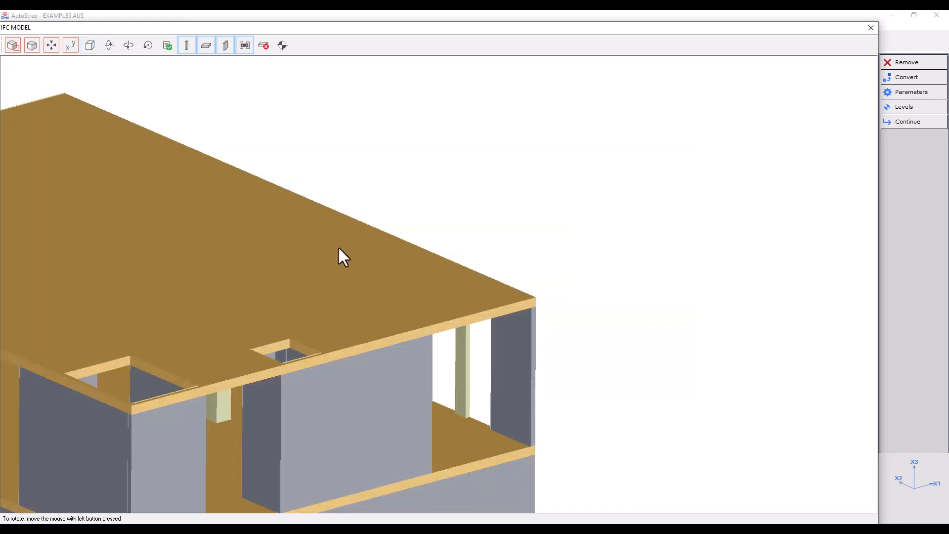
{"action": "left_click", "coordinate": [90, 45]}
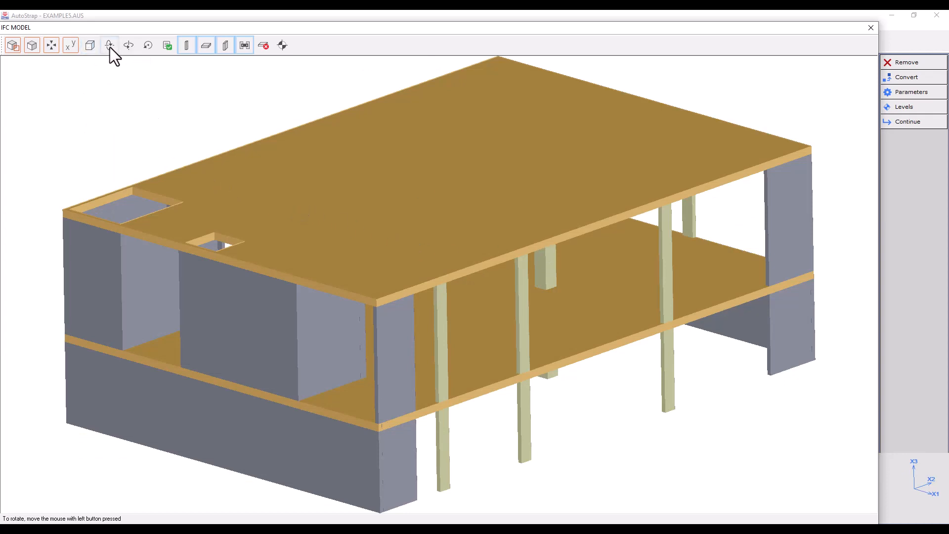
{"action": "mouse_move", "coordinate": [109, 45]}
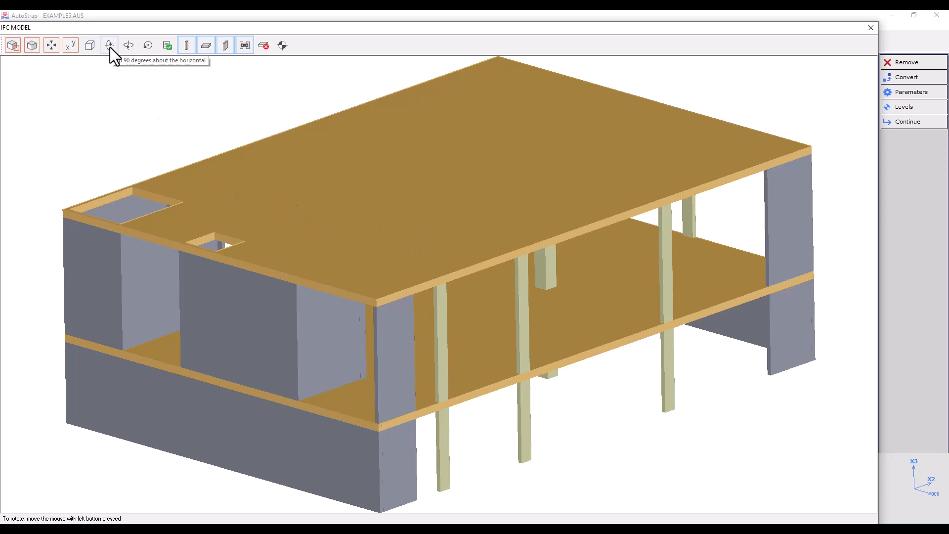
Flip the model twice and spin it three times by 90 degrees into top plan.
{"action": "left_click", "coordinate": [110, 45]}
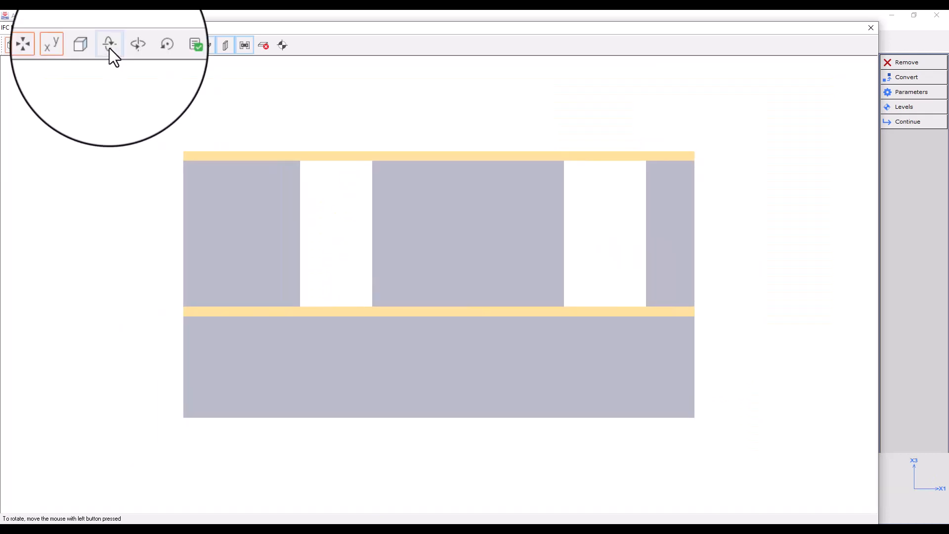
{"action": "mouse_move", "coordinate": [108, 45]}
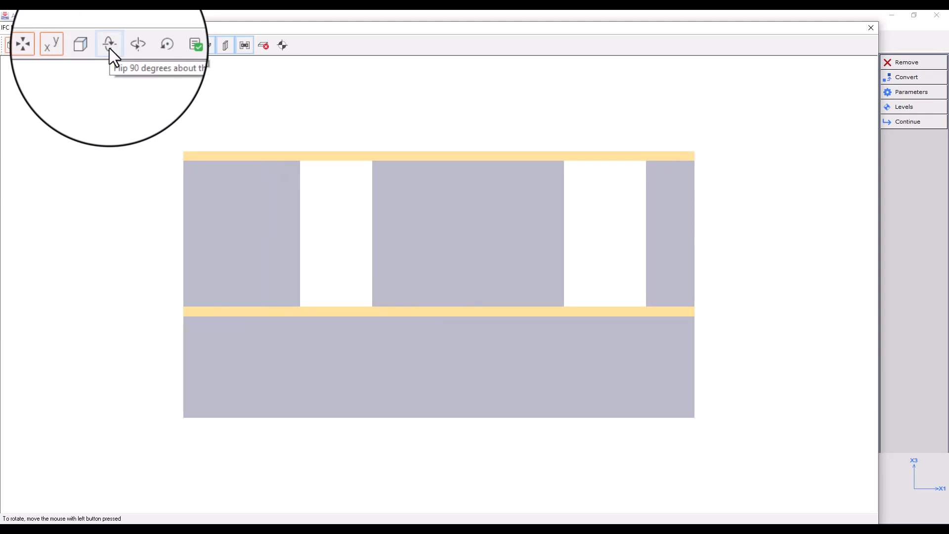
{"action": "left_click", "coordinate": [108, 44]}
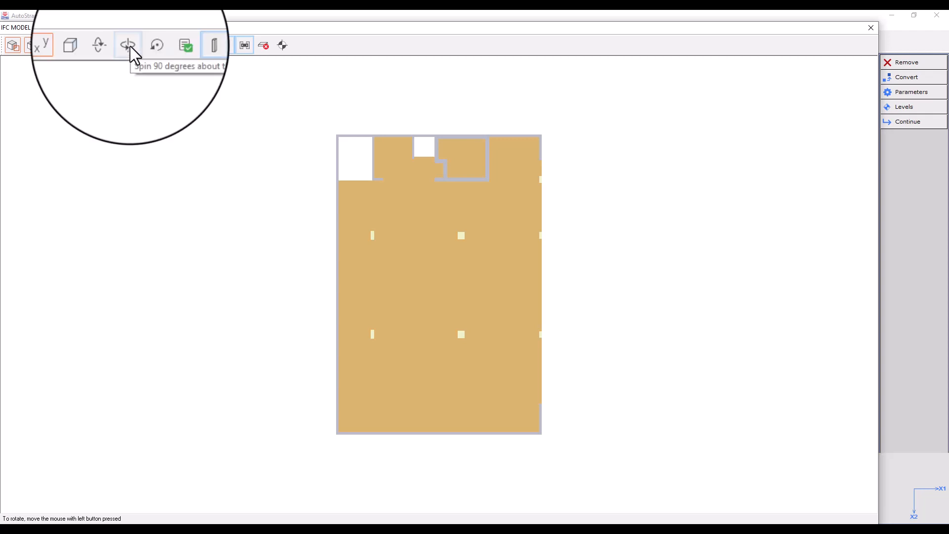
{"action": "left_click", "coordinate": [126, 45]}
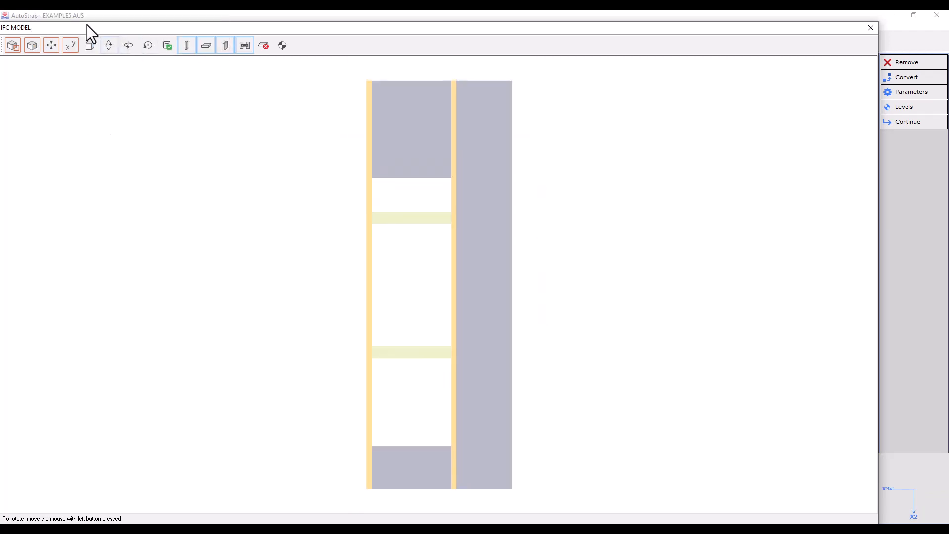
{"action": "left_click", "coordinate": [128, 45]}
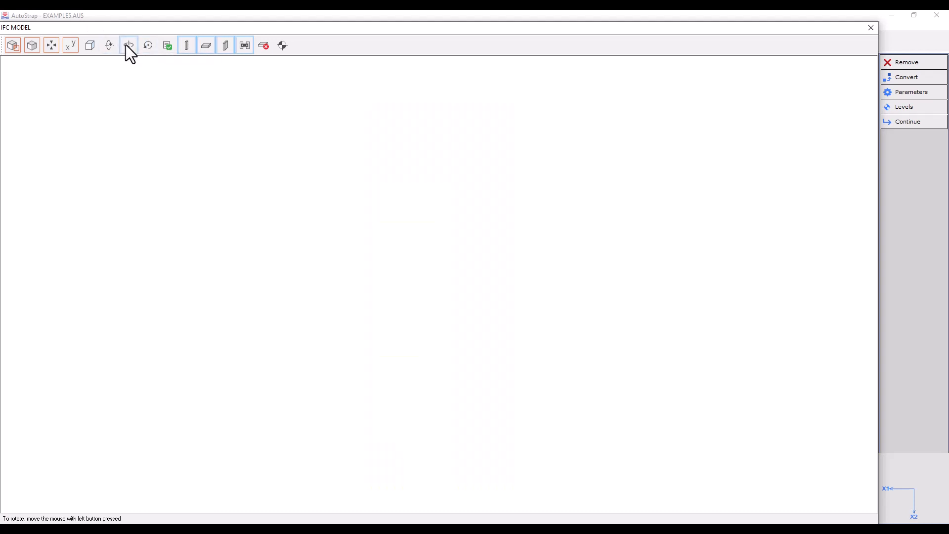
{"action": "left_click", "coordinate": [128, 46]}
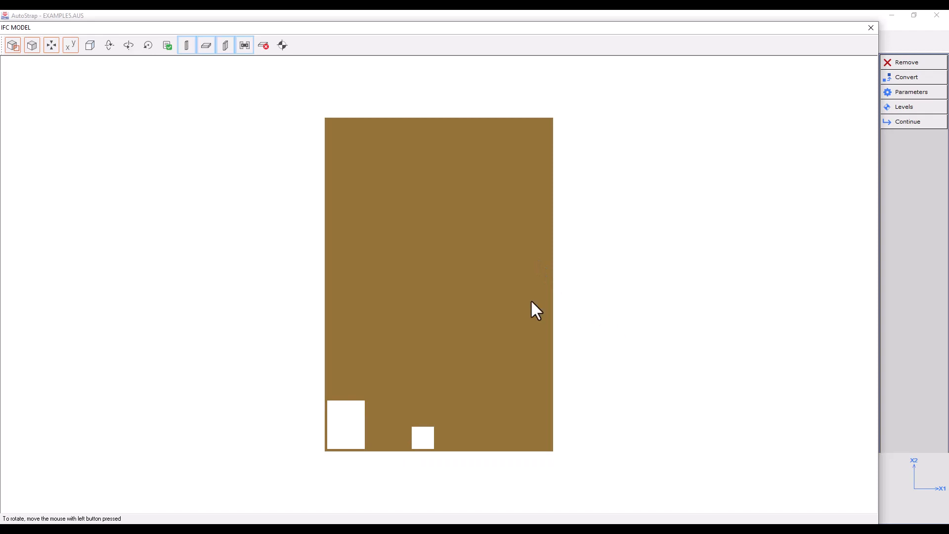
Restore the isometric 3D view and open the Display options for element types.
{"action": "left_click", "coordinate": [90, 45]}
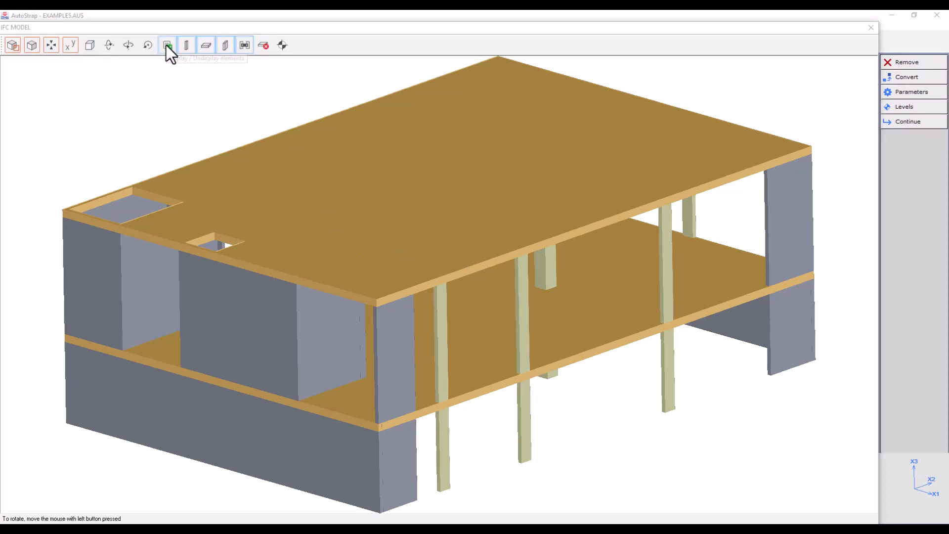
{"action": "left_click", "coordinate": [167, 45]}
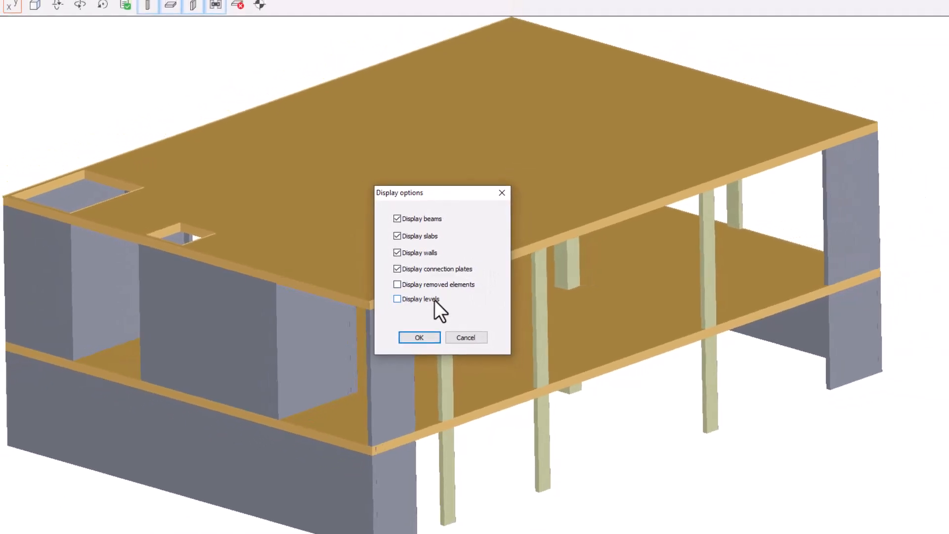
{"action": "left_click", "coordinate": [419, 337]}
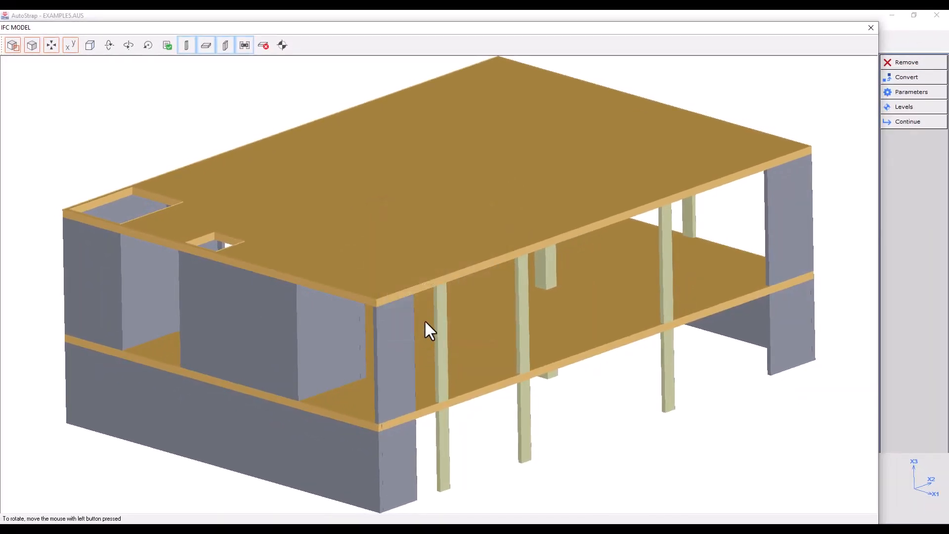
{"action": "mouse_move", "coordinate": [184, 47]}
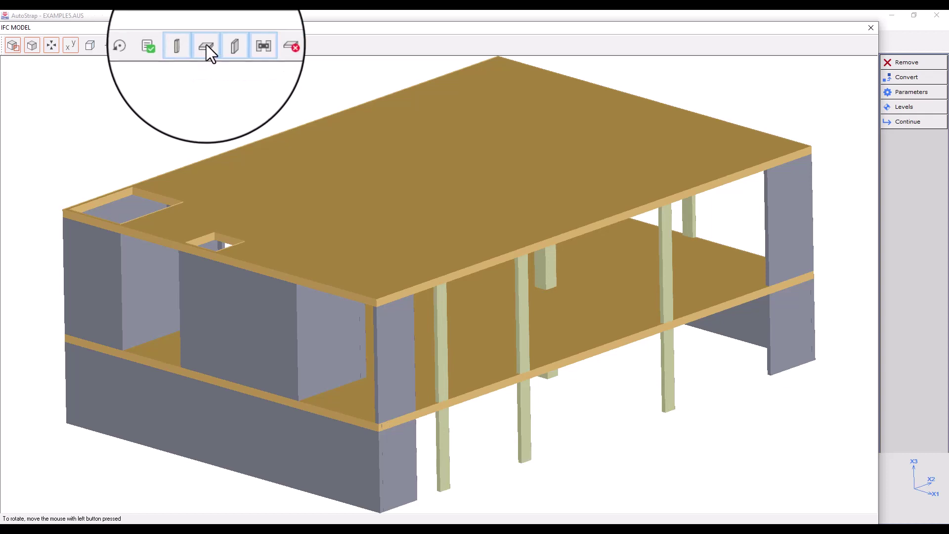
{"action": "mouse_move", "coordinate": [205, 49]}
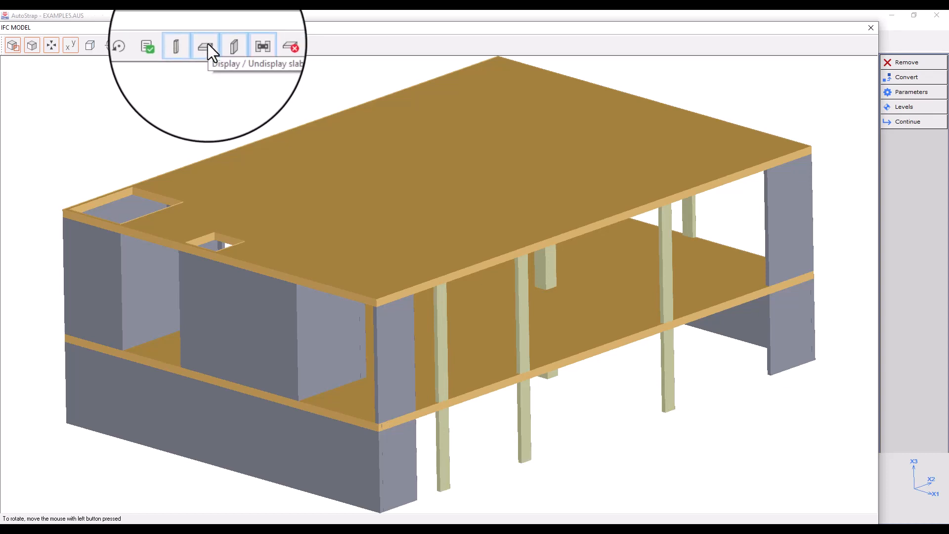
{"action": "left_click", "coordinate": [203, 46]}
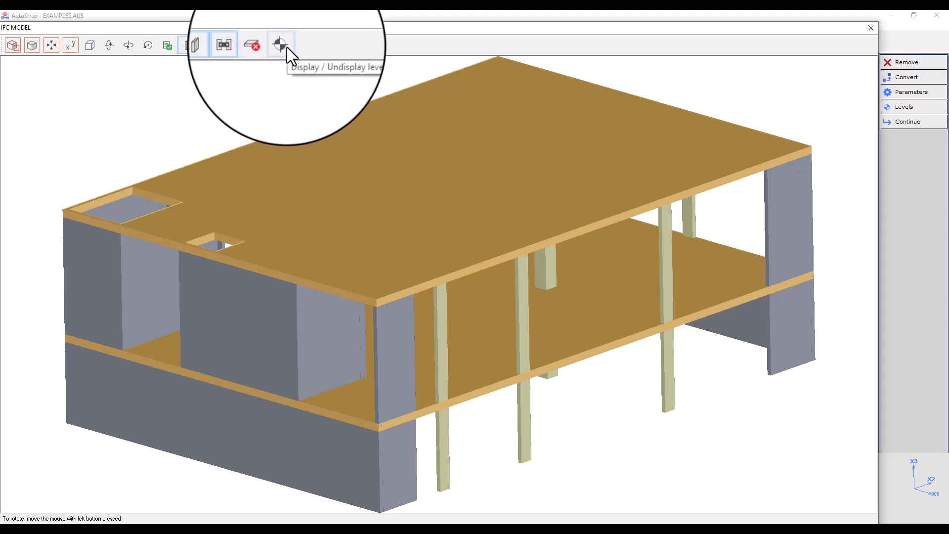
{"action": "left_click", "coordinate": [280, 45]}
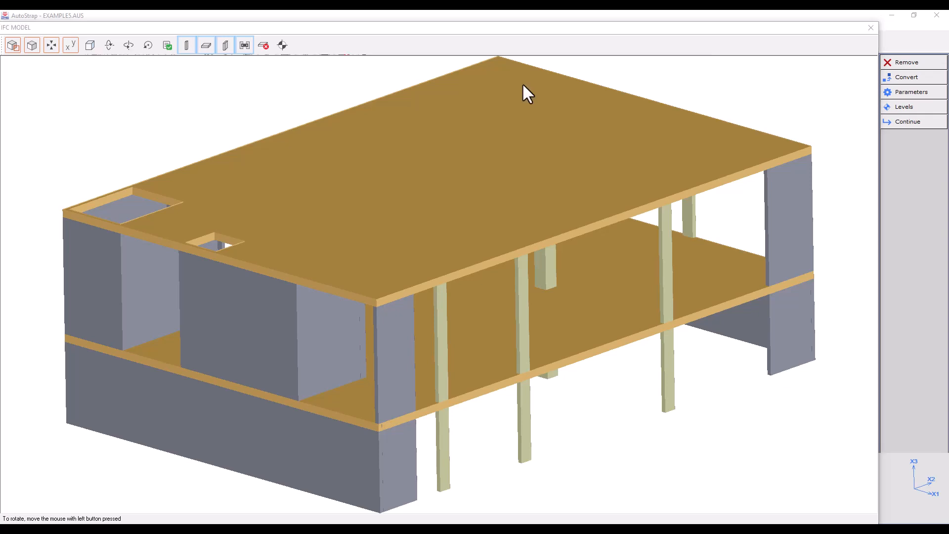
{"action": "mouse_move", "coordinate": [923, 67]}
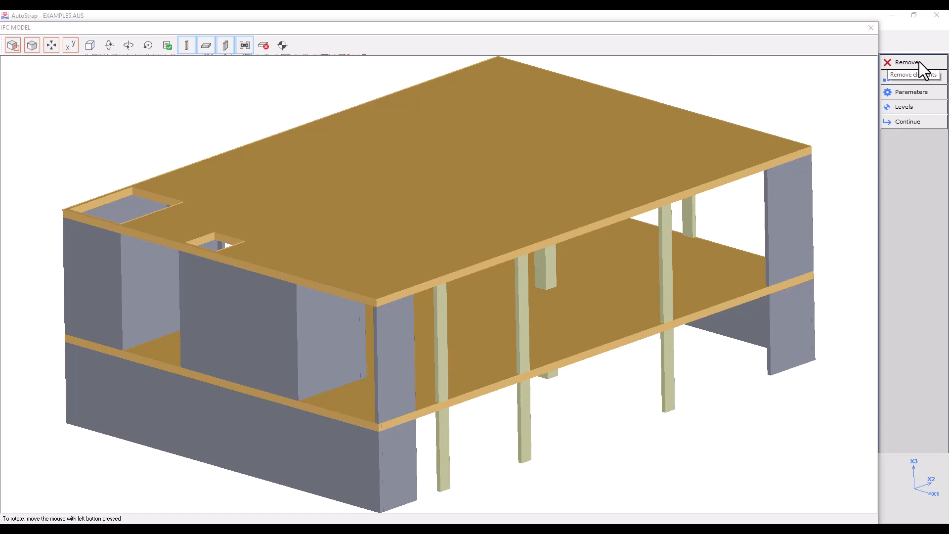
{"action": "mouse_move", "coordinate": [926, 68]}
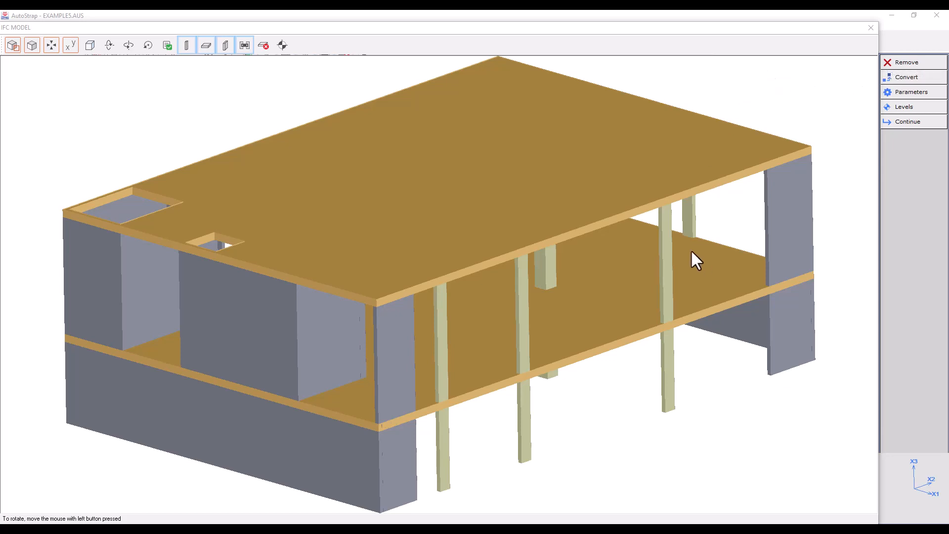
{"action": "mouse_move", "coordinate": [685, 218]}
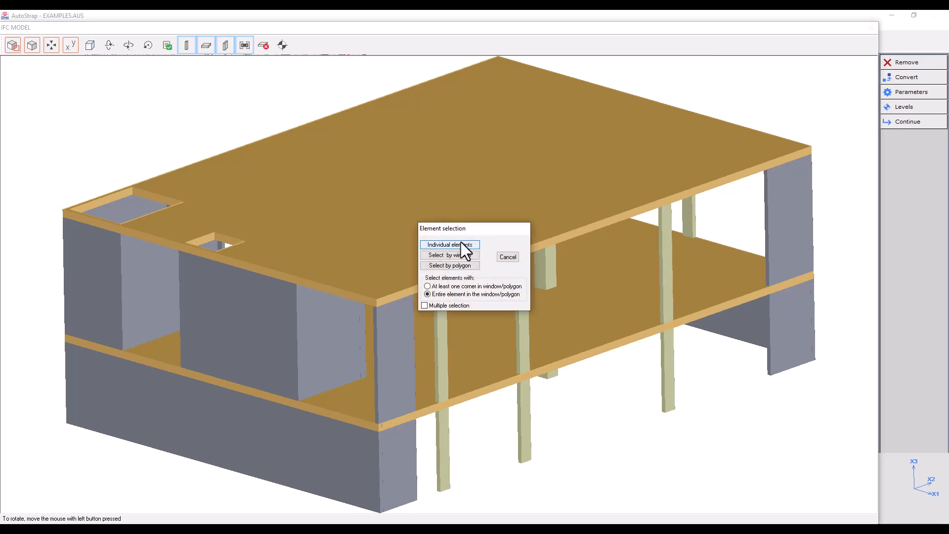
Pick the right-hand front column and end selection to remove it.
{"action": "left_click", "coordinate": [449, 245]}
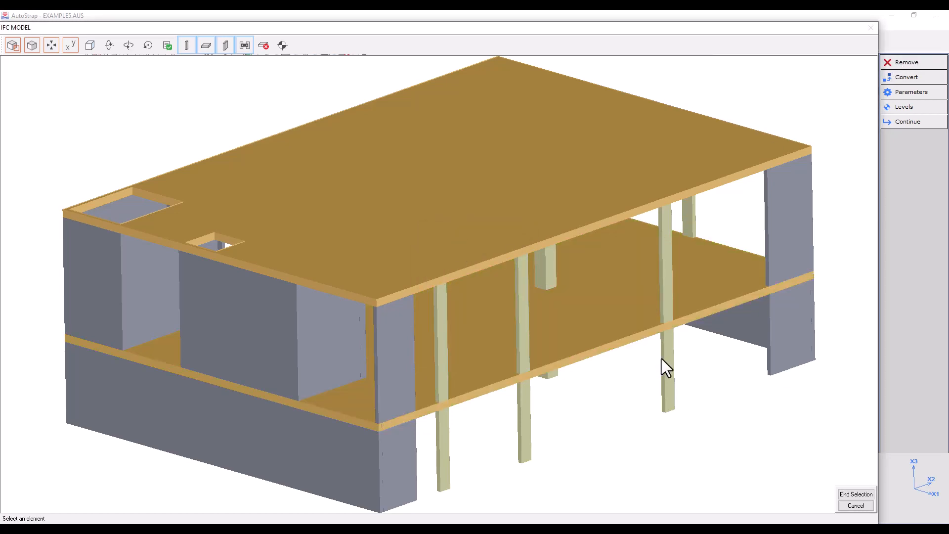
{"action": "left_click", "coordinate": [663, 357]}
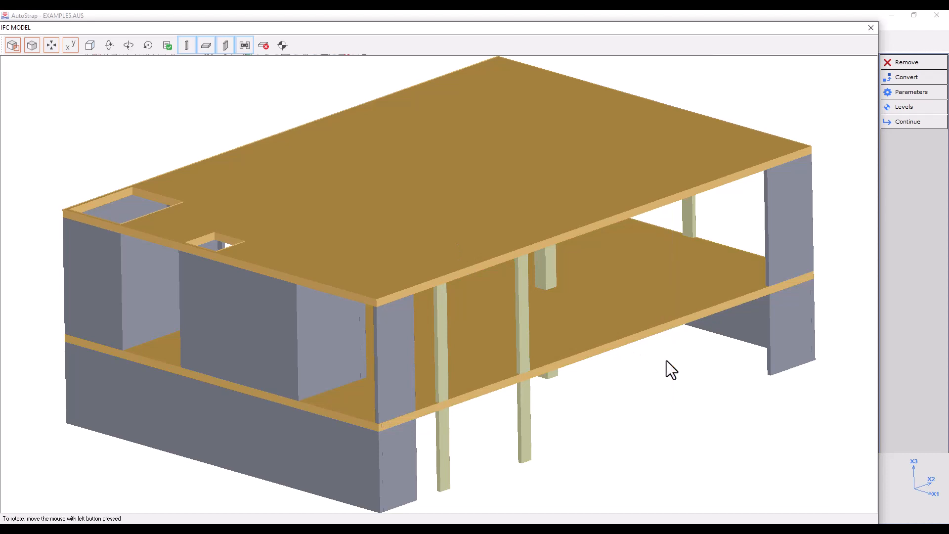
{"action": "mouse_move", "coordinate": [907, 79]}
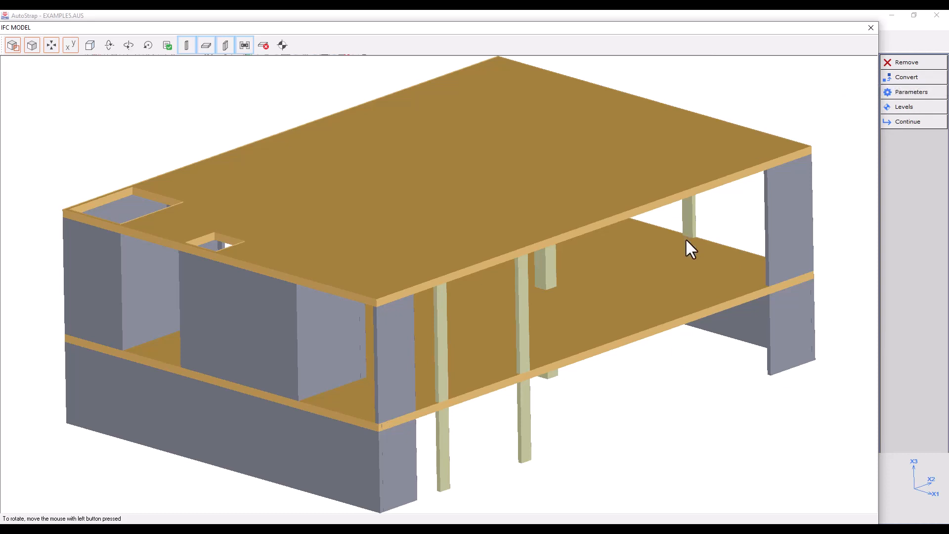
{"action": "mouse_move", "coordinate": [714, 277]}
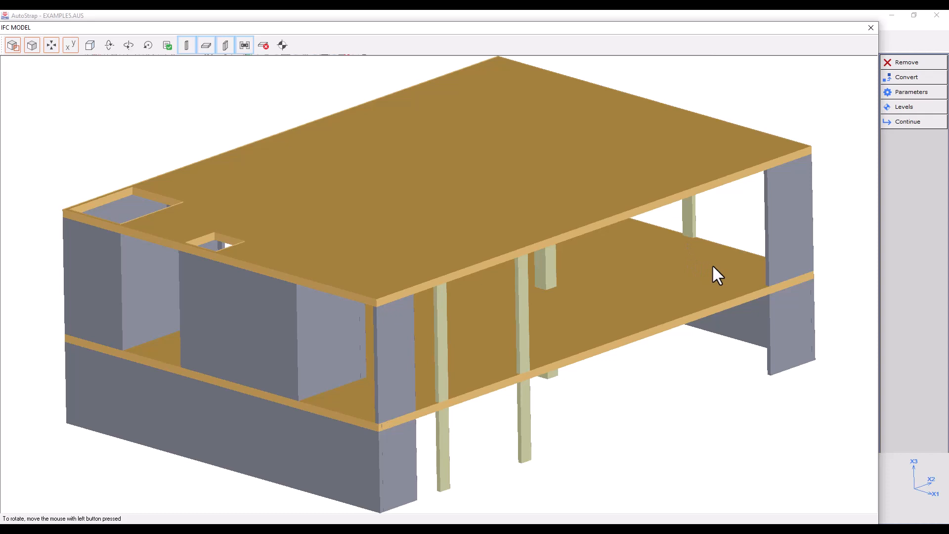
{"action": "mouse_move", "coordinate": [727, 258]}
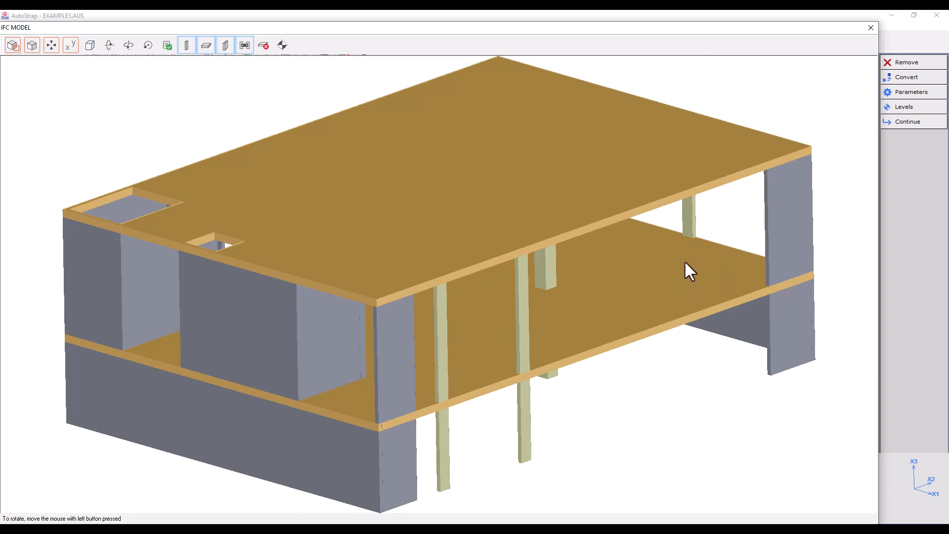
{"action": "mouse_move", "coordinate": [697, 320]}
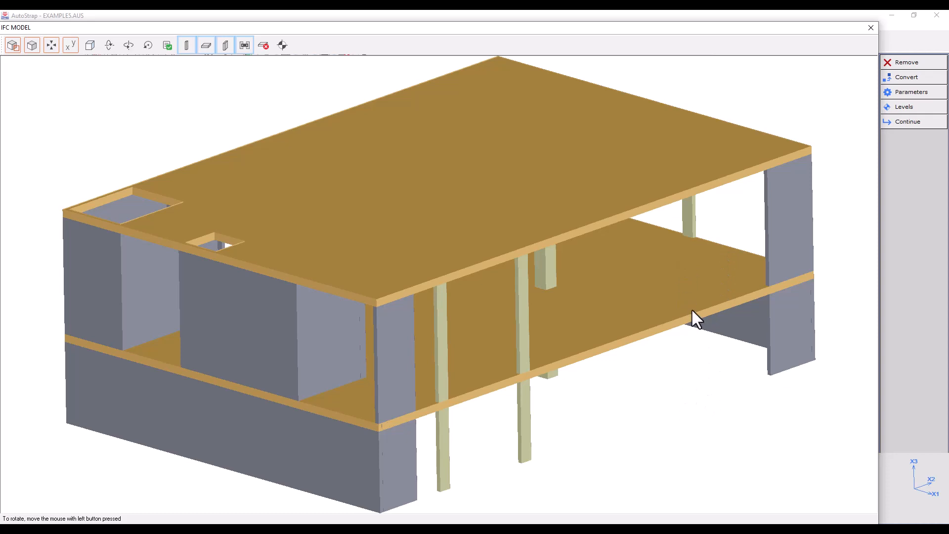
{"action": "mouse_move", "coordinate": [867, 111]}
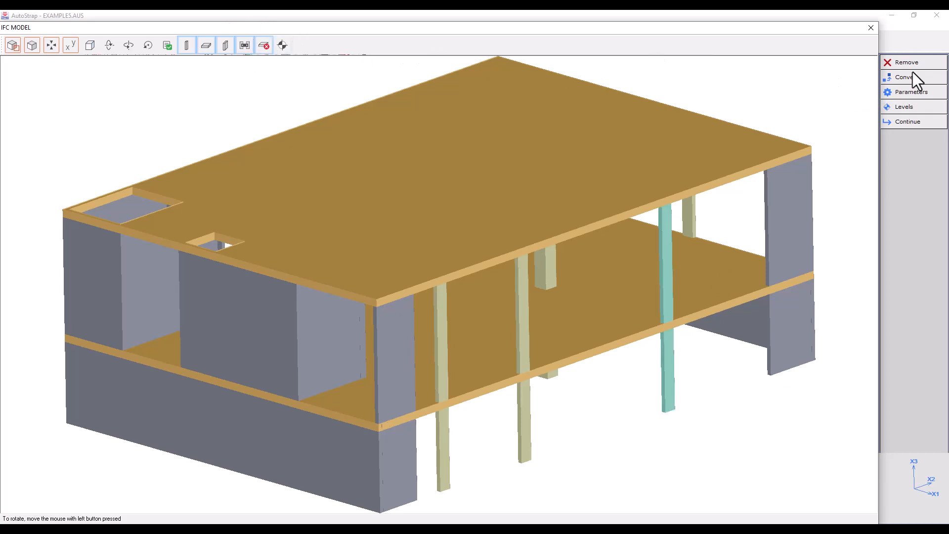
Choose Convert to beam and pick elements individually for the right-hand column.
{"action": "left_click", "coordinate": [906, 77]}
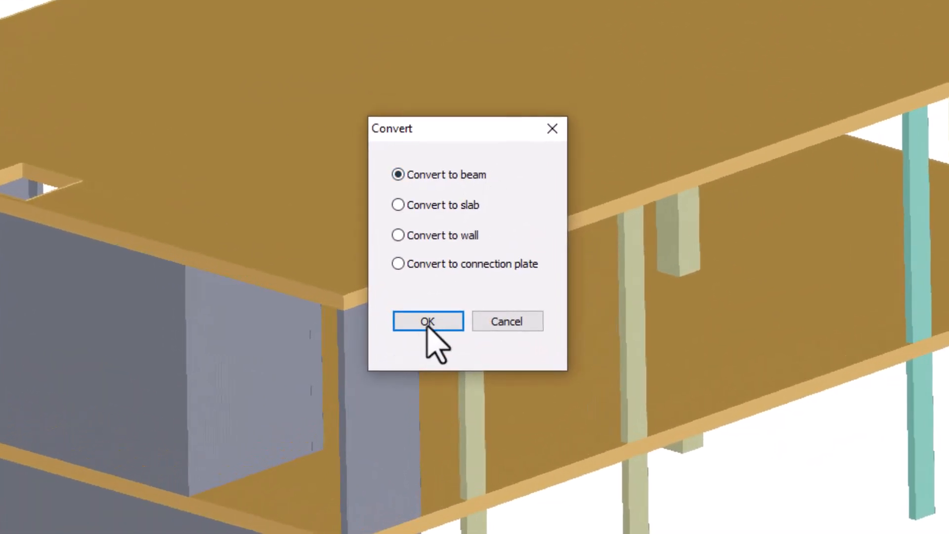
{"action": "left_click", "coordinate": [428, 321]}
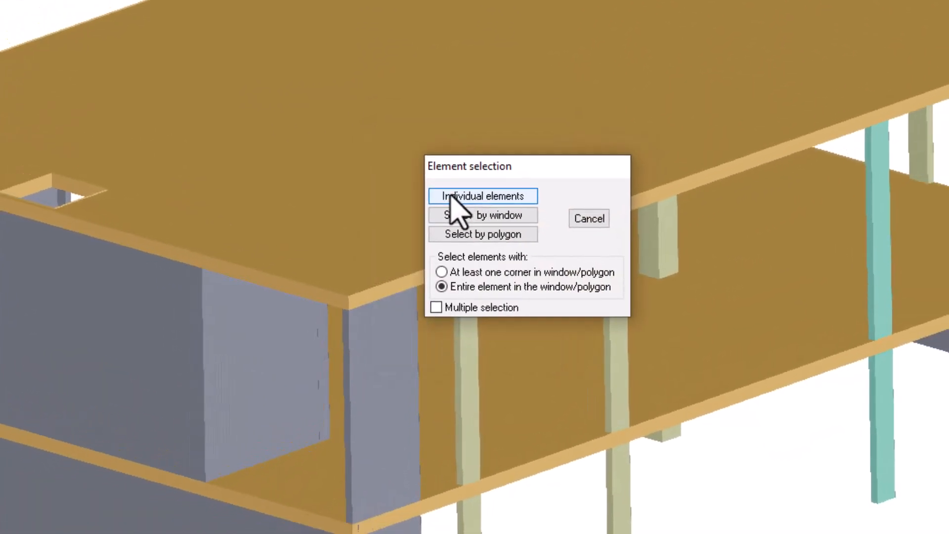
{"action": "left_click", "coordinate": [482, 196]}
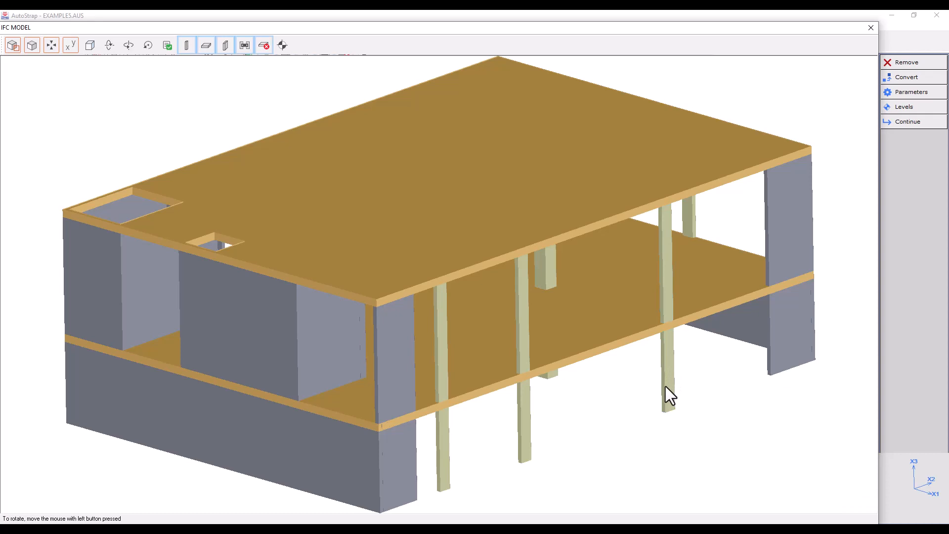
{"action": "mouse_move", "coordinate": [690, 151]}
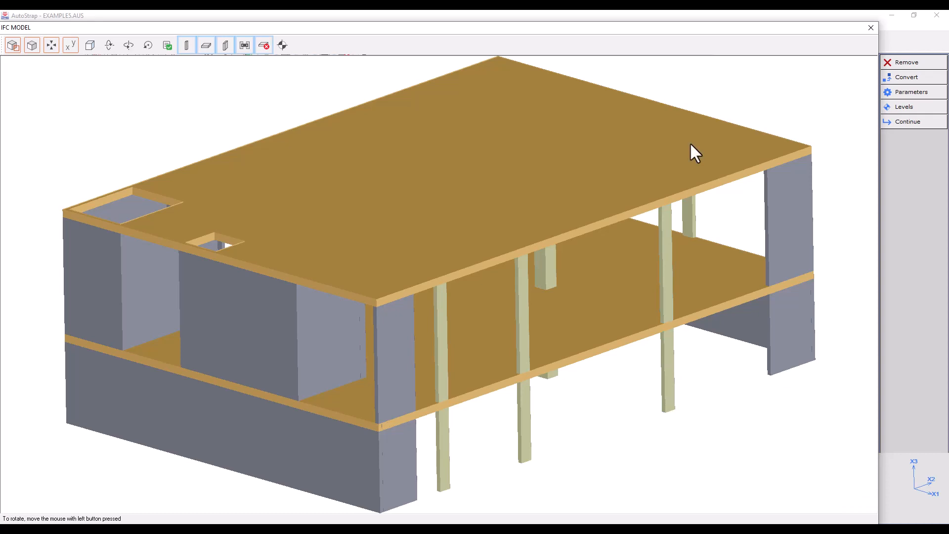
{"action": "mouse_move", "coordinate": [736, 337]}
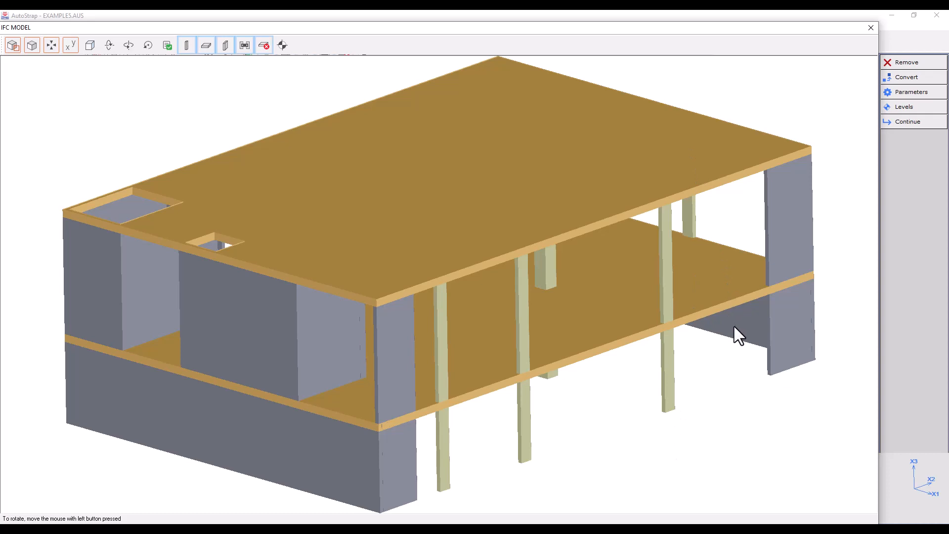
{"action": "mouse_move", "coordinate": [730, 245]}
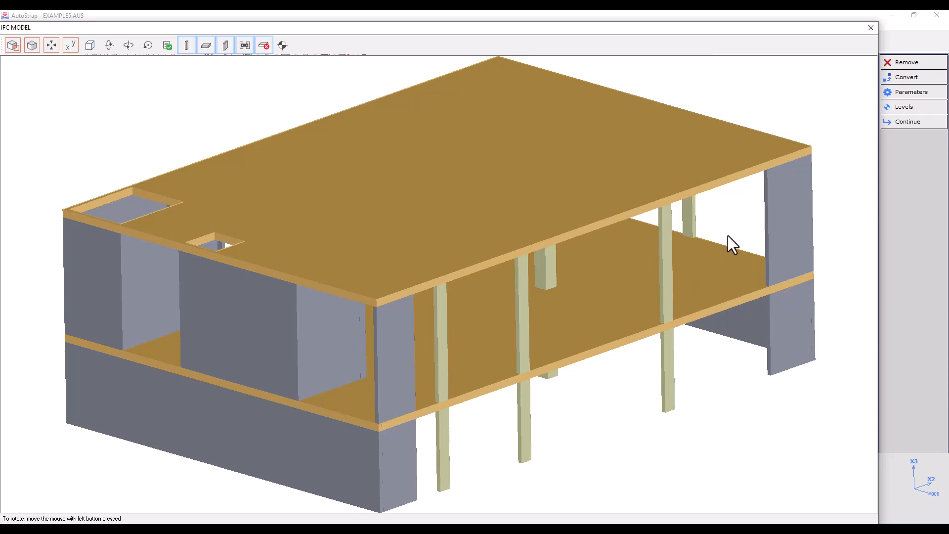
{"action": "mouse_move", "coordinate": [187, 45]}
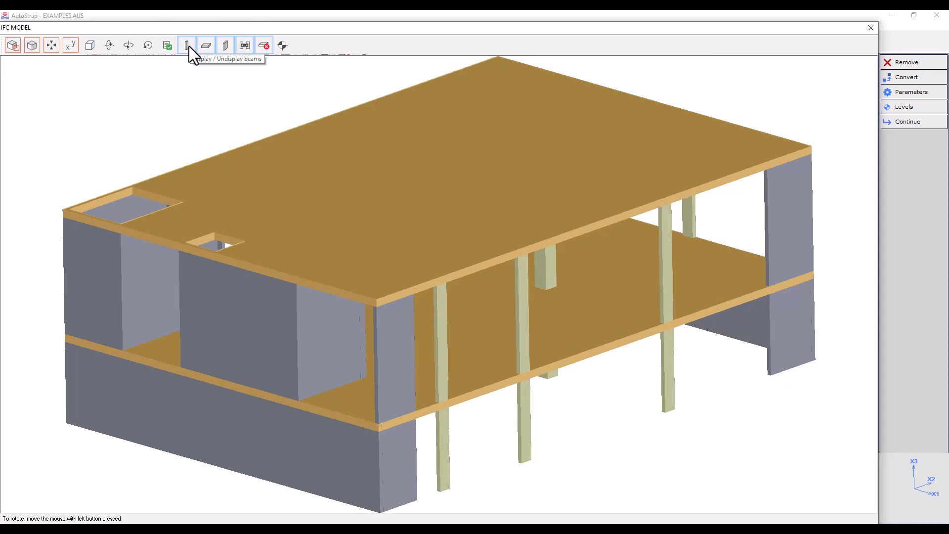
{"action": "left_click", "coordinate": [186, 45]}
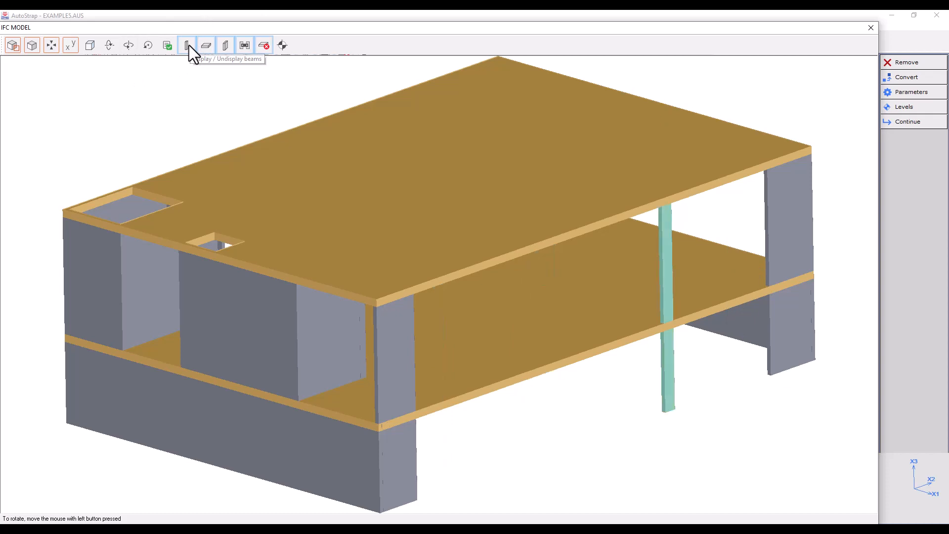
{"action": "left_click", "coordinate": [187, 45]}
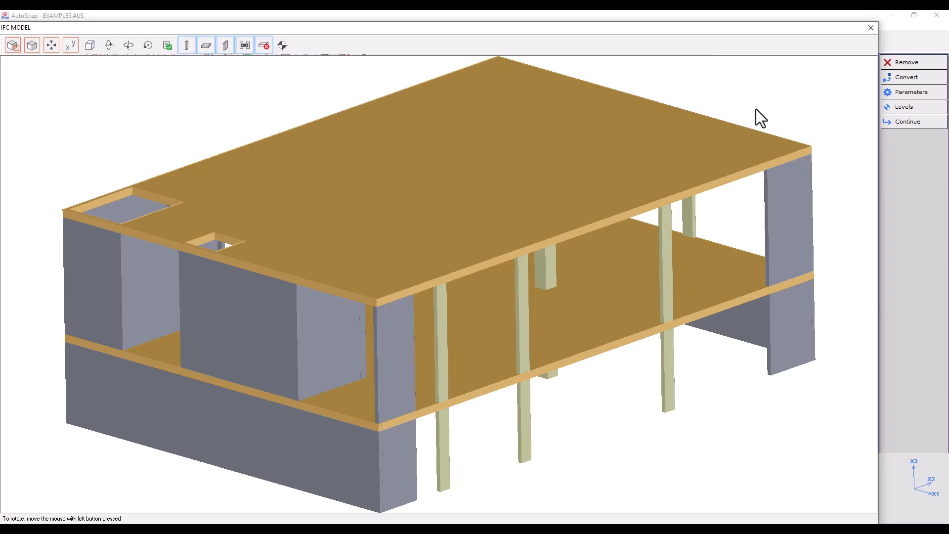
{"action": "left_click", "coordinate": [907, 77]}
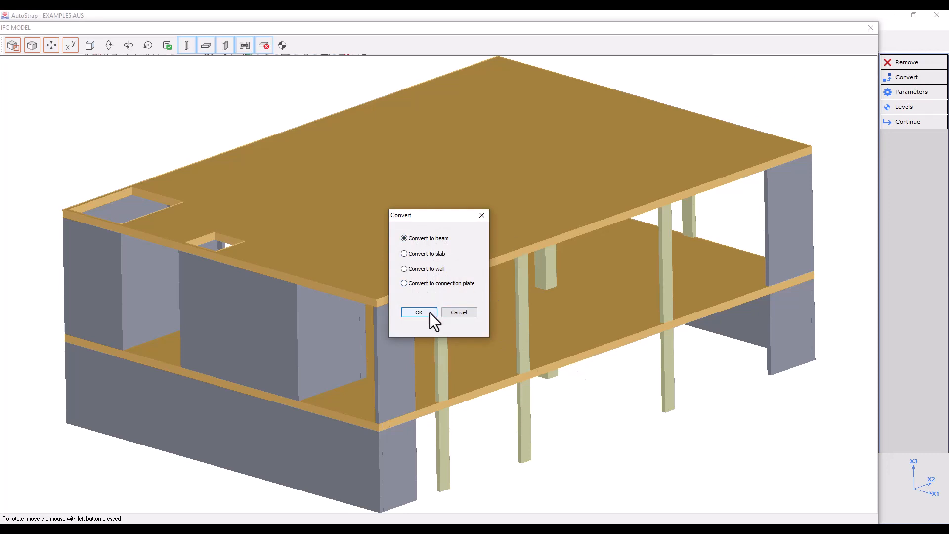
{"action": "left_click", "coordinate": [419, 313]}
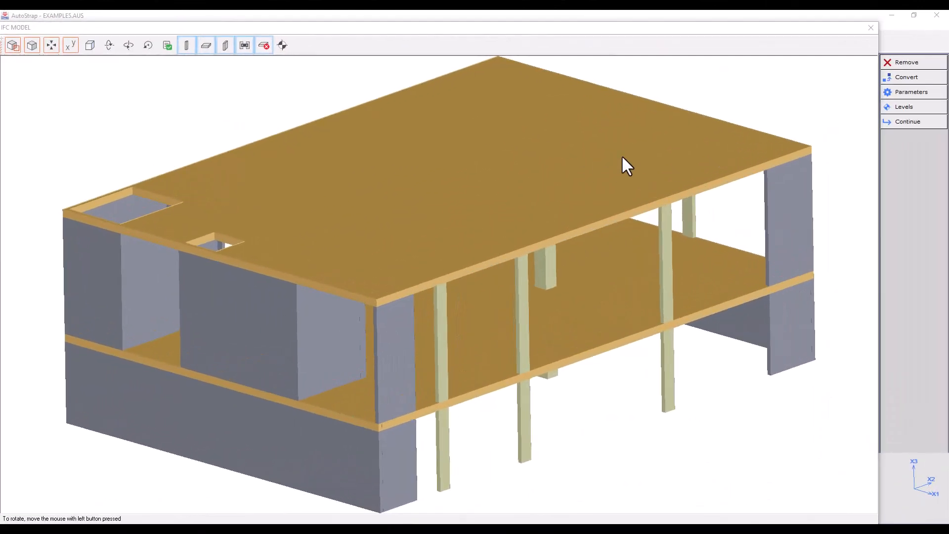
Open IFC Setup, select the beam connection distance, and enter a 25 cm slab-level tolerance.
{"action": "left_click", "coordinate": [911, 92]}
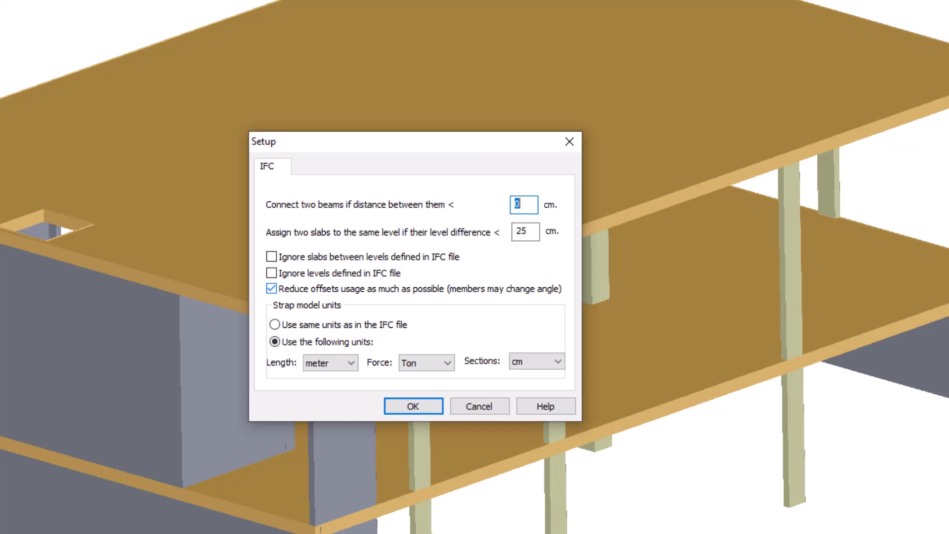
{"action": "mouse_move", "coordinate": [456, 226]}
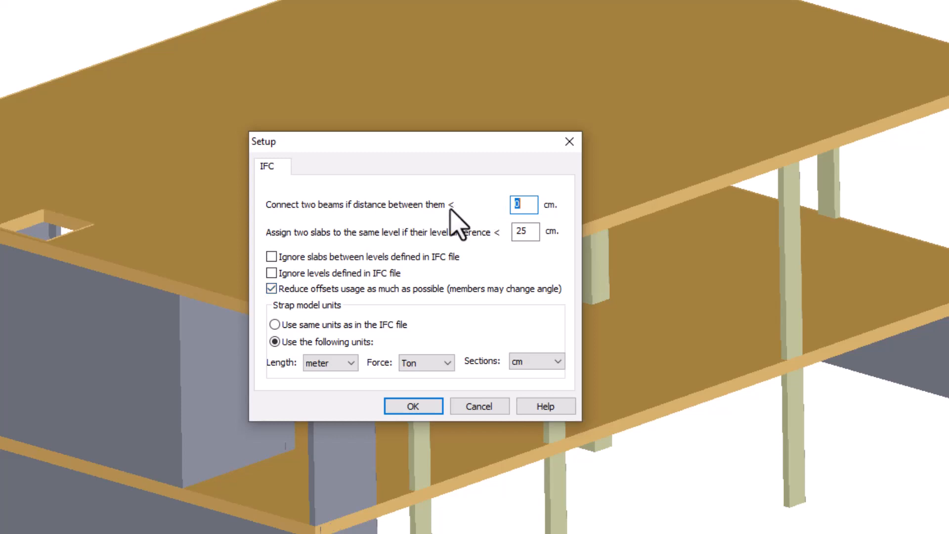
{"action": "left_click", "coordinate": [523, 205]}
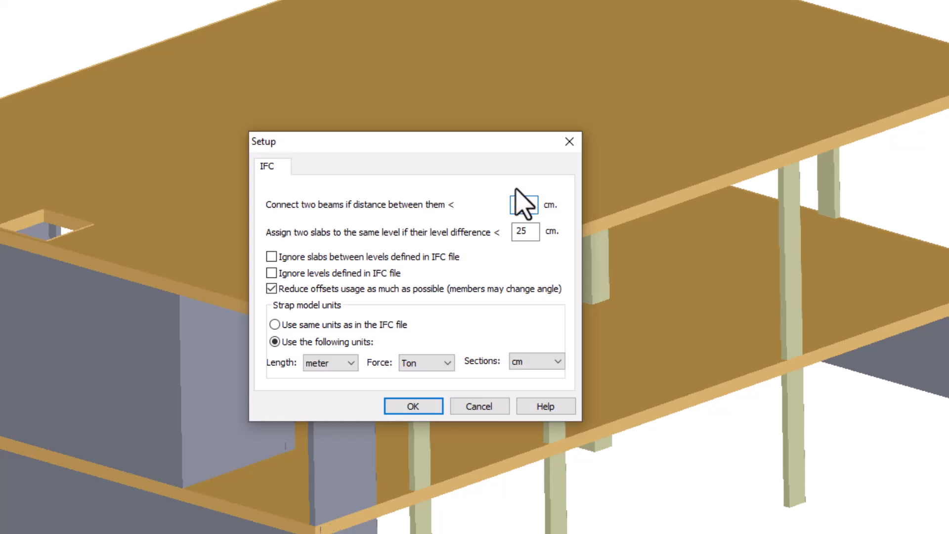
{"action": "mouse_move", "coordinate": [523, 203]}
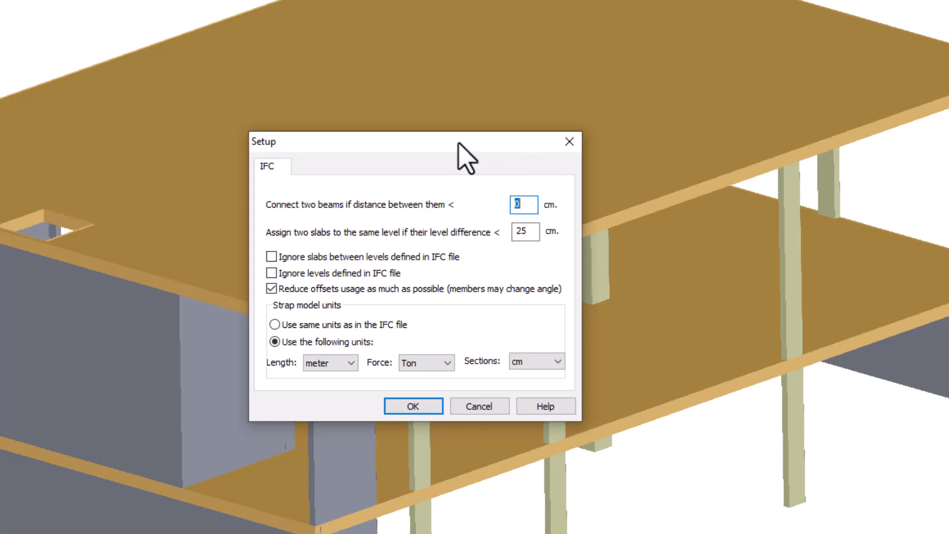
{"action": "mouse_move", "coordinate": [413, 124]}
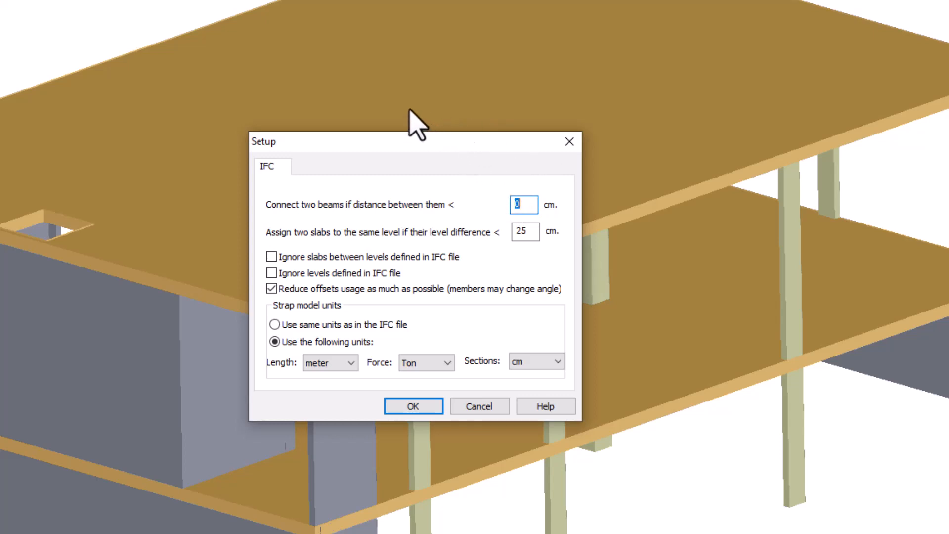
{"action": "mouse_move", "coordinate": [366, 106]}
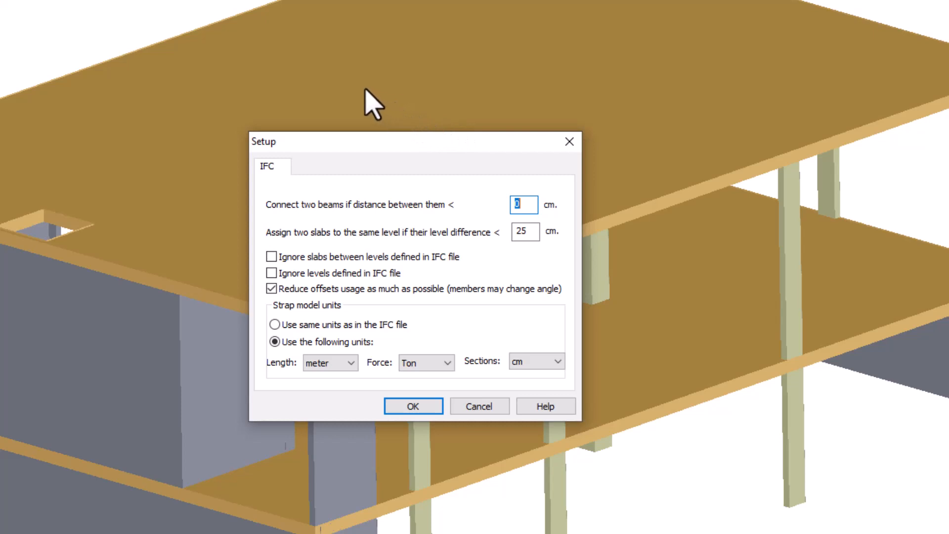
{"action": "mouse_move", "coordinate": [325, 87]}
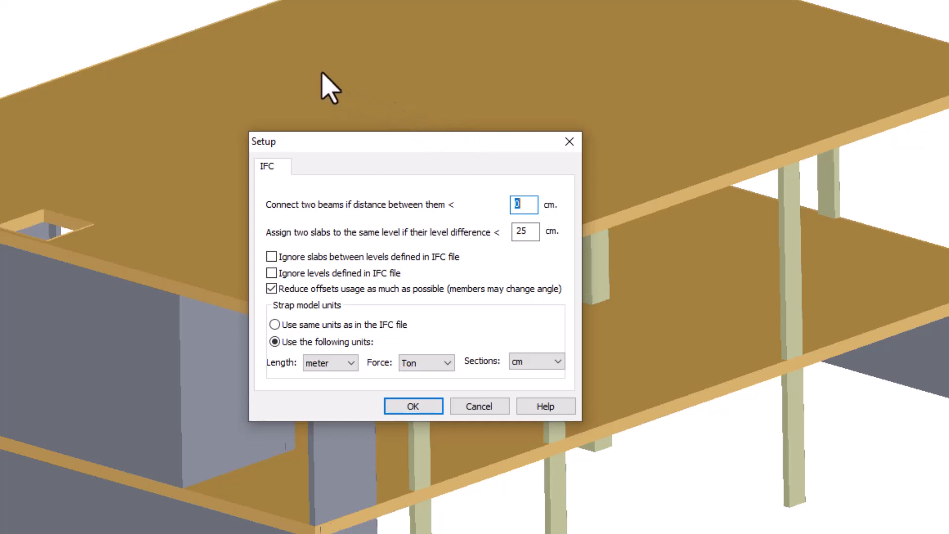
{"action": "mouse_move", "coordinate": [274, 70]}
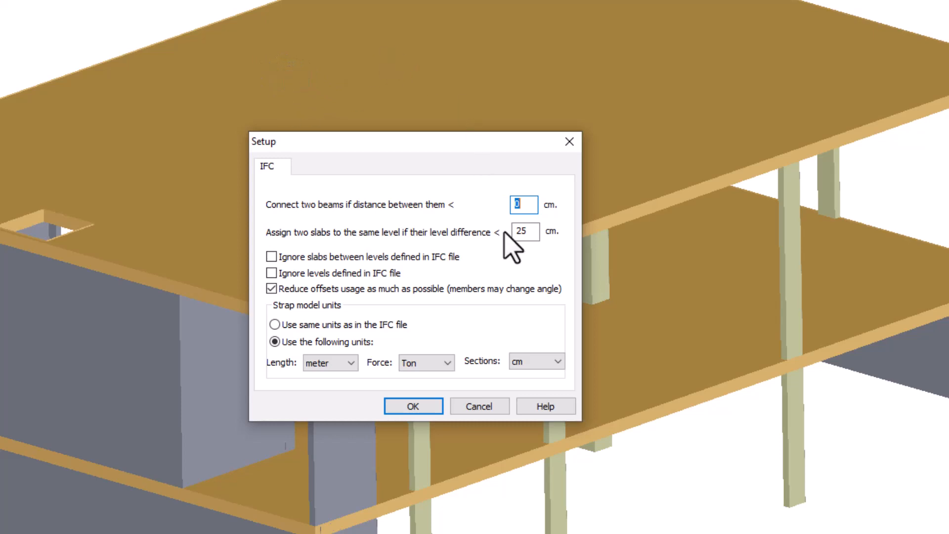
{"action": "mouse_move", "coordinate": [324, 262]}
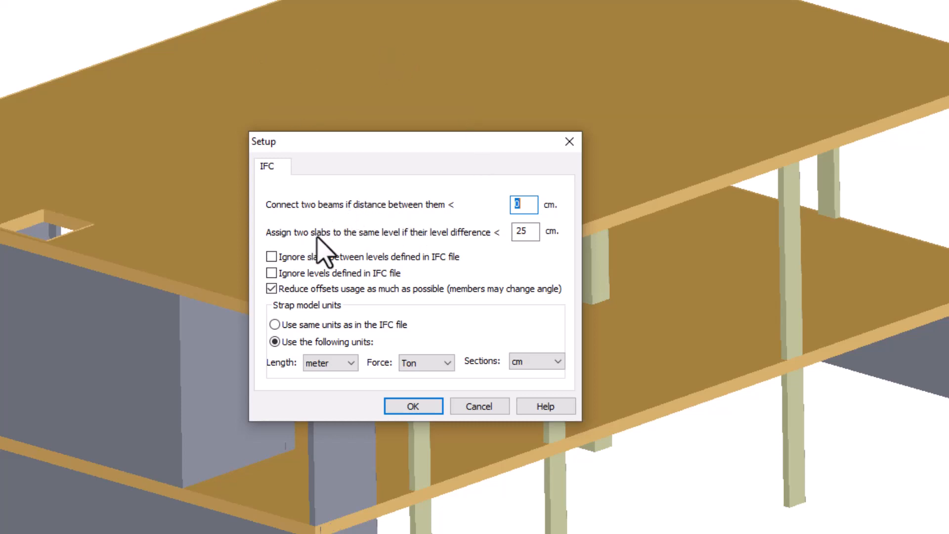
{"action": "mouse_move", "coordinate": [448, 265]}
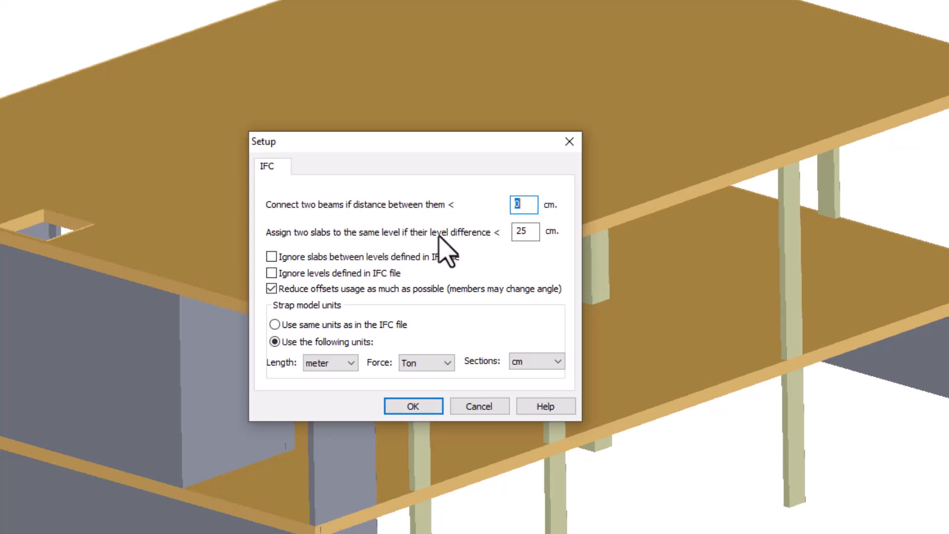
{"action": "mouse_move", "coordinate": [536, 238]}
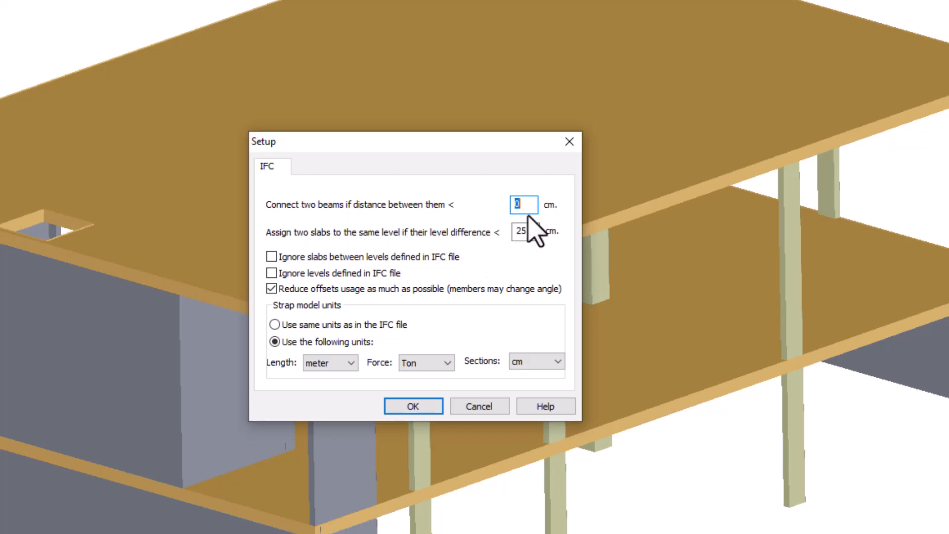
{"action": "mouse_move", "coordinate": [455, 183]}
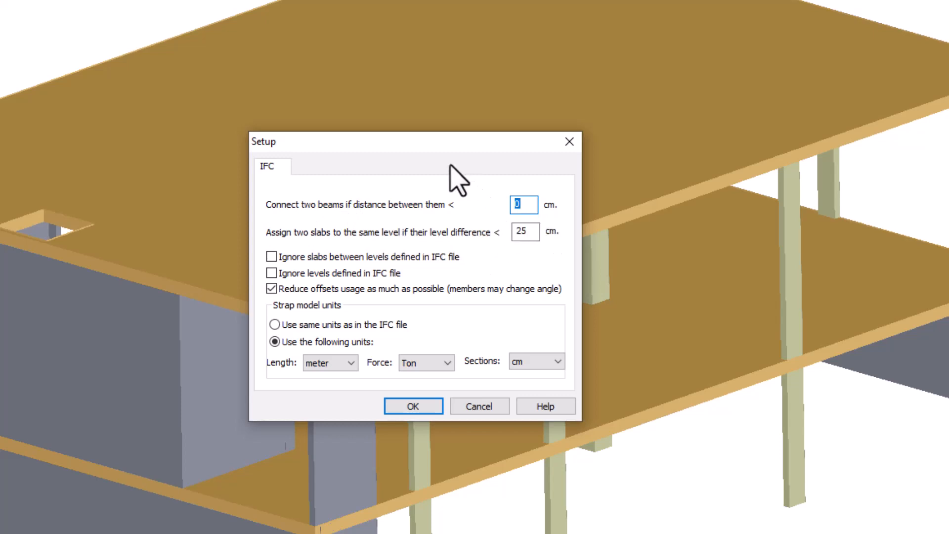
{"action": "mouse_move", "coordinate": [421, 165]}
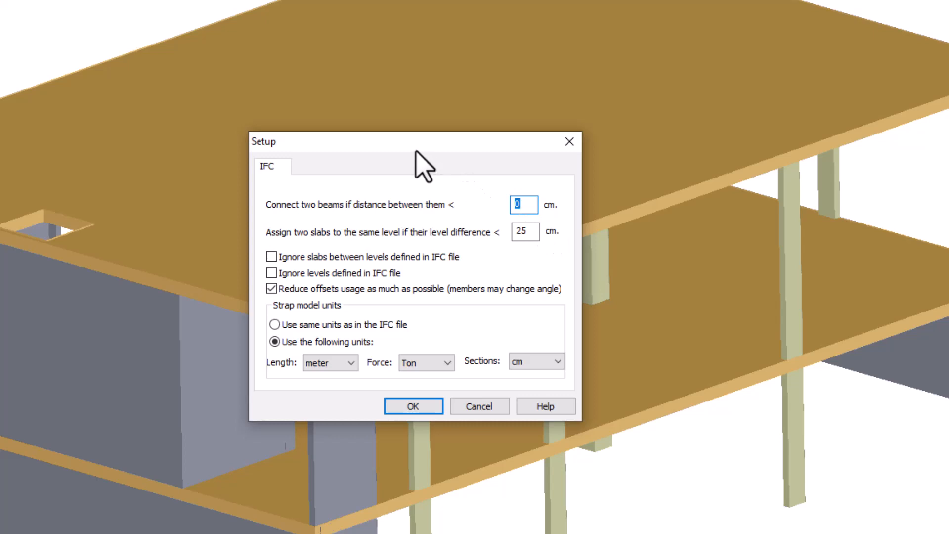
{"action": "mouse_move", "coordinate": [346, 176]}
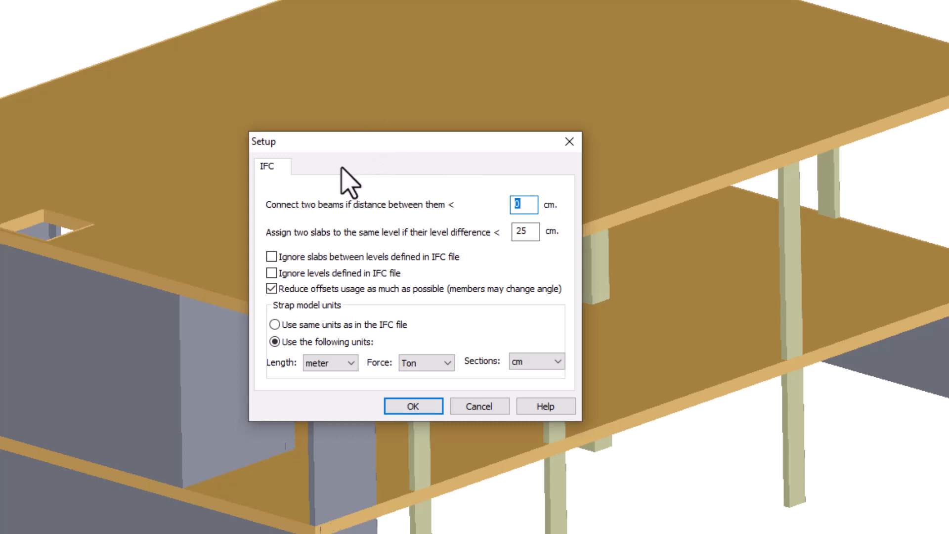
{"action": "mouse_move", "coordinate": [342, 163]}
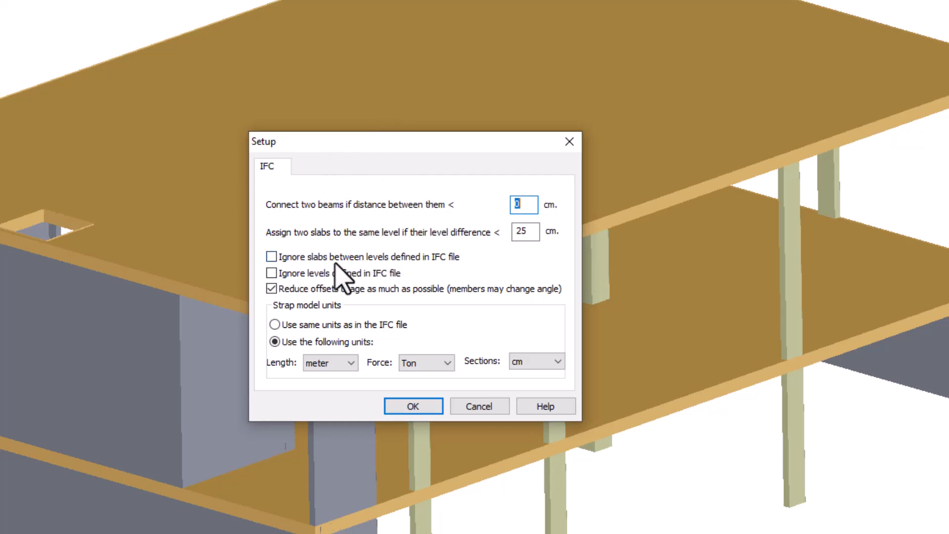
{"action": "mouse_move", "coordinate": [500, 270]}
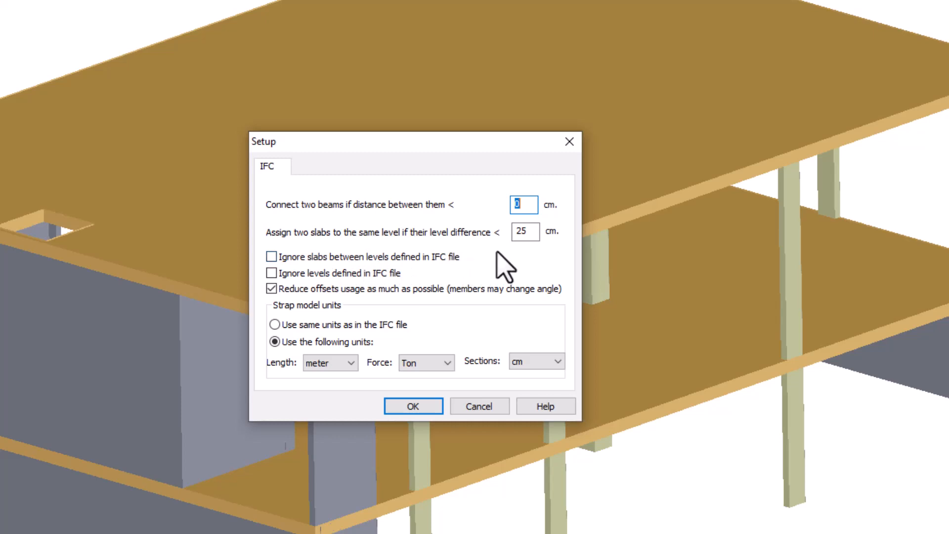
{"action": "mouse_move", "coordinate": [518, 265]}
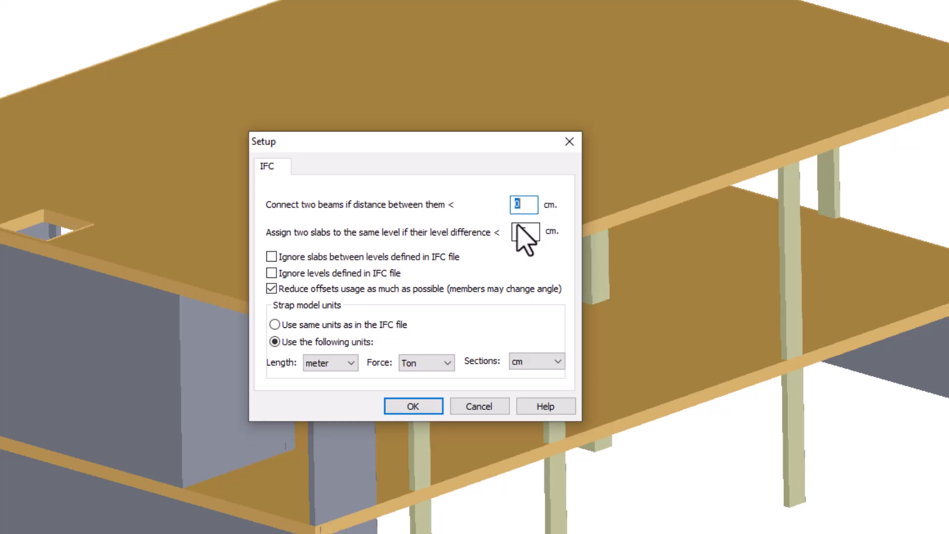
{"action": "type", "text": "25"}
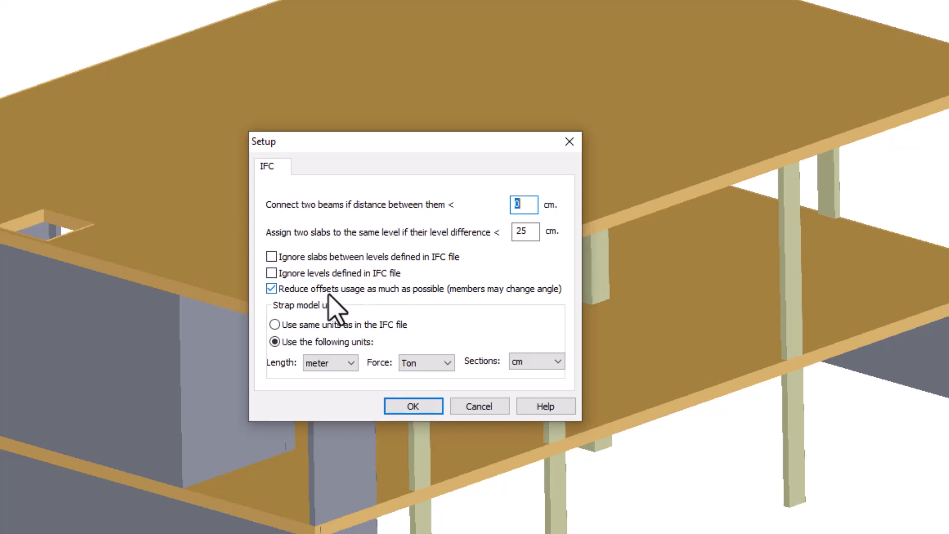
{"action": "mouse_move", "coordinate": [400, 319]}
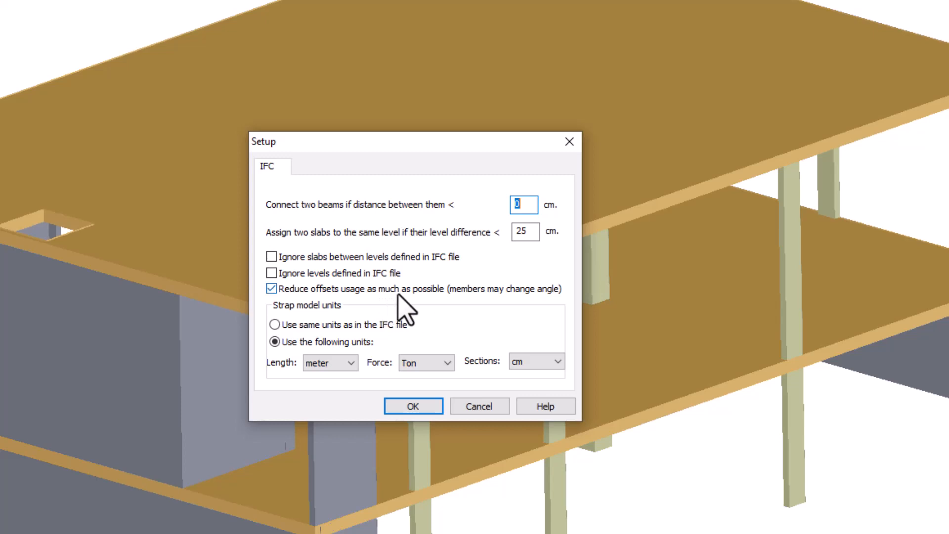
{"action": "mouse_move", "coordinate": [500, 319]}
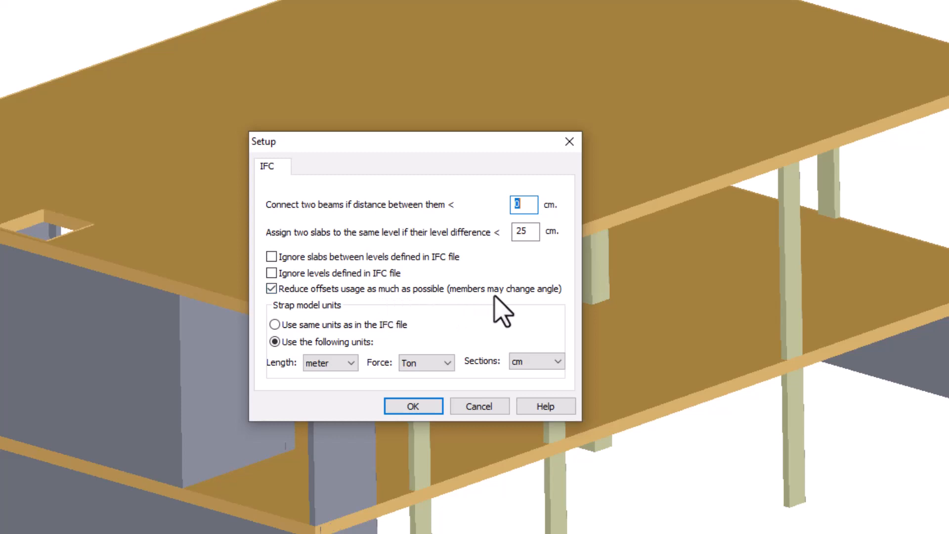
{"action": "mouse_move", "coordinate": [571, 310]}
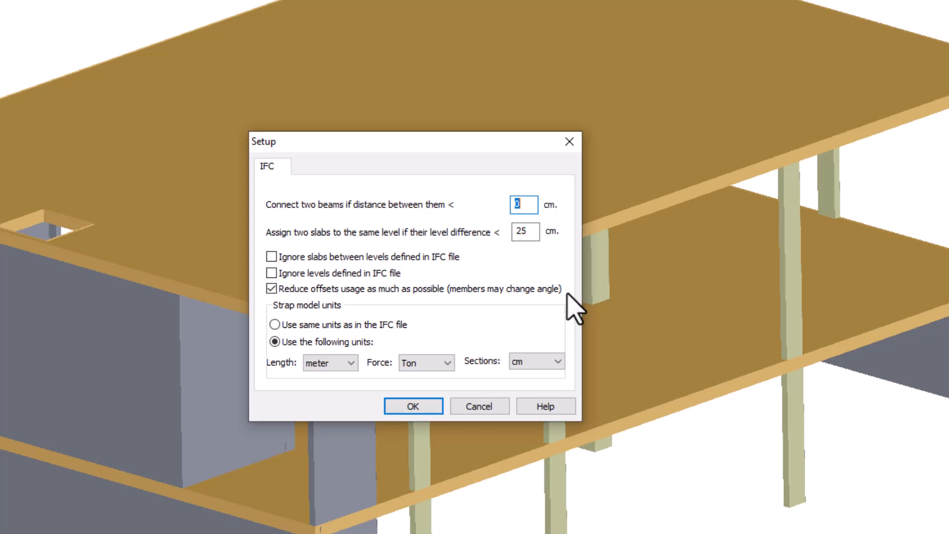
{"action": "mouse_move", "coordinate": [335, 322]}
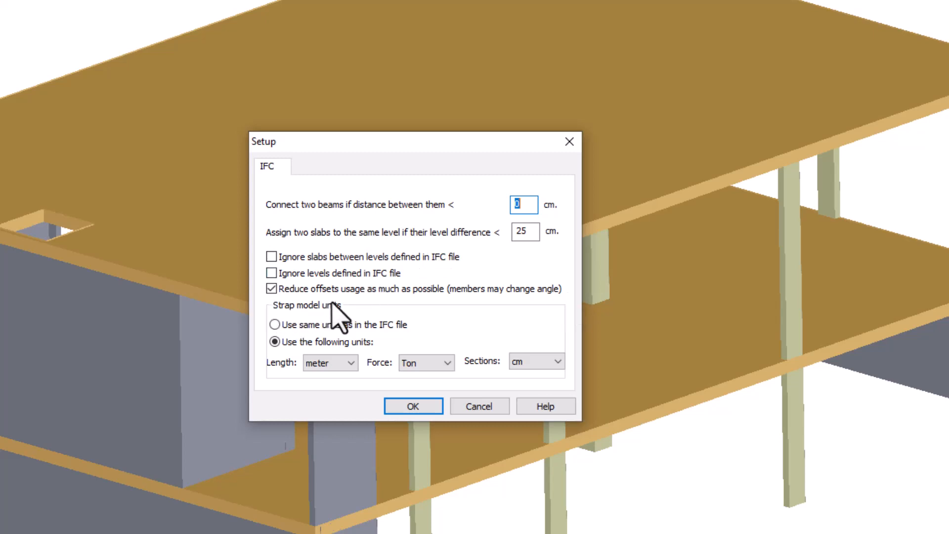
{"action": "mouse_move", "coordinate": [411, 331]}
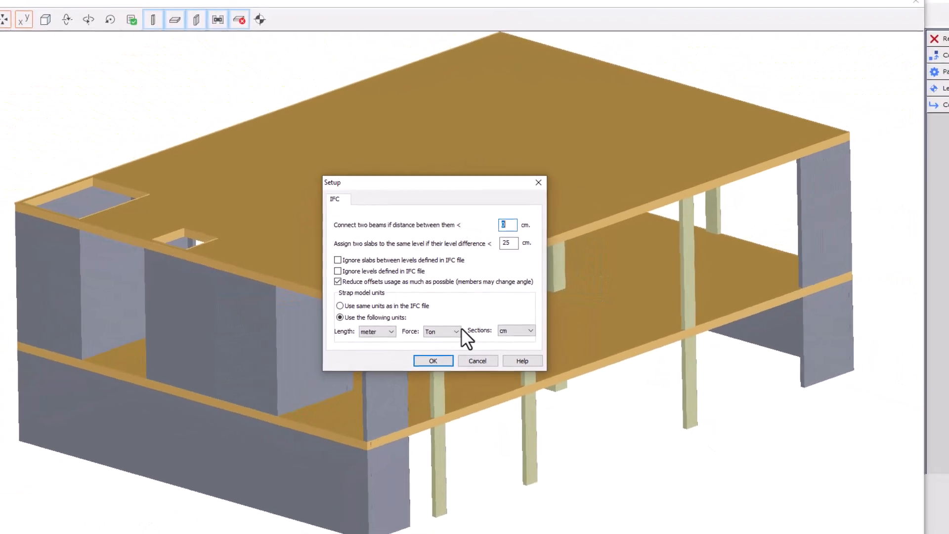
Accept the Setup dialog and open the Levels table showing -4, 0 and 5.6 m.
{"action": "left_click", "coordinate": [433, 361]}
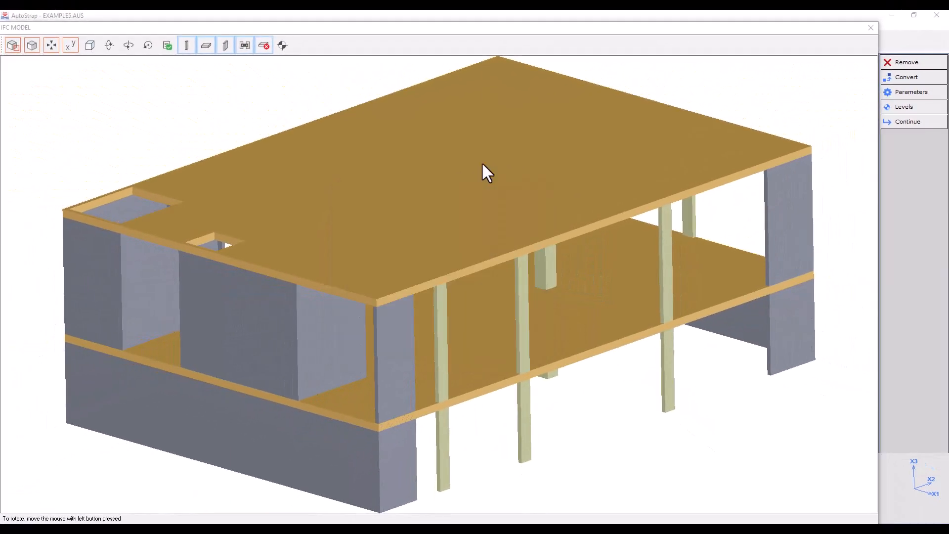
{"action": "left_click", "coordinate": [904, 106]}
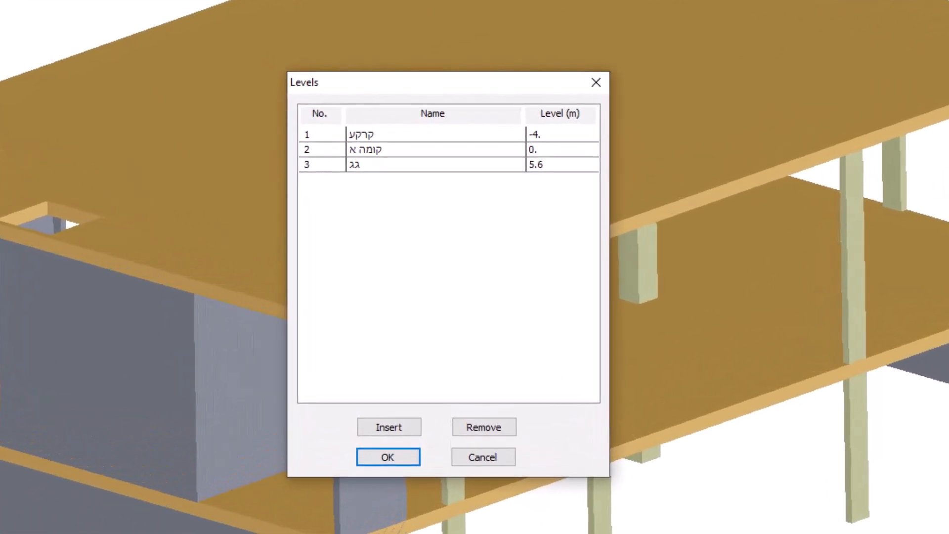
{"action": "mouse_move", "coordinate": [400, 171]}
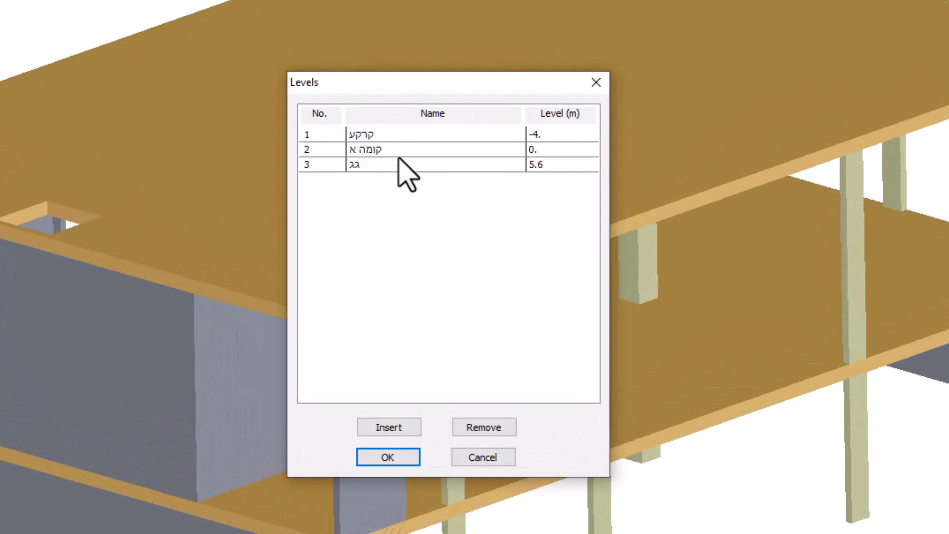
{"action": "mouse_move", "coordinate": [615, 138]}
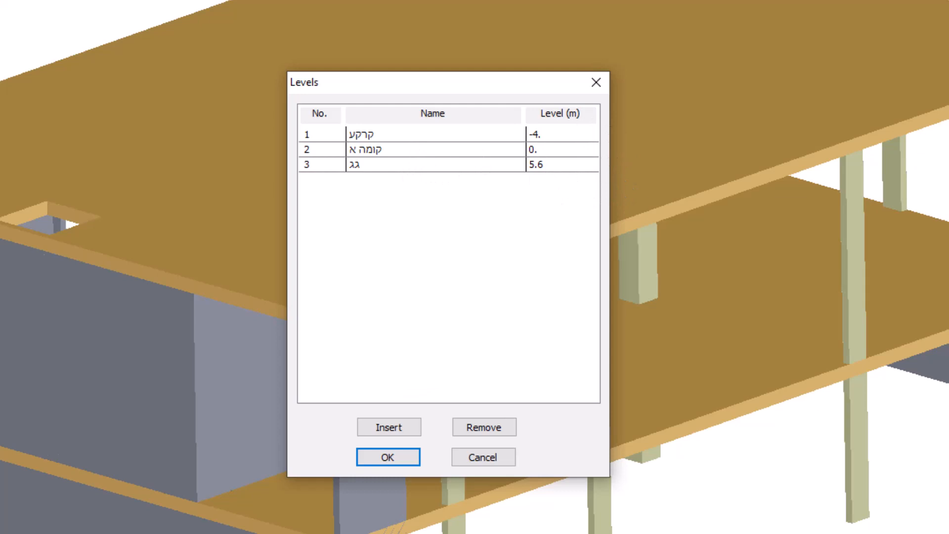
{"action": "mouse_move", "coordinate": [310, 416]}
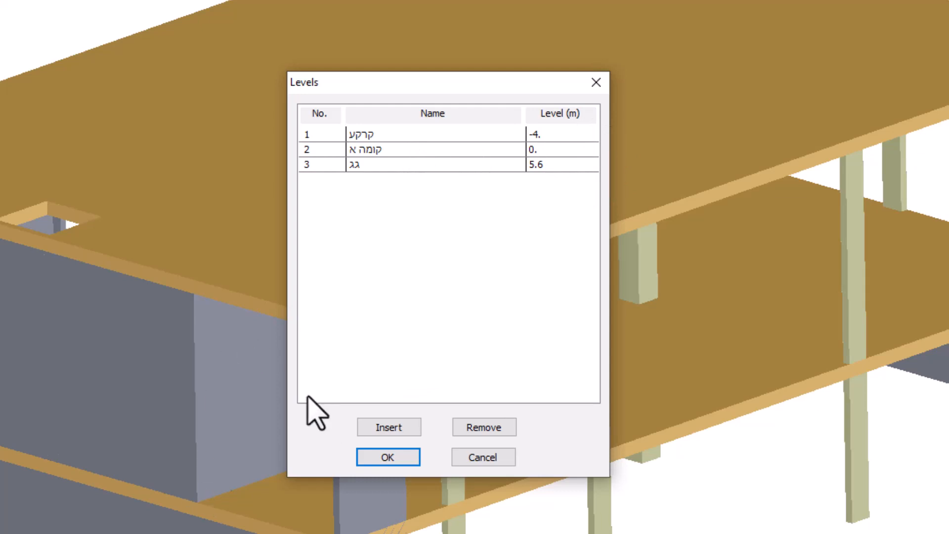
{"action": "mouse_move", "coordinate": [400, 382]}
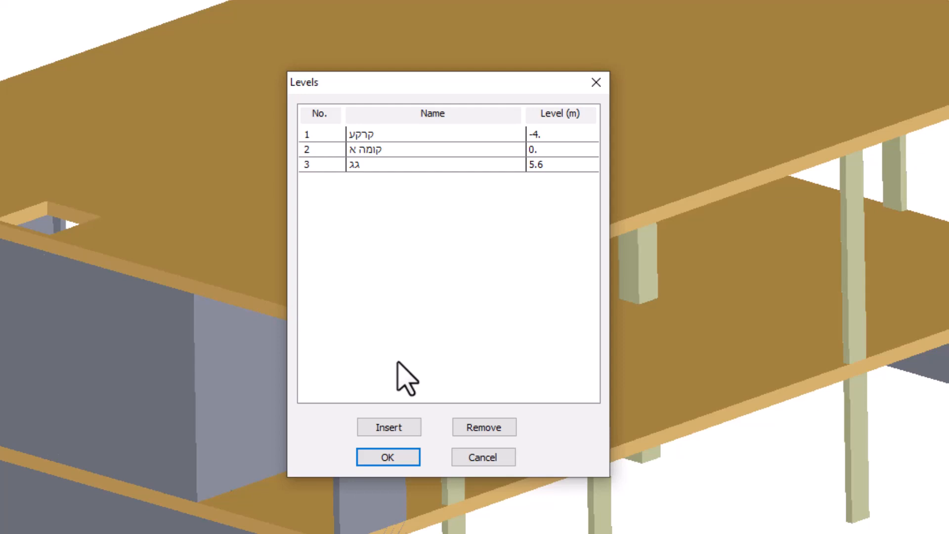
{"action": "mouse_move", "coordinate": [401, 418]}
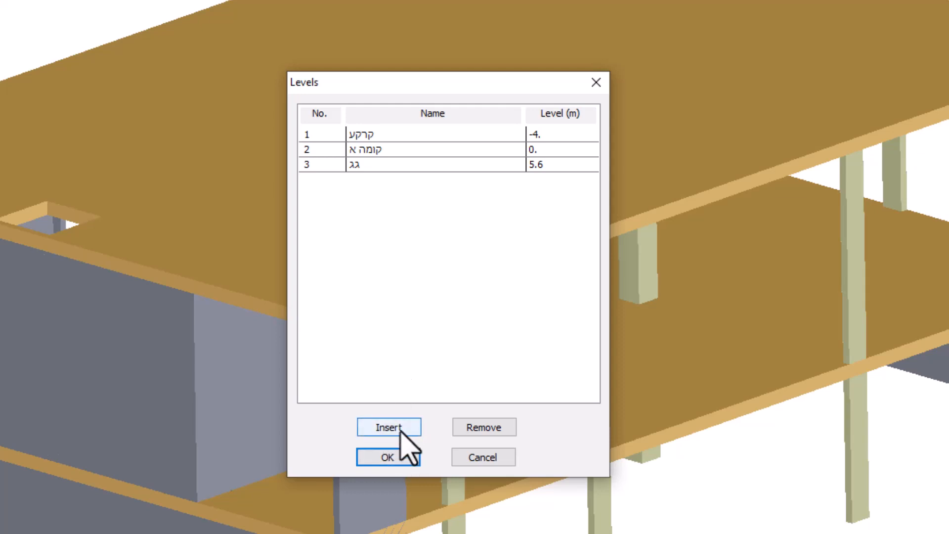
{"action": "left_click", "coordinate": [389, 427]}
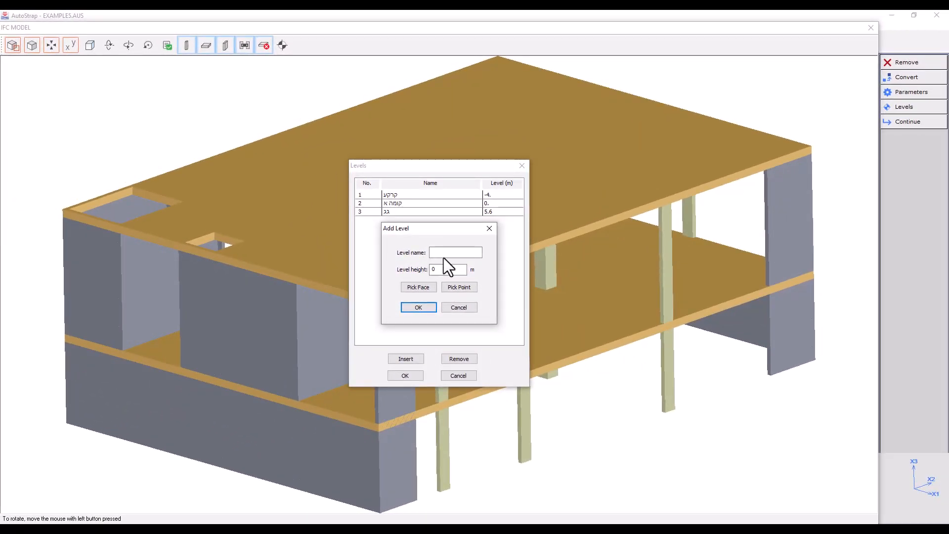
{"action": "left_click", "coordinate": [459, 286]}
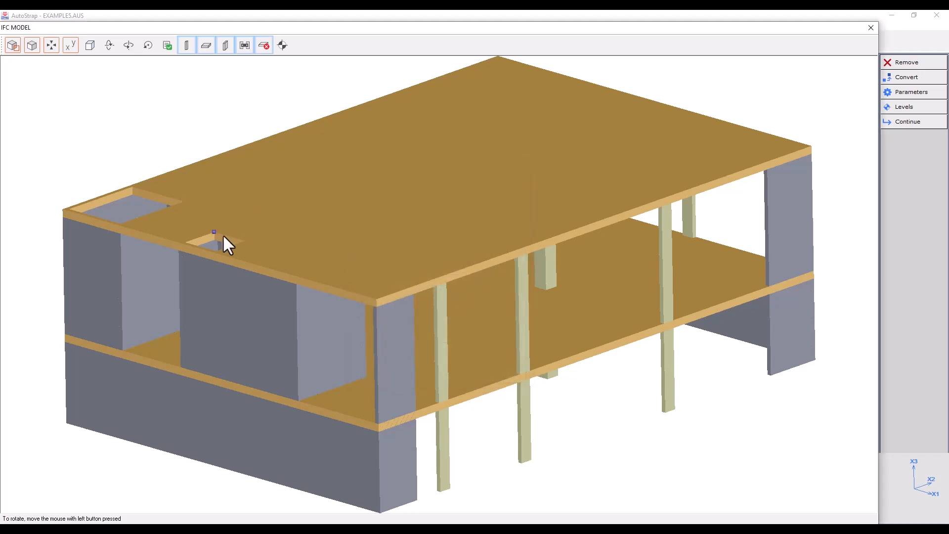
{"action": "left_click", "coordinate": [905, 107]}
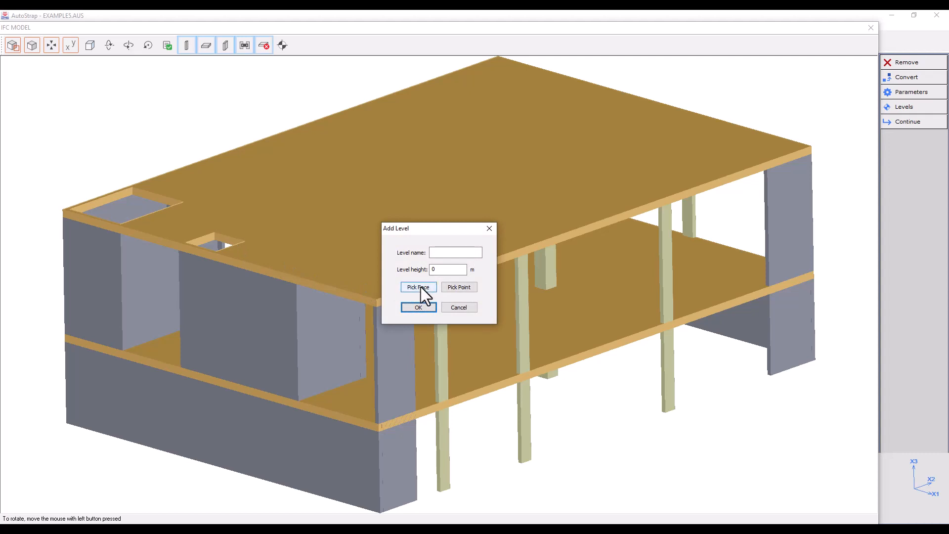
{"action": "left_click", "coordinate": [418, 286]}
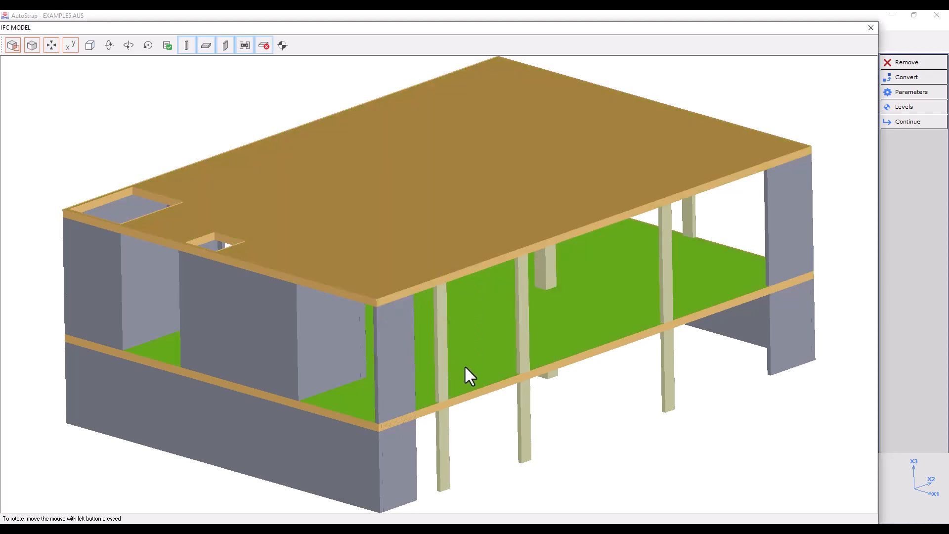
{"action": "left_click", "coordinate": [905, 107]}
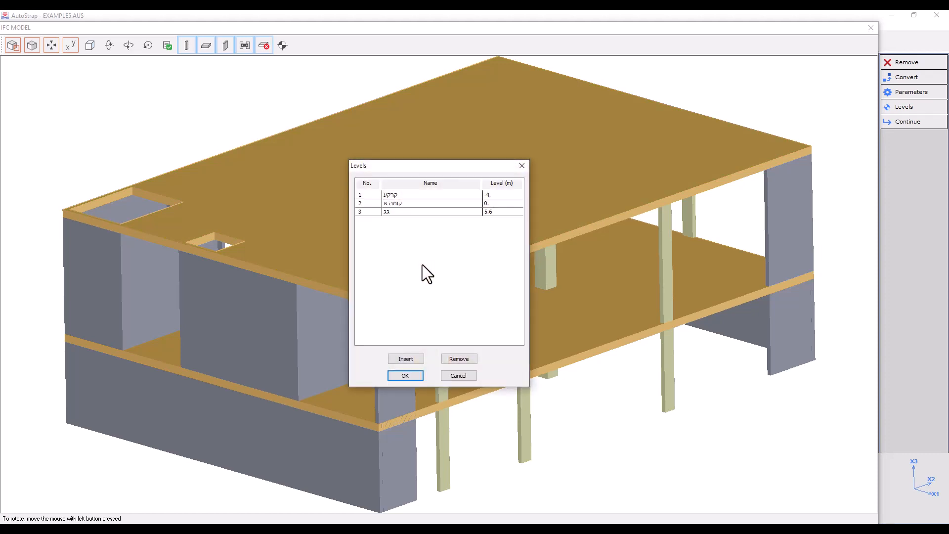
{"action": "mouse_move", "coordinate": [366, 206]}
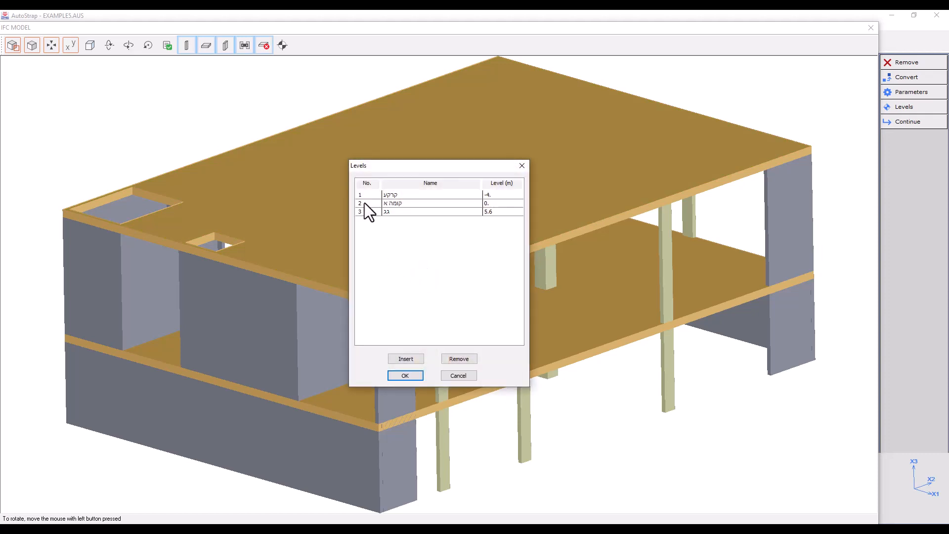
Close the Levels dialog with OK.
{"action": "left_click", "coordinate": [360, 203]}
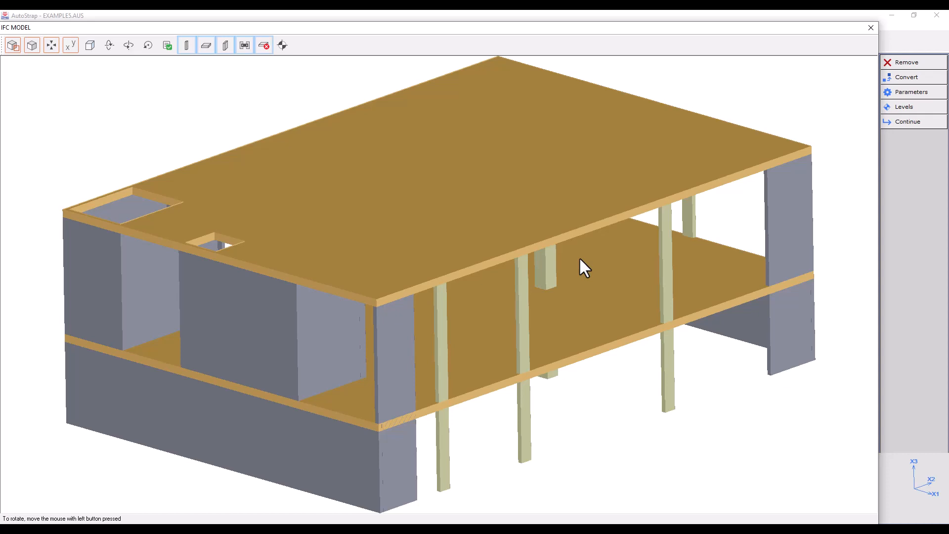
{"action": "left_click", "coordinate": [907, 122]}
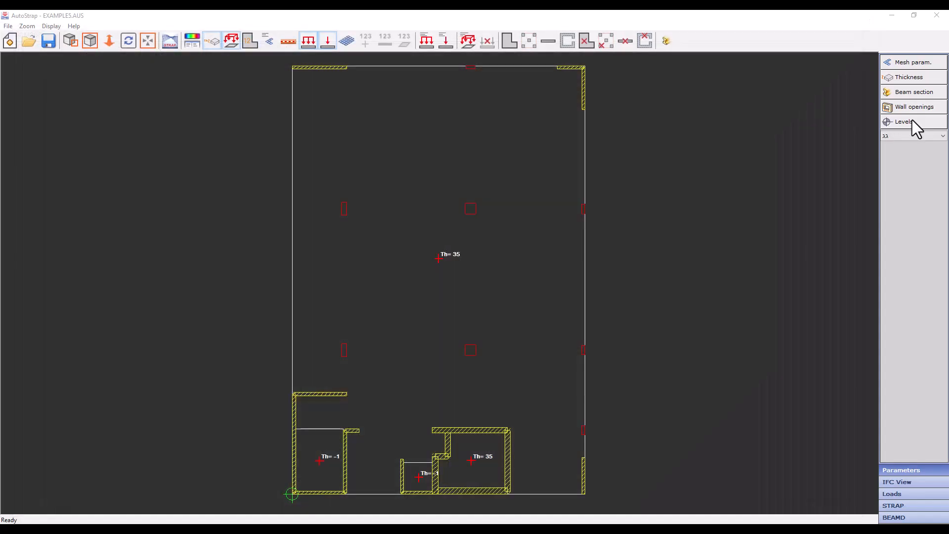
{"action": "mouse_move", "coordinate": [538, 314]}
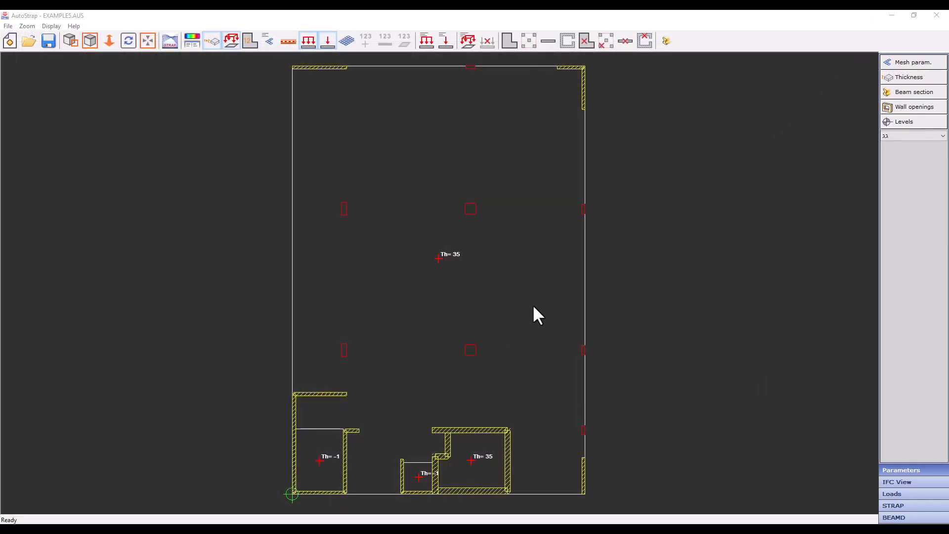
{"action": "left_click", "coordinate": [943, 136]}
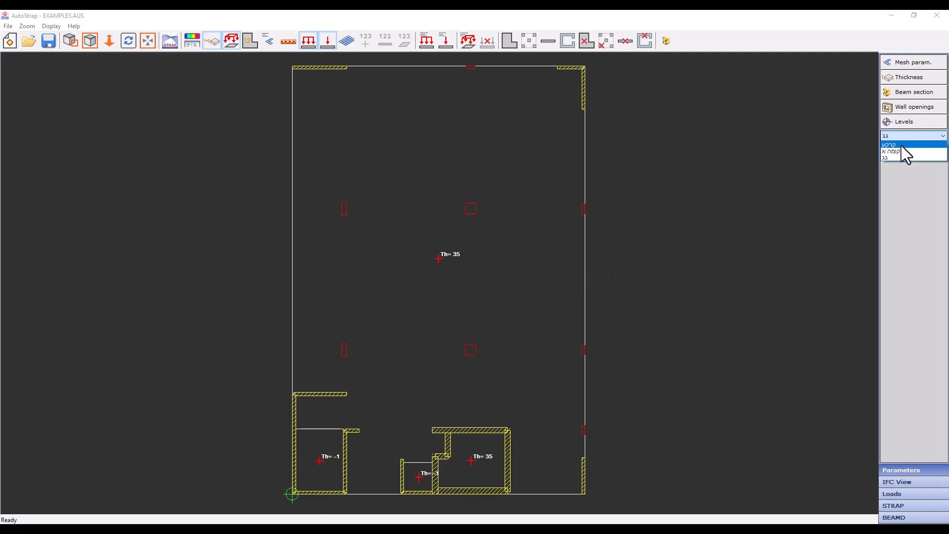
{"action": "left_click", "coordinate": [890, 152]}
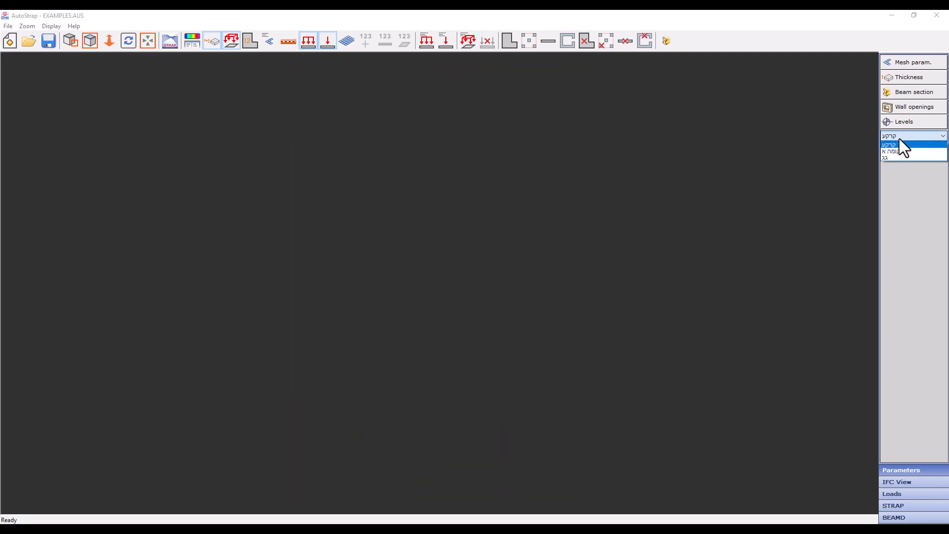
{"action": "left_click", "coordinate": [889, 157]}
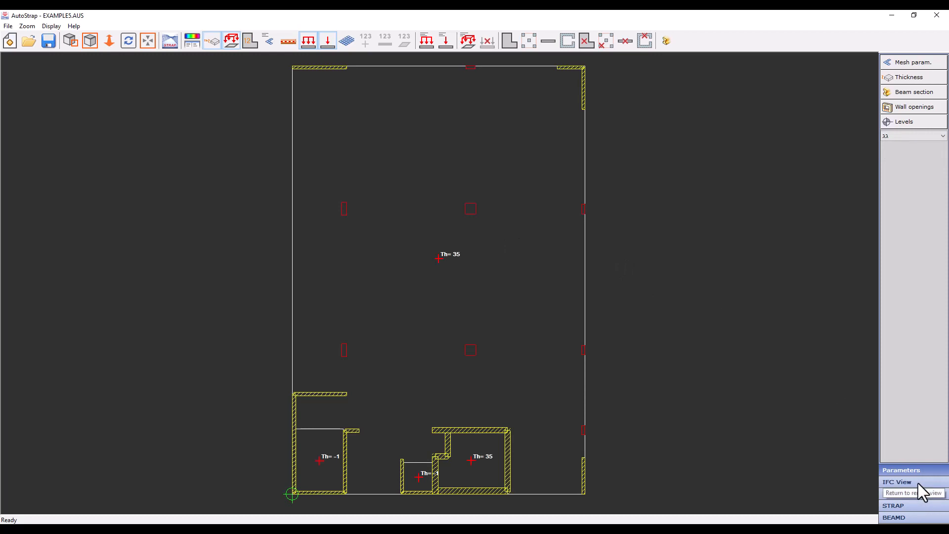
{"action": "left_click", "coordinate": [896, 482]}
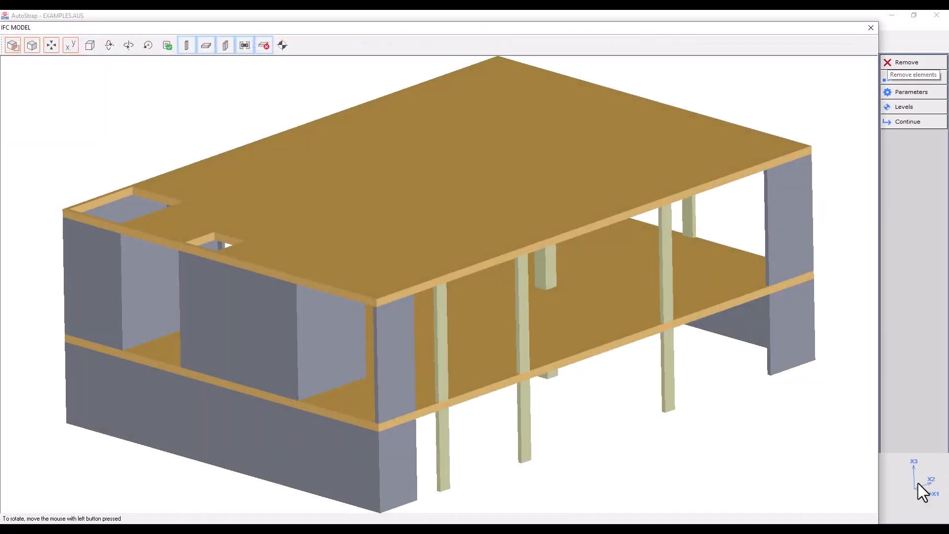
{"action": "left_click", "coordinate": [908, 122]}
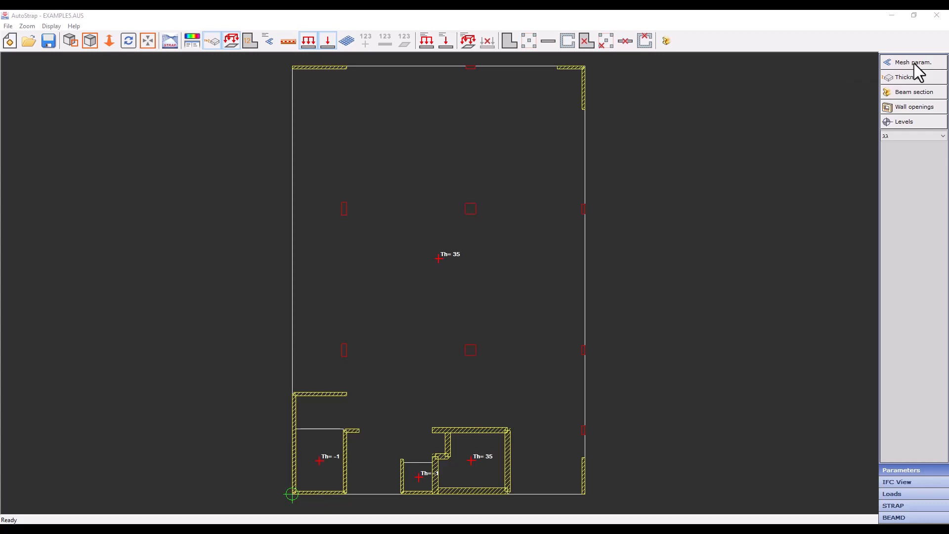
Check the levels table, then transfer the model to STRAP as EXAMPLES.
{"action": "left_click", "coordinate": [904, 121]}
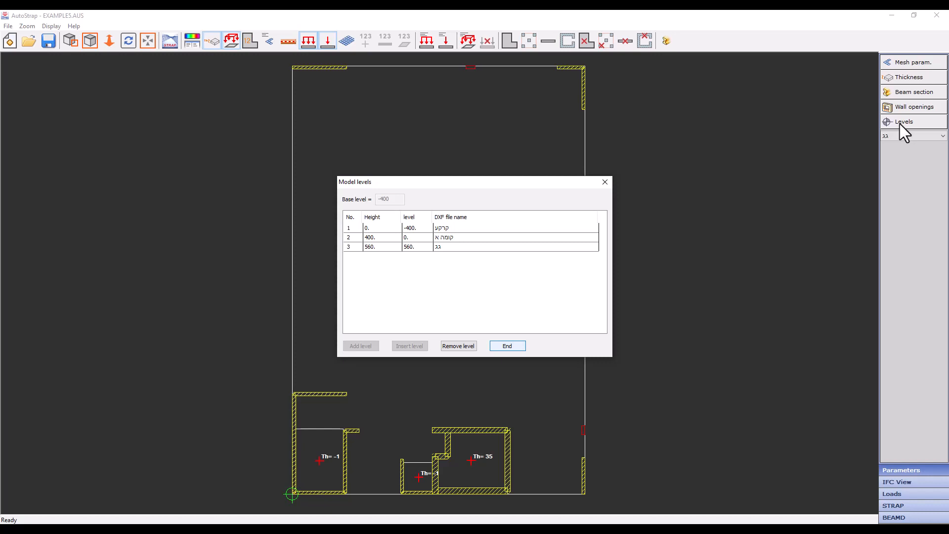
{"action": "left_click", "coordinate": [508, 346]}
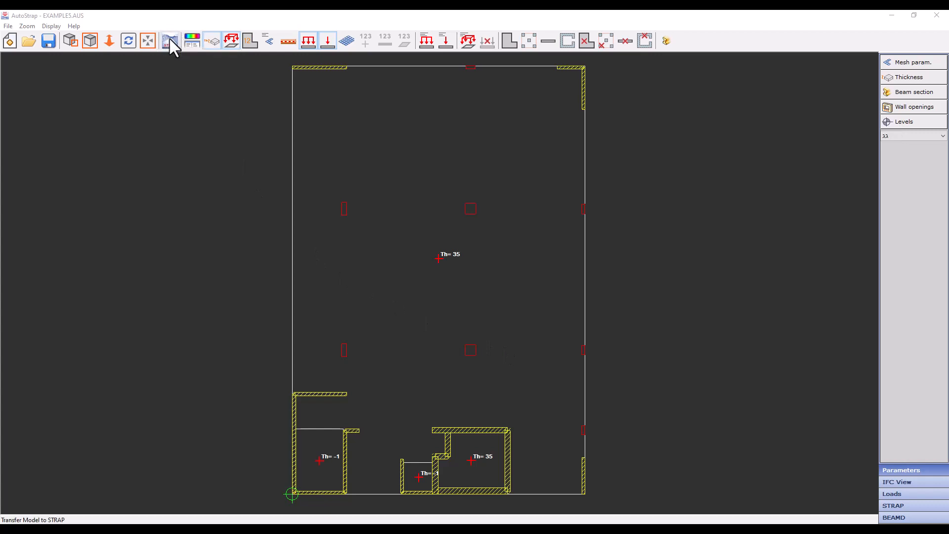
{"action": "left_click", "coordinate": [170, 40]}
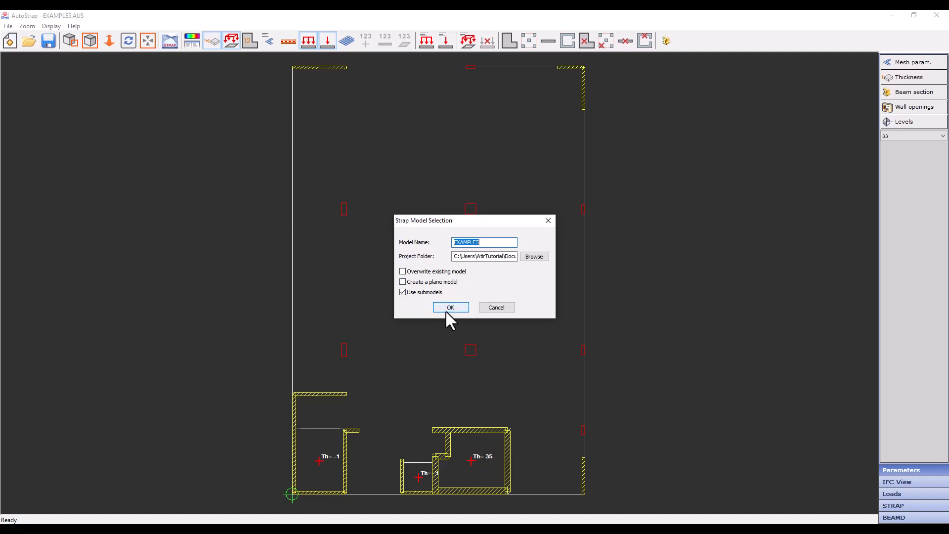
{"action": "left_click", "coordinate": [451, 307]}
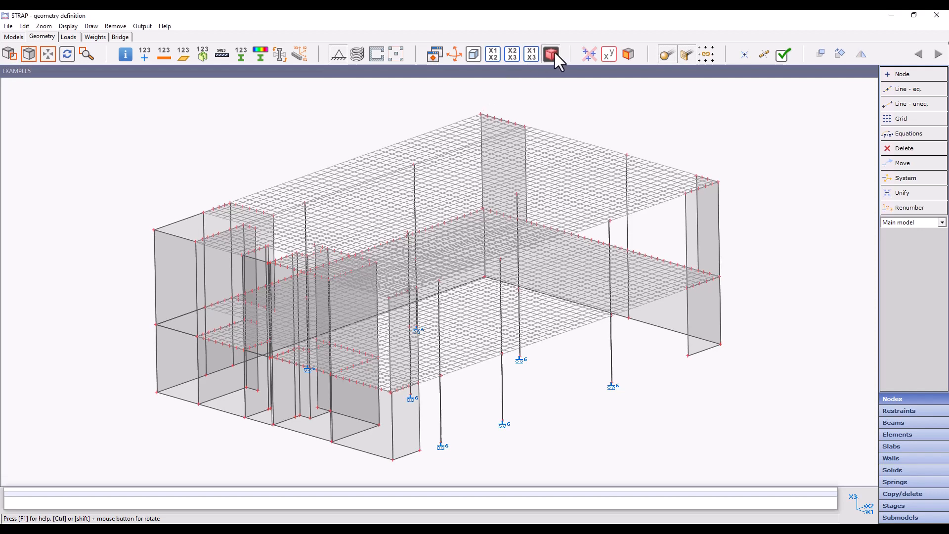
Render the converted building as solids and orbit it to view the columns edge-on.
{"action": "left_click", "coordinate": [550, 54]}
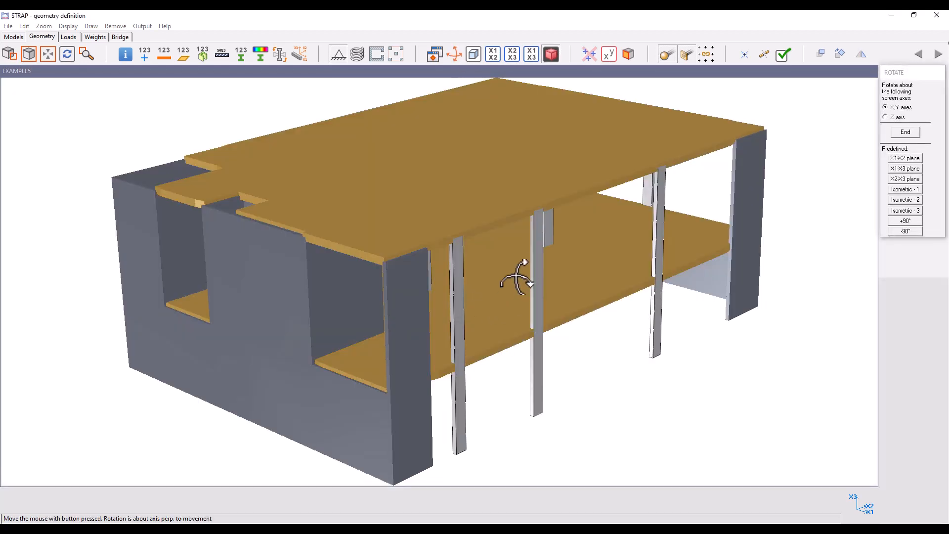
{"action": "left_click_drag", "start_coordinate": [521, 279], "coordinate": [294, 260]}
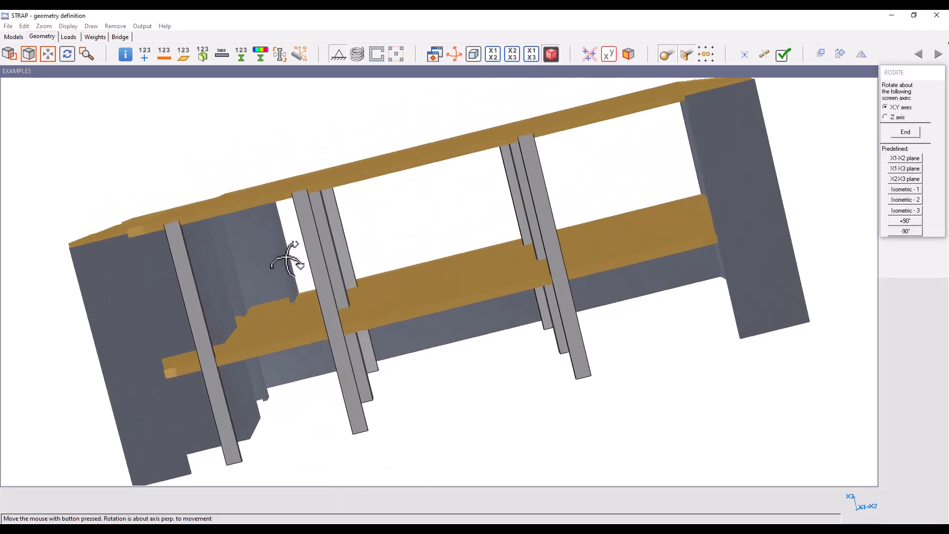
{"action": "left_click_drag", "start_coordinate": [293, 261], "coordinate": [528, 302]}
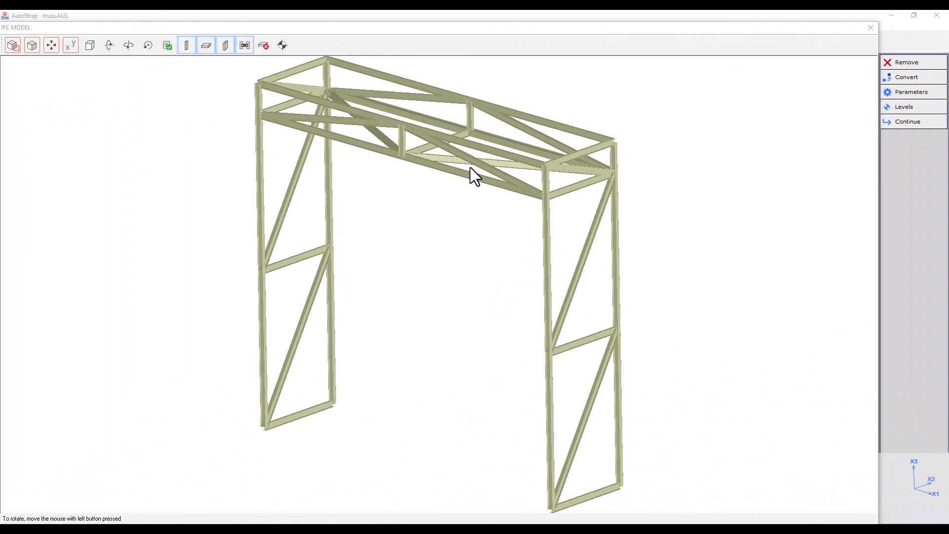
{"action": "mouse_move", "coordinate": [477, 182]}
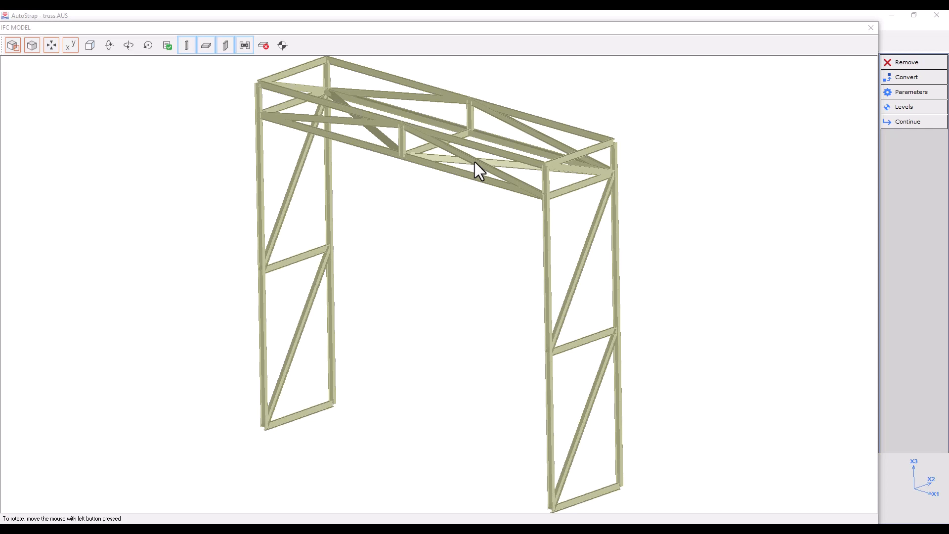
{"action": "mouse_move", "coordinate": [916, 109]}
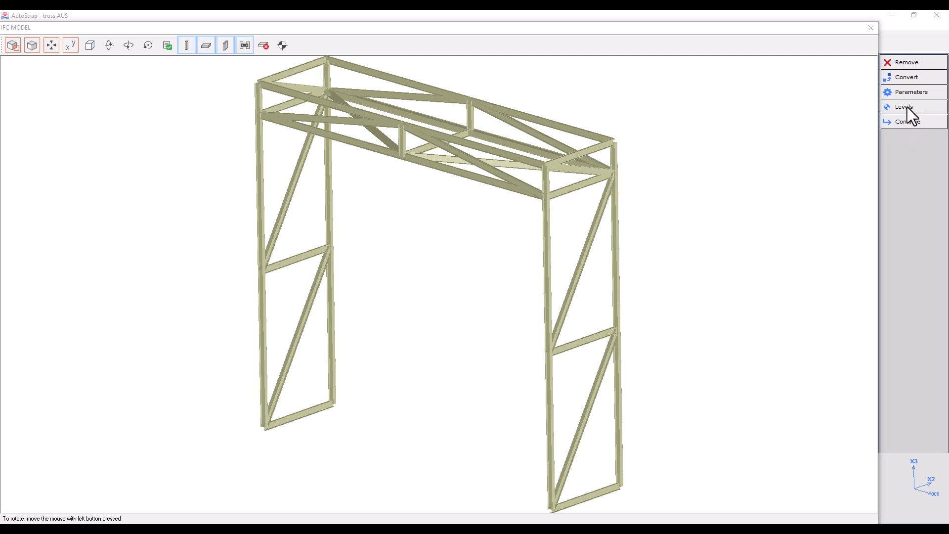
Confirm the truss model's Levels list is empty and continue processing the IFC file.
{"action": "left_click", "coordinate": [903, 107]}
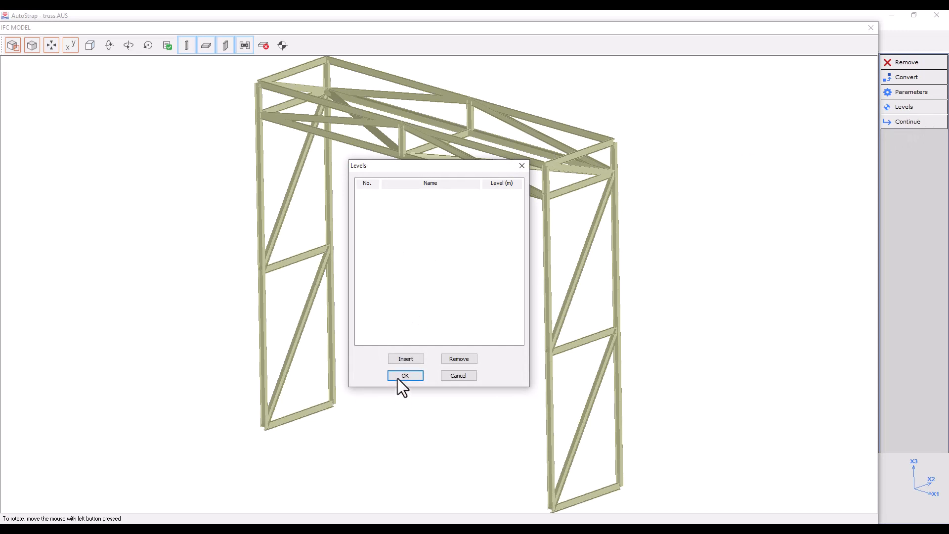
{"action": "left_click", "coordinate": [405, 376]}
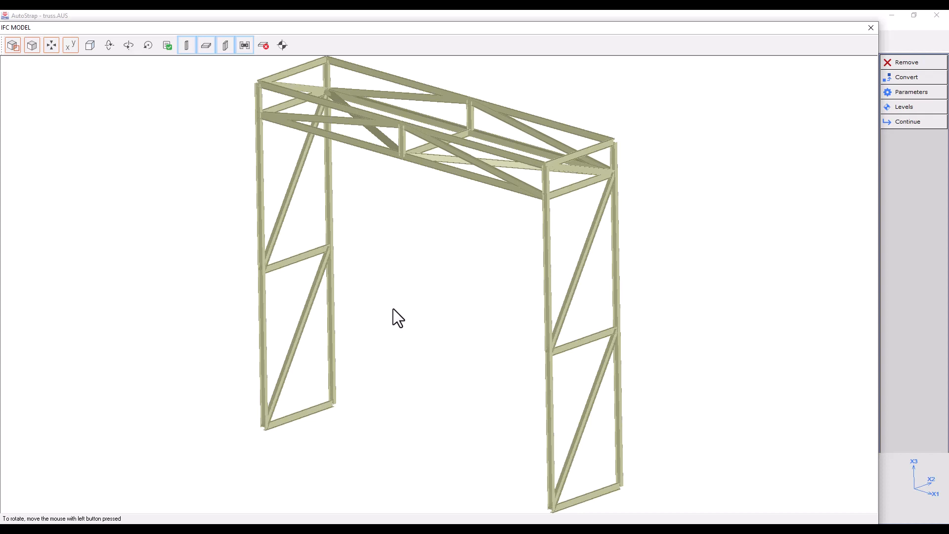
{"action": "left_click", "coordinate": [908, 122]}
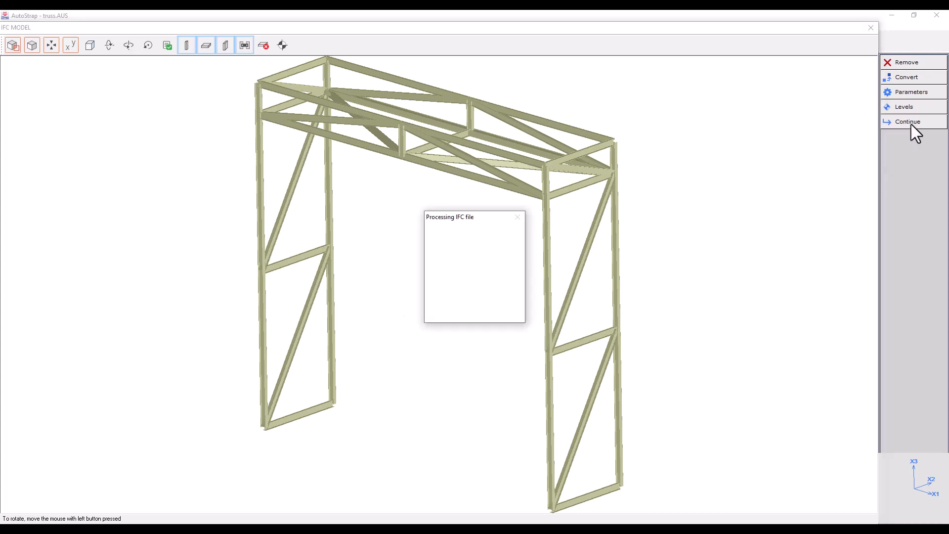
Transfer the converted truss to STRAP under the model name 'truss'.
{"action": "left_click", "coordinate": [908, 121]}
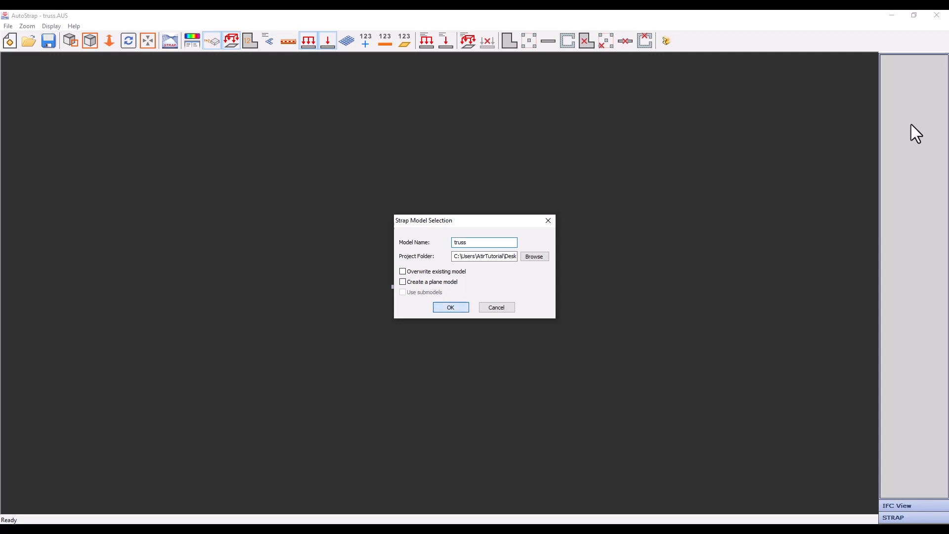
{"action": "left_click", "coordinate": [451, 307]}
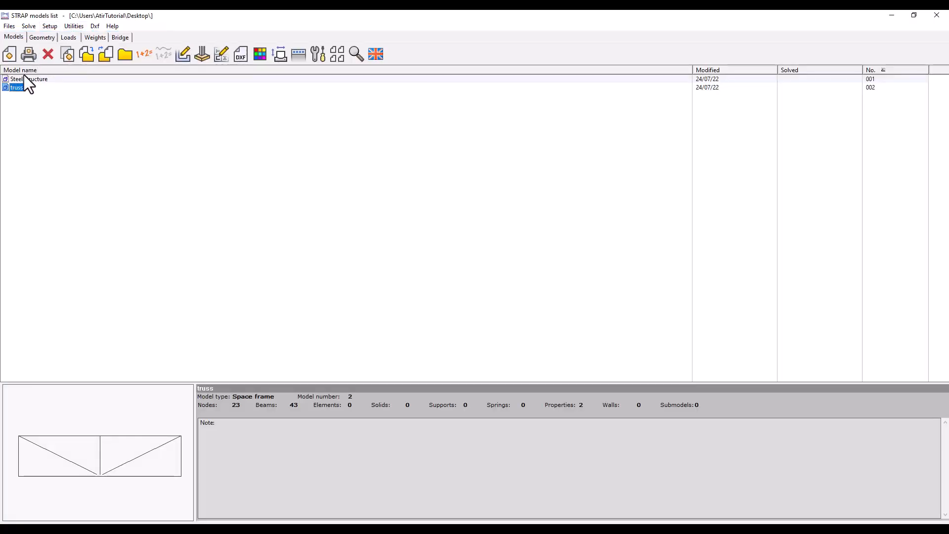
Open the truss model's geometry and show it in 3D as rendered solids.
{"action": "double_click", "coordinate": [15, 88]}
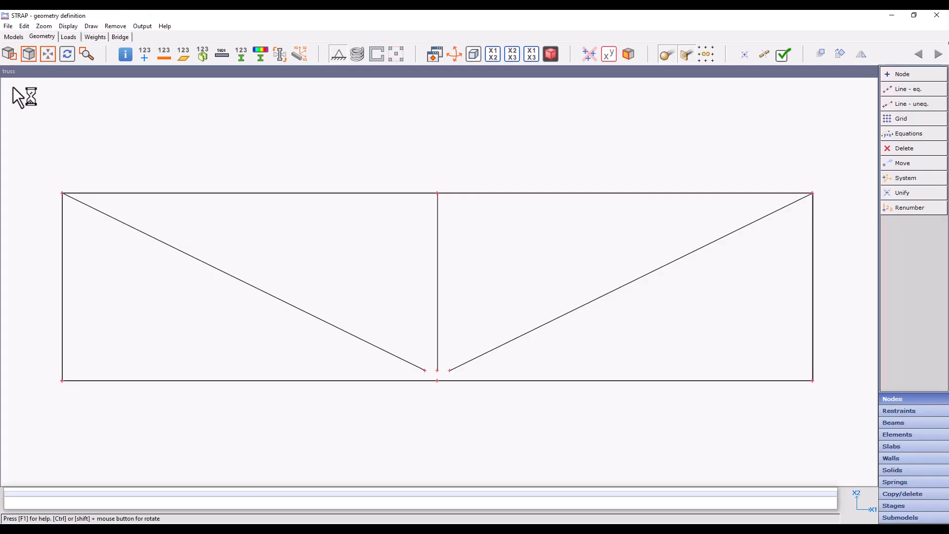
{"action": "mouse_move", "coordinate": [492, 55]}
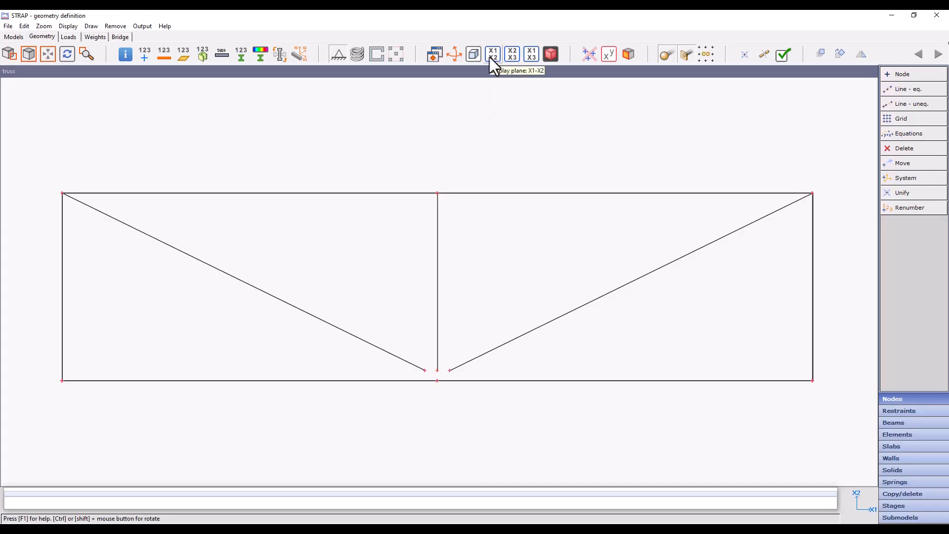
{"action": "left_click", "coordinate": [473, 54]}
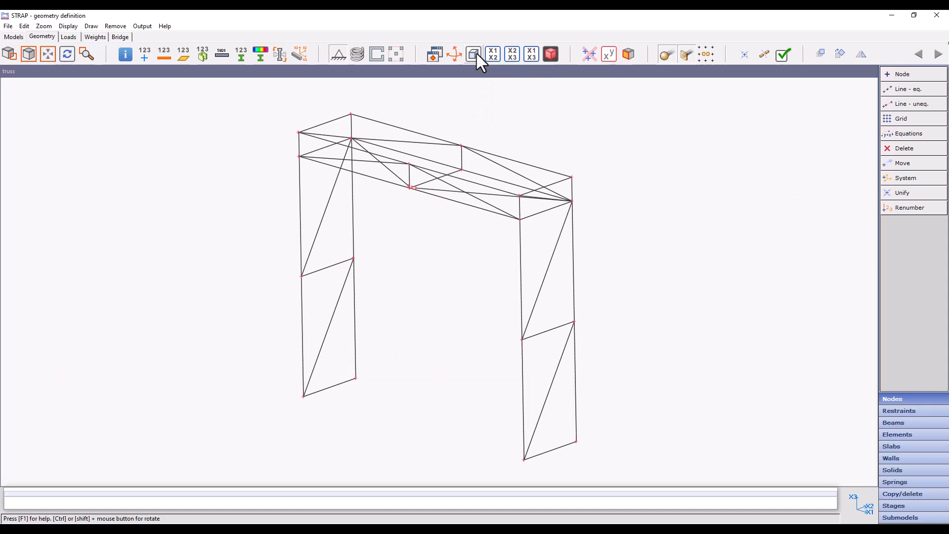
{"action": "left_click", "coordinate": [549, 53]}
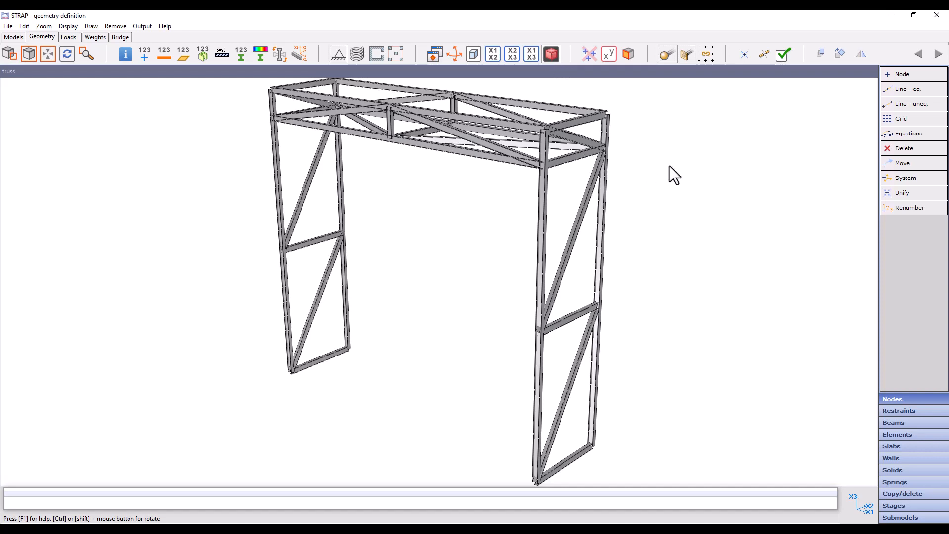
{"action": "mouse_move", "coordinate": [494, 123]}
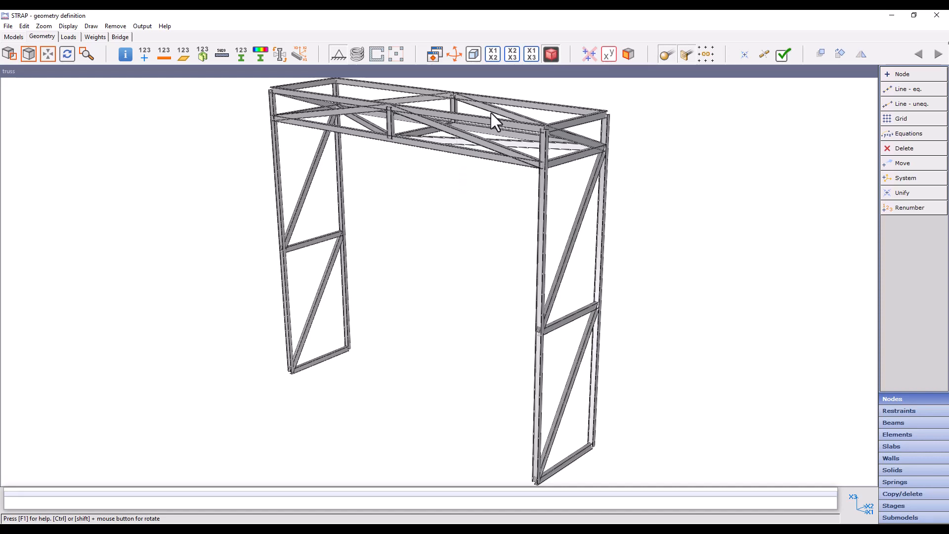
Return to the line view and rotate the truss to face the bottom-chord joint.
{"action": "left_click", "coordinate": [550, 53]}
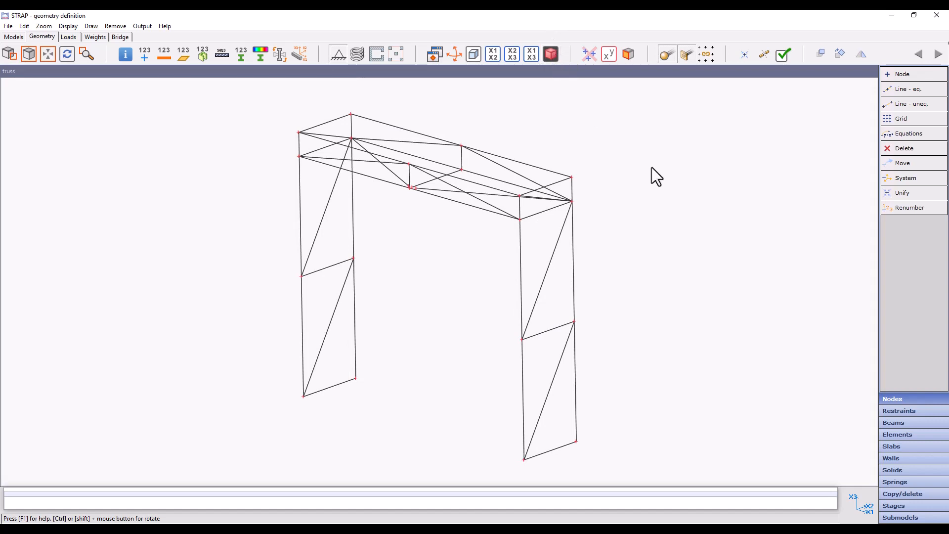
{"action": "mouse_move", "coordinate": [498, 251]}
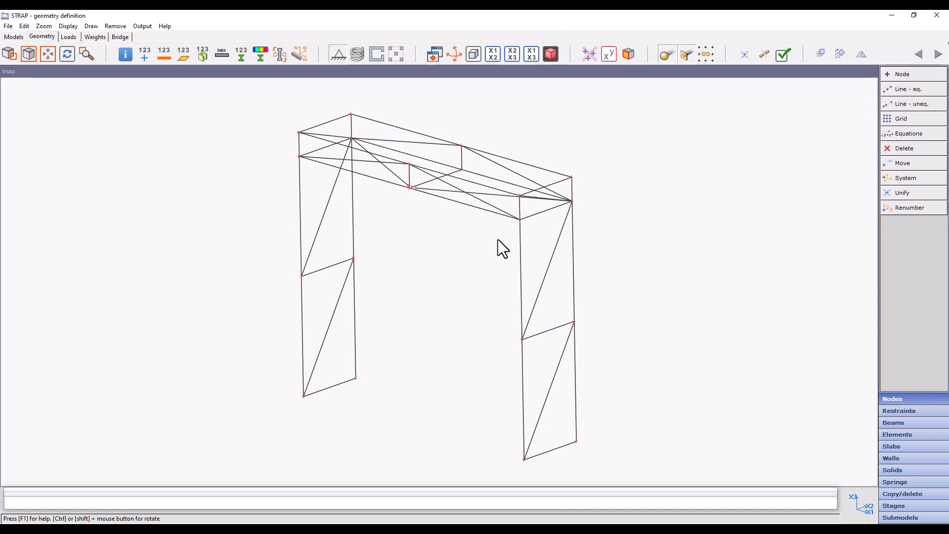
{"action": "mouse_move", "coordinate": [454, 54]}
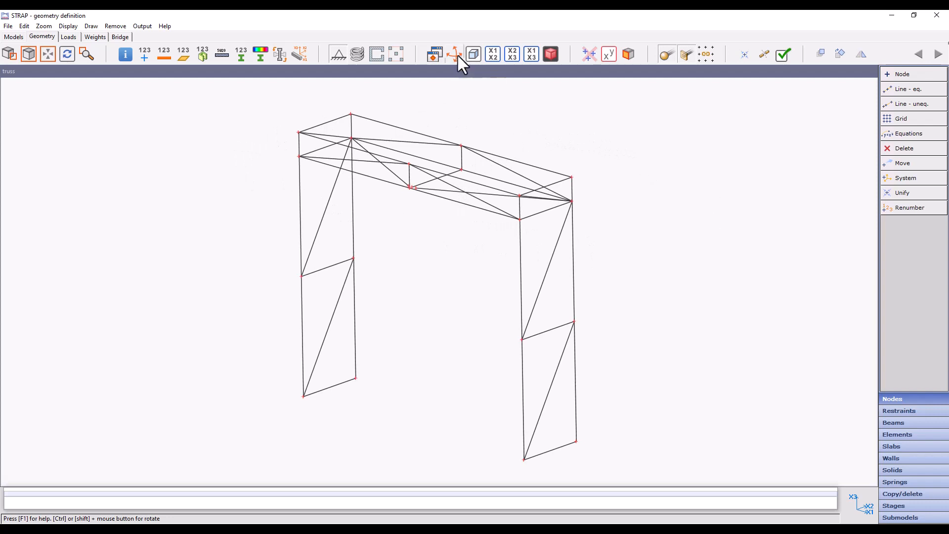
{"action": "left_click", "coordinate": [454, 54]}
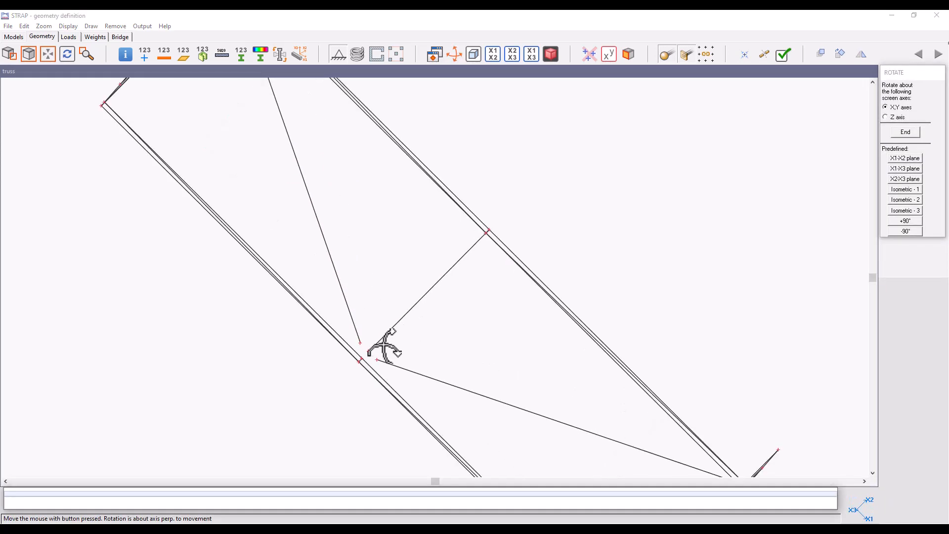
{"action": "left_click_drag", "start_coordinate": [391, 348], "coordinate": [512, 333]}
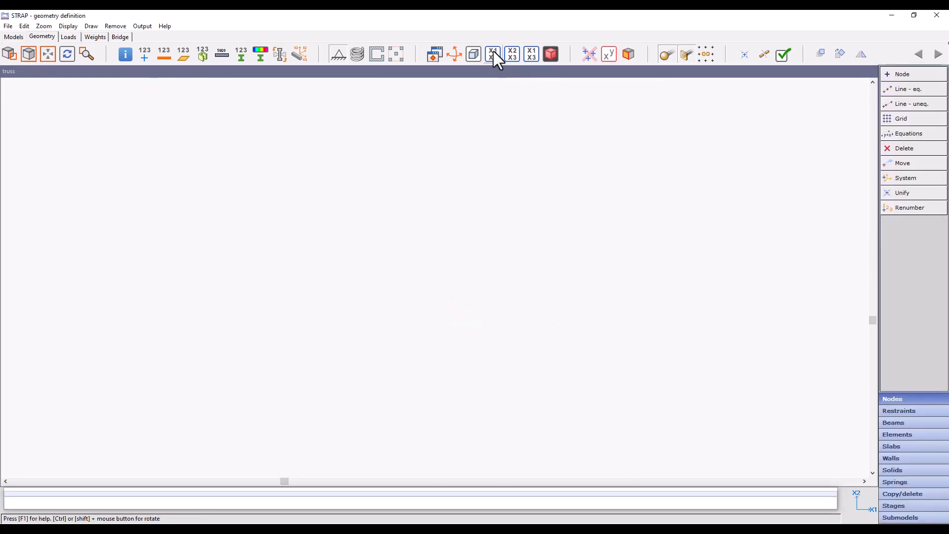
Switch to the X1–X2 plane view to see diagonals stopping short of the bottom node.
{"action": "left_click", "coordinate": [492, 53]}
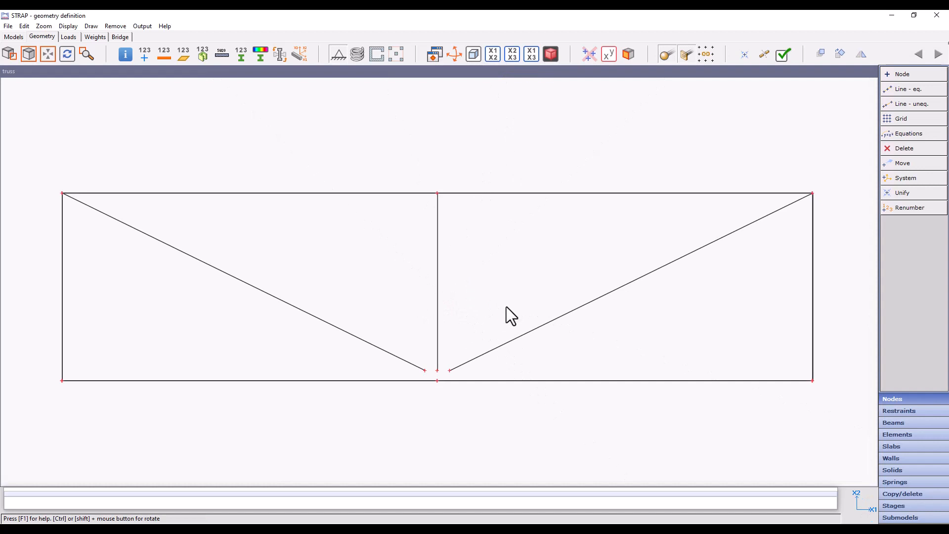
{"action": "mouse_move", "coordinate": [482, 296]}
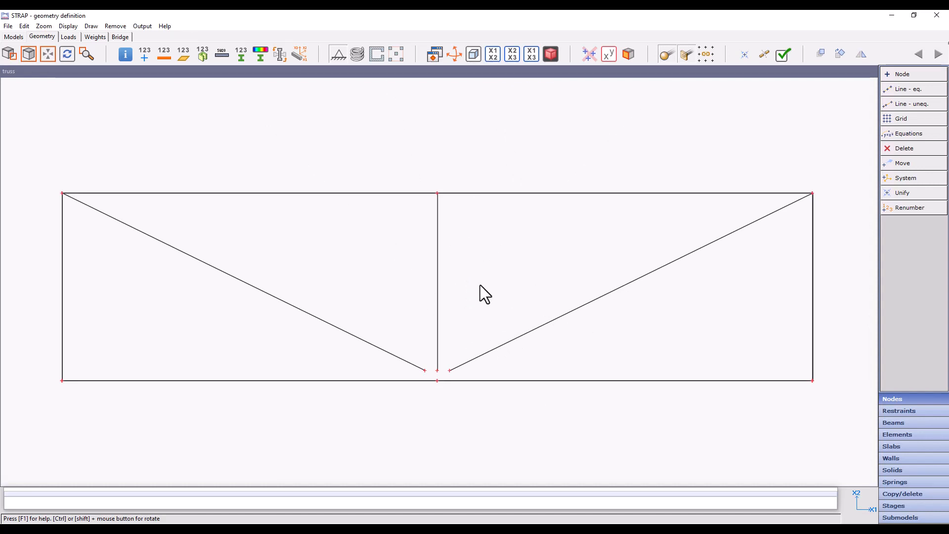
{"action": "mouse_move", "coordinate": [459, 380]}
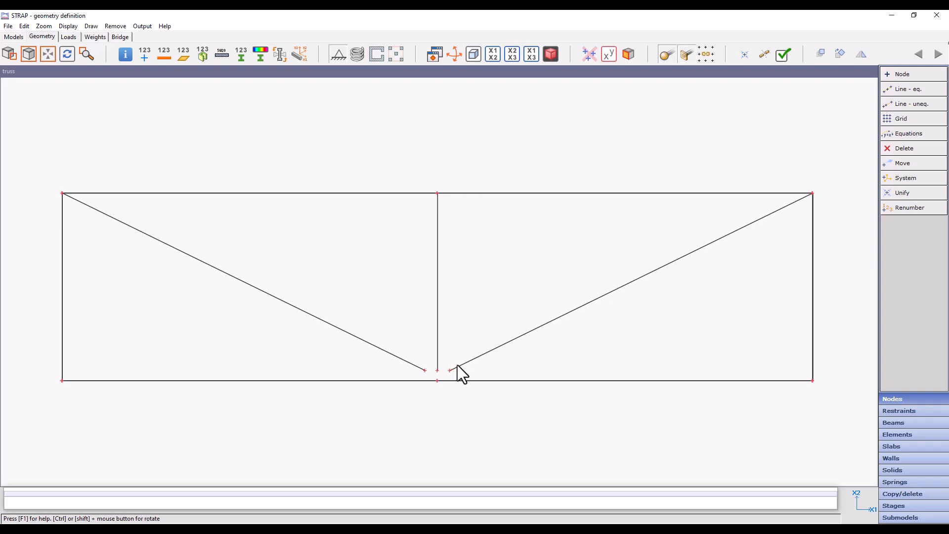
{"action": "mouse_move", "coordinate": [430, 386]}
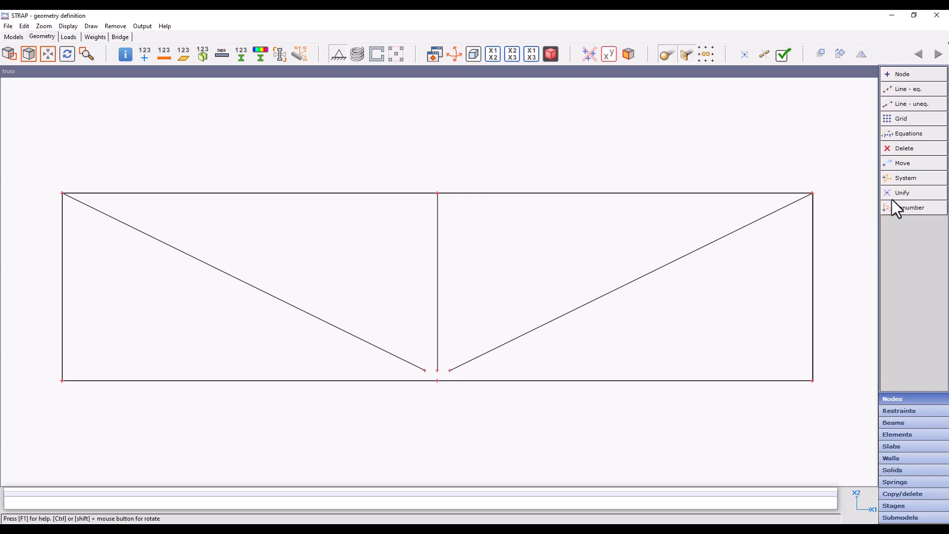
{"action": "mouse_move", "coordinate": [922, 168]}
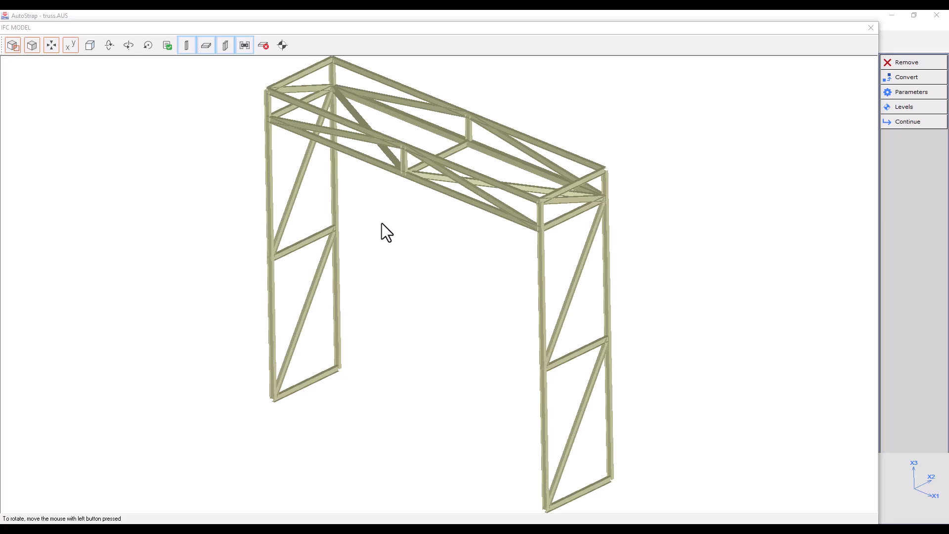
{"action": "mouse_move", "coordinate": [916, 95]}
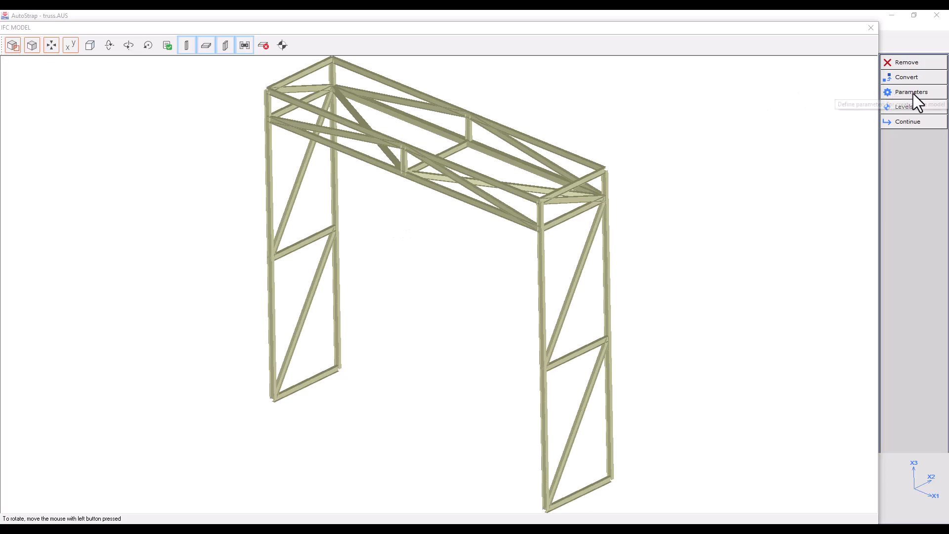
Open the Setup dialog's IFC tab, showing the 0 cm beam-connection distance.
{"action": "left_click", "coordinate": [911, 92]}
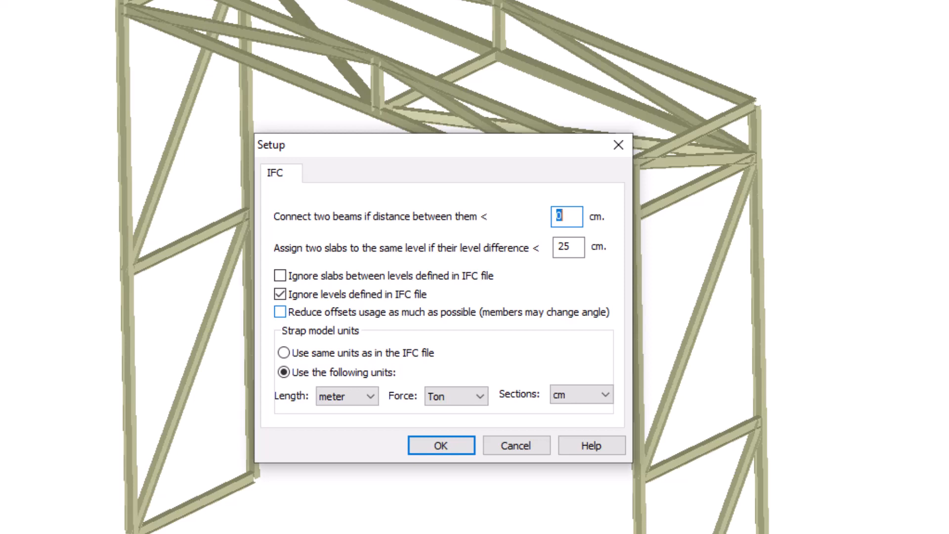
{"action": "mouse_move", "coordinate": [307, 250]}
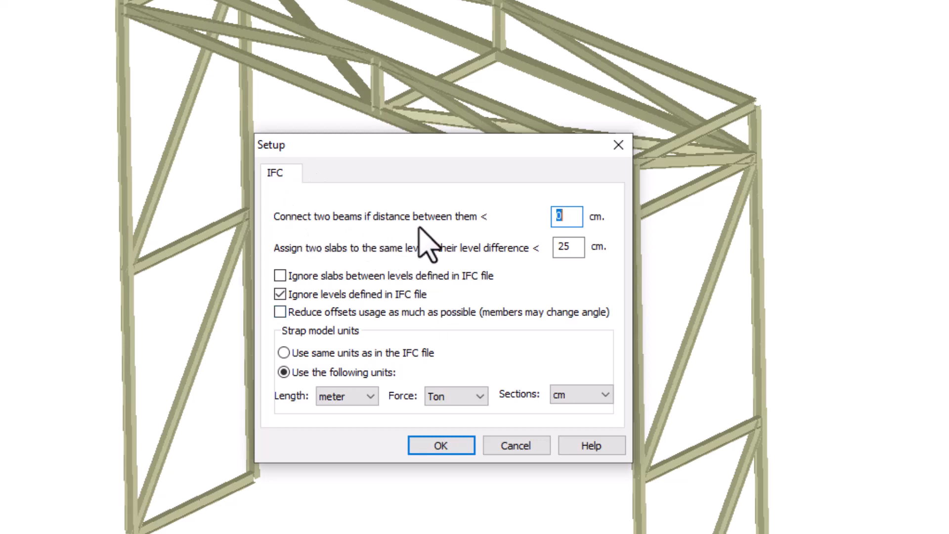
{"action": "mouse_move", "coordinate": [438, 210]}
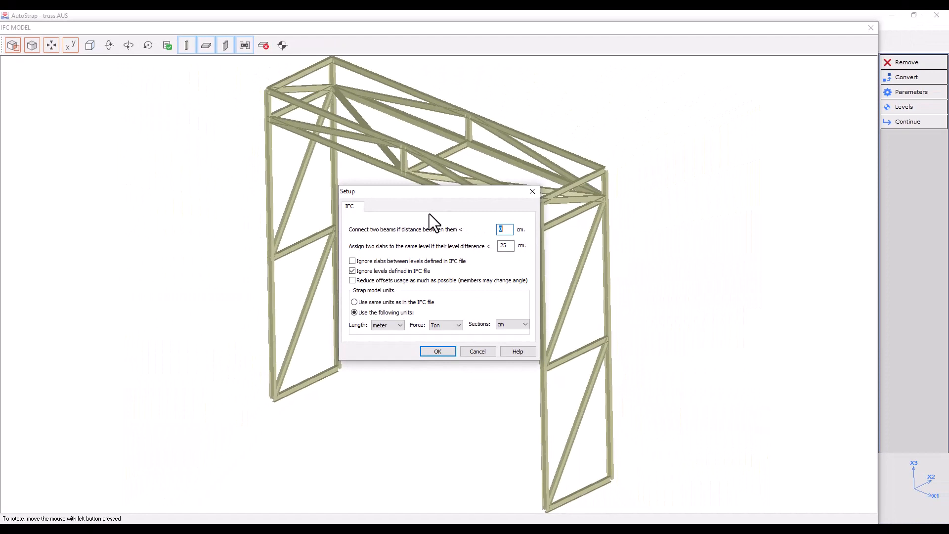
Query nodes 105, 121 and 122 with Display Data to read their 8–13 cm offsets.
{"action": "left_click", "coordinate": [437, 351]}
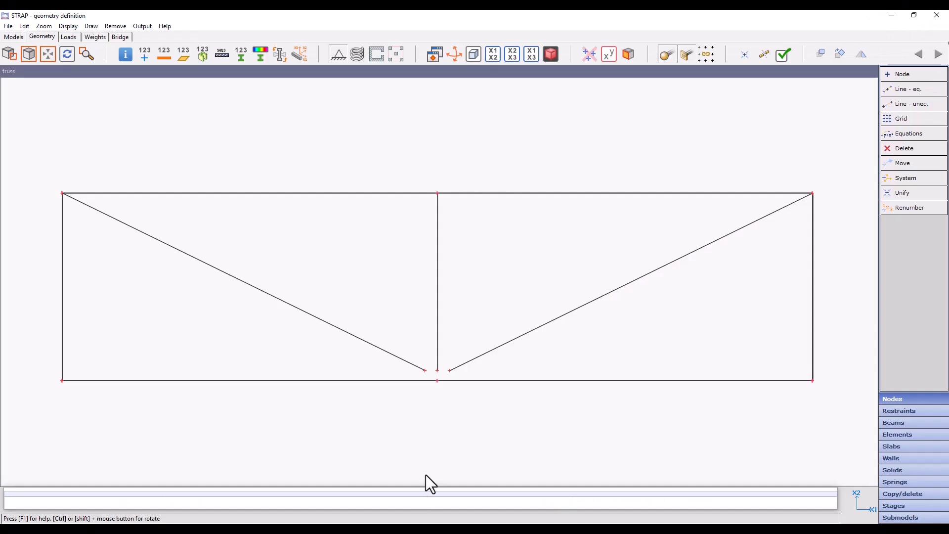
{"action": "mouse_move", "coordinate": [438, 433]}
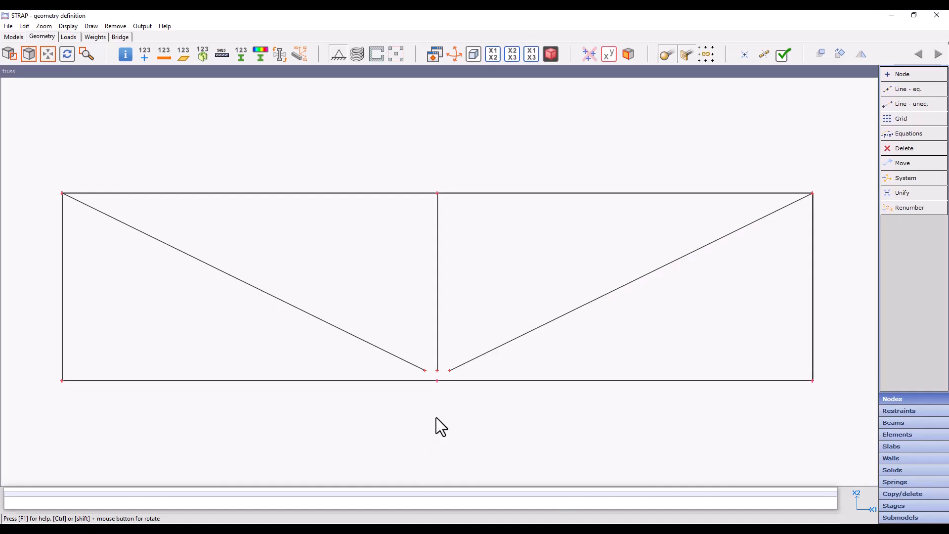
{"action": "mouse_move", "coordinate": [426, 415]}
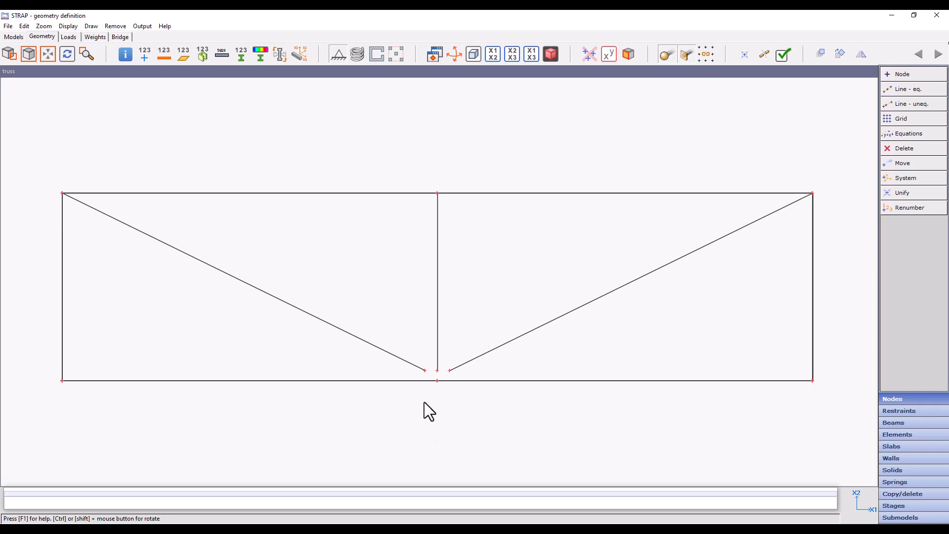
{"action": "mouse_move", "coordinate": [130, 122]}
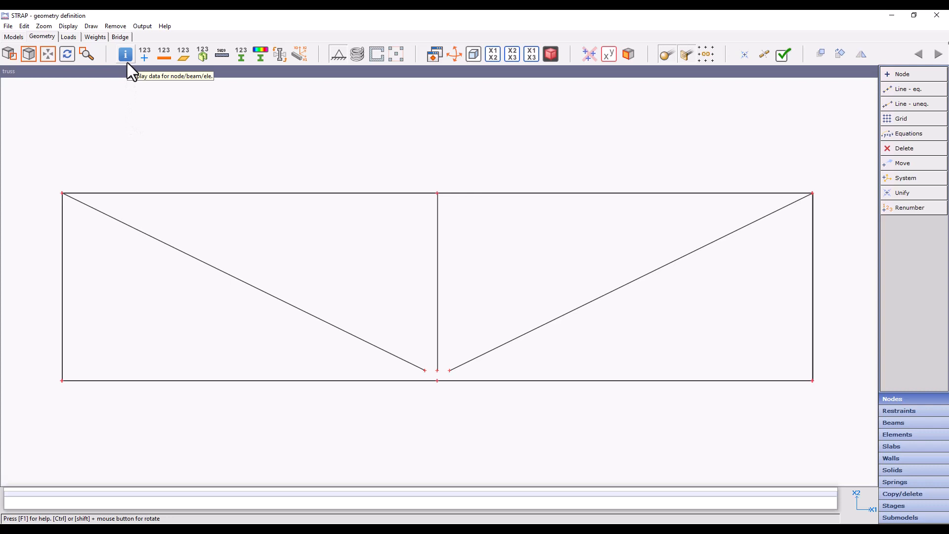
{"action": "left_click", "coordinate": [126, 54]}
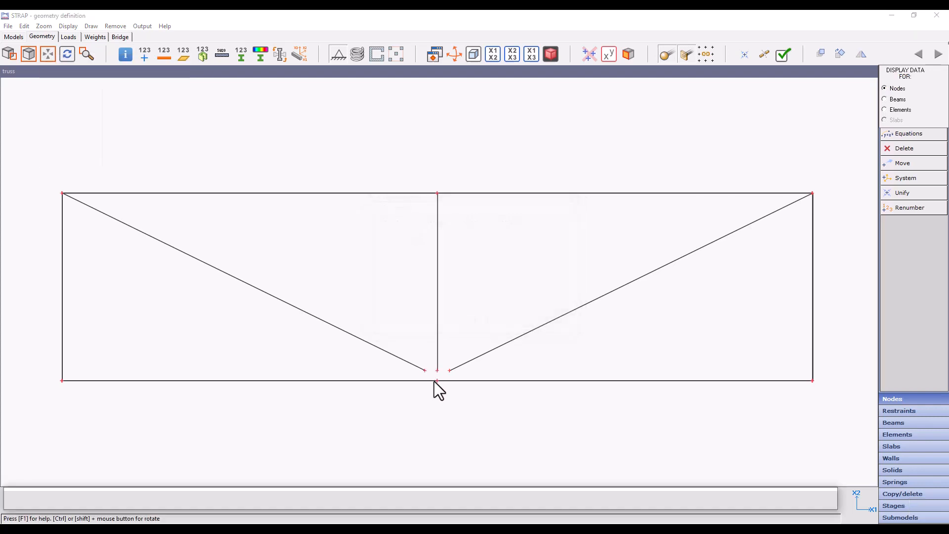
{"action": "left_click", "coordinate": [433, 381]}
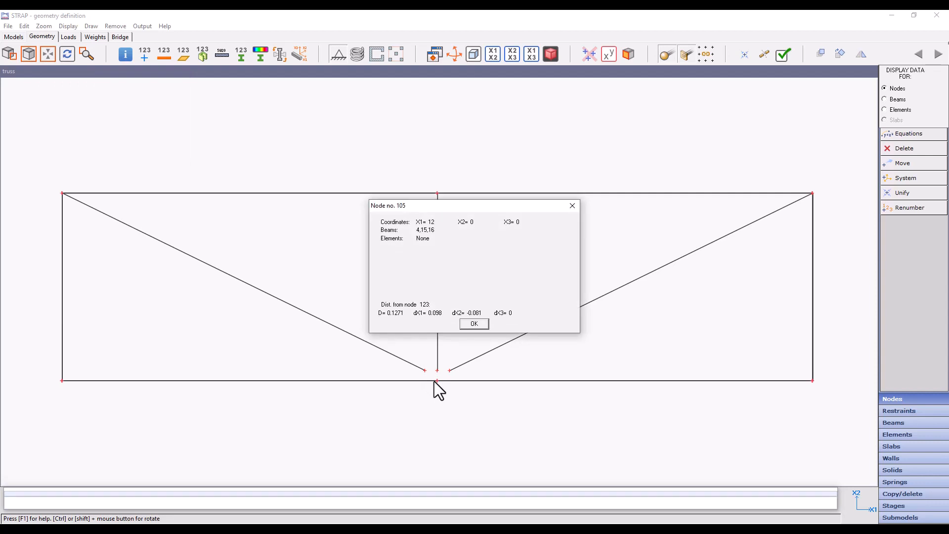
{"action": "mouse_move", "coordinate": [384, 320]}
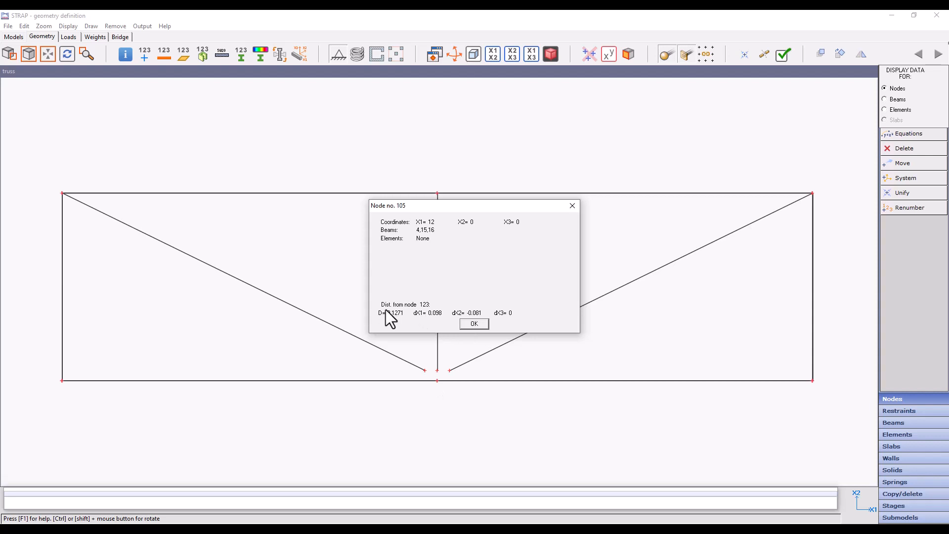
{"action": "mouse_move", "coordinate": [418, 330]}
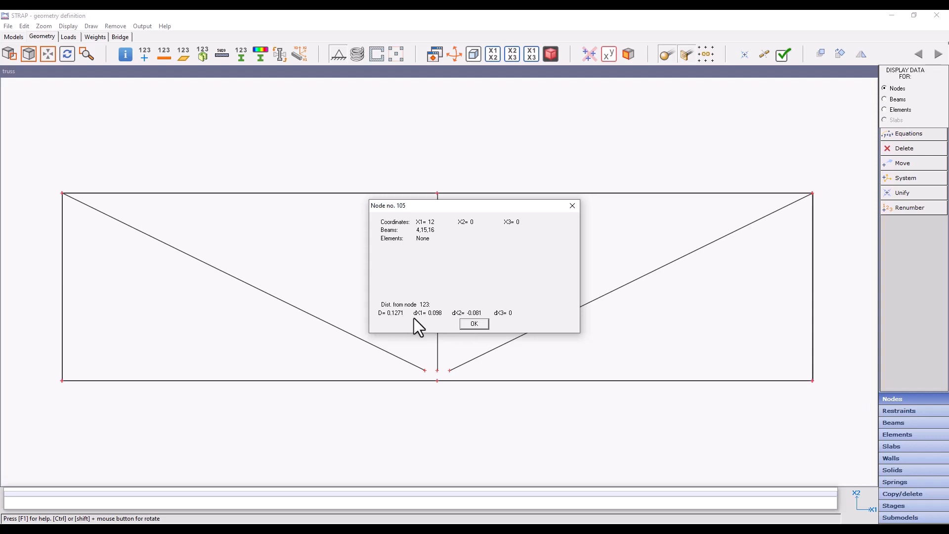
{"action": "left_click", "coordinate": [441, 382]}
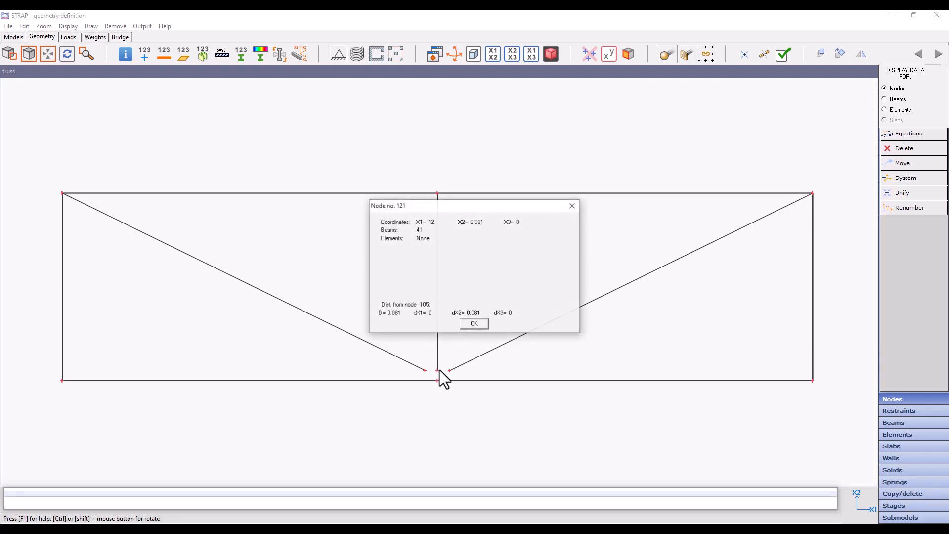
{"action": "left_click", "coordinate": [473, 324]}
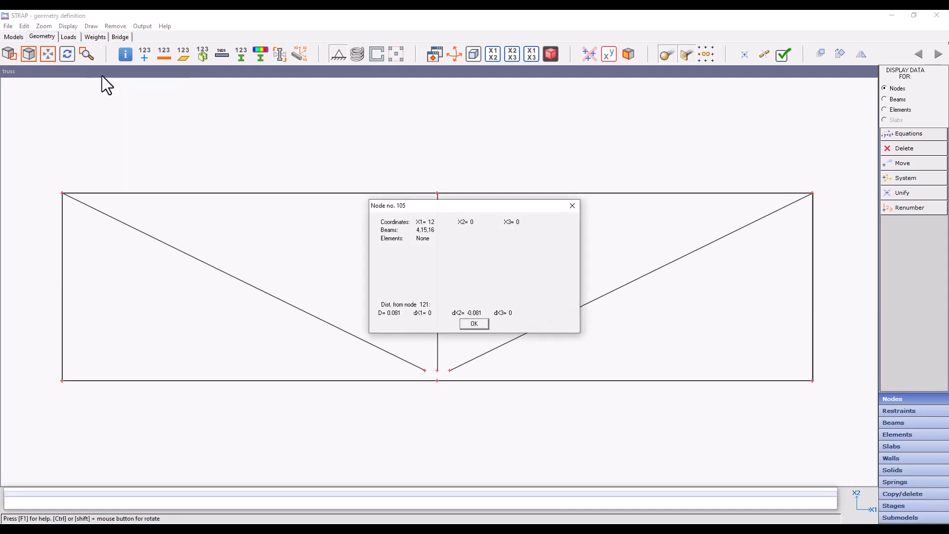
{"action": "left_click", "coordinate": [474, 324]}
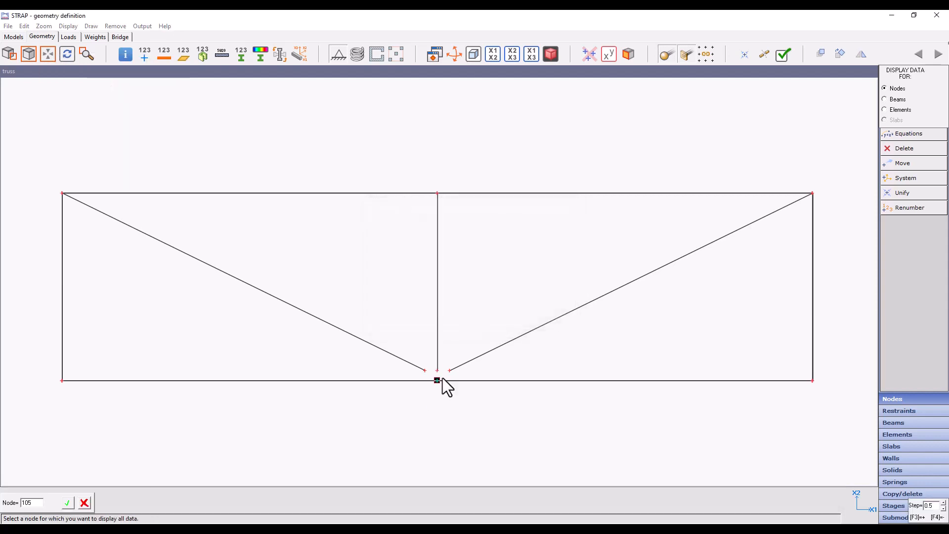
{"action": "left_click", "coordinate": [436, 381]}
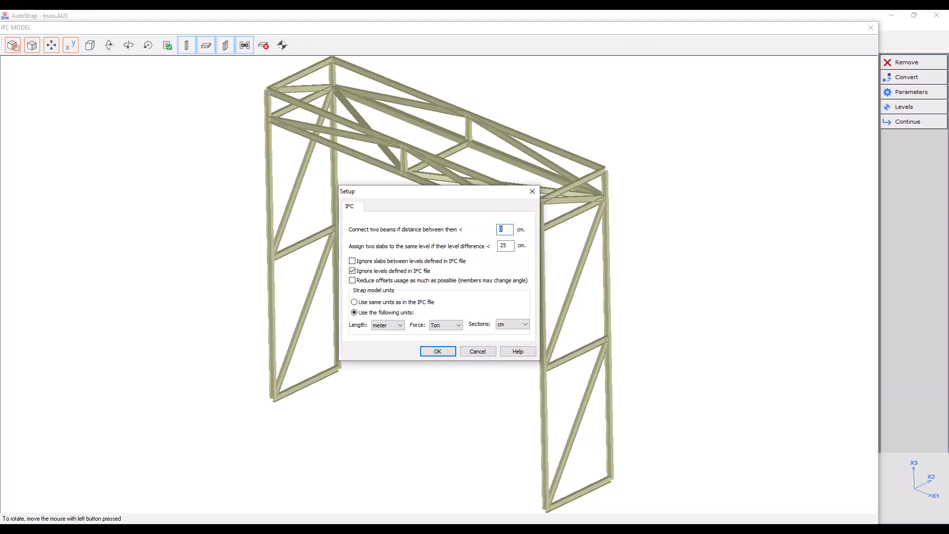
{"action": "mouse_move", "coordinate": [505, 232]}
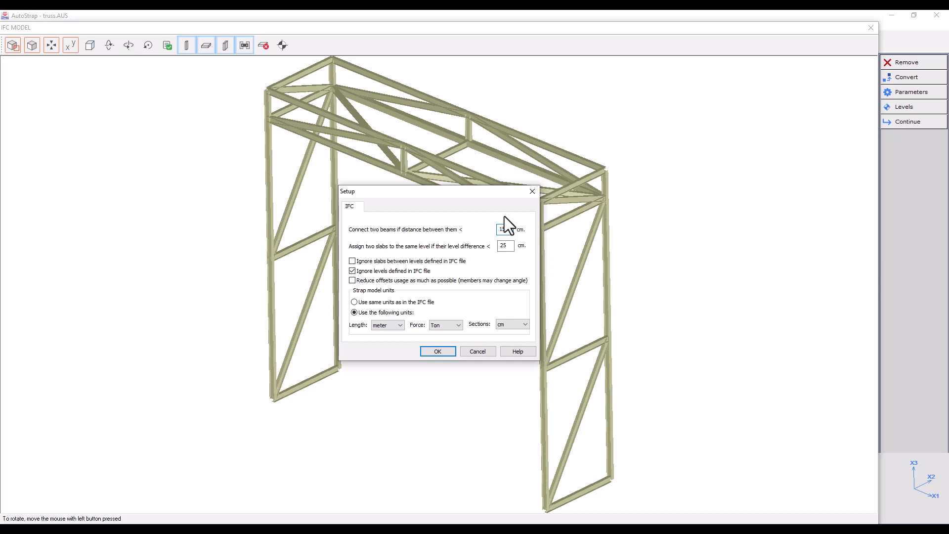
Set the beam-connection distance to 15 cm and confirm the Setup dialog.
{"action": "left_click", "coordinate": [438, 351]}
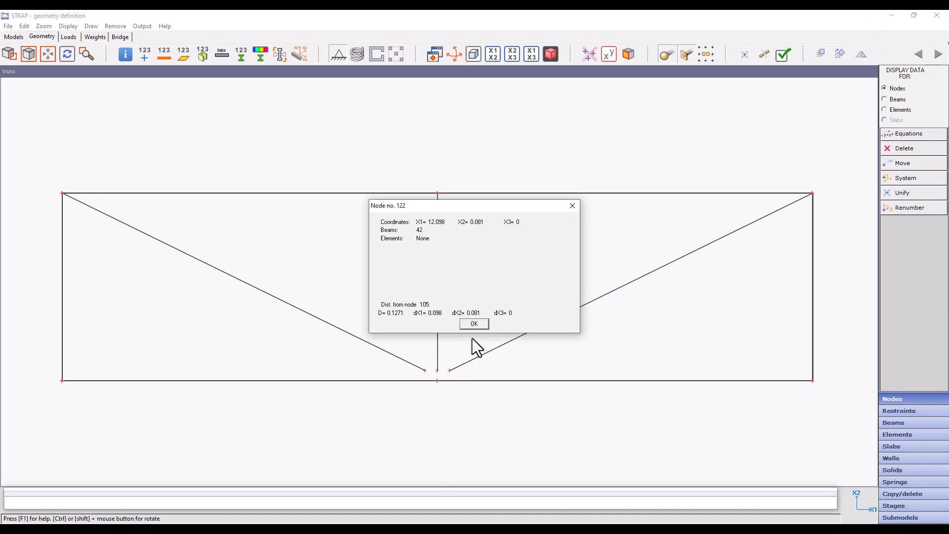
{"action": "left_click", "coordinate": [474, 324]}
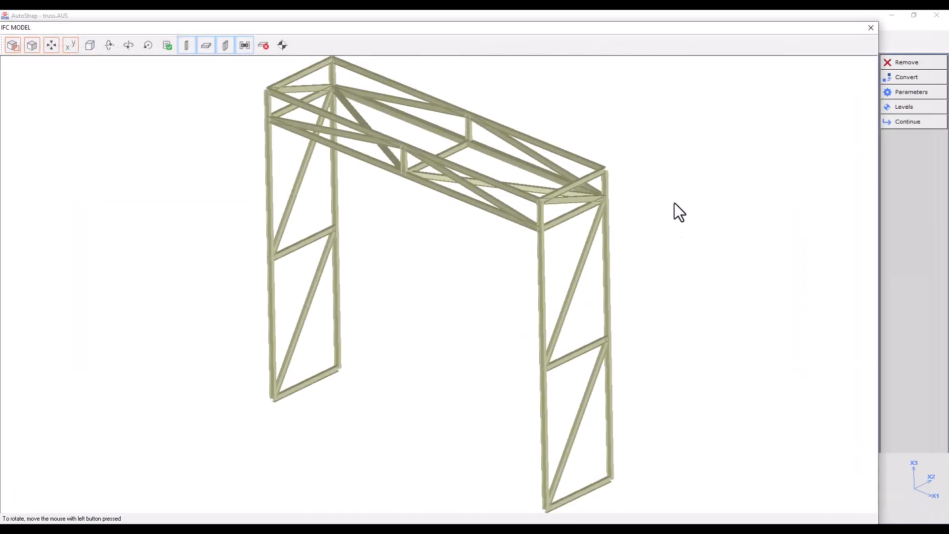
Reprocess the truss IFC file and export it to STRAP, overwriting the existing truss model.
{"action": "left_click", "coordinate": [908, 122]}
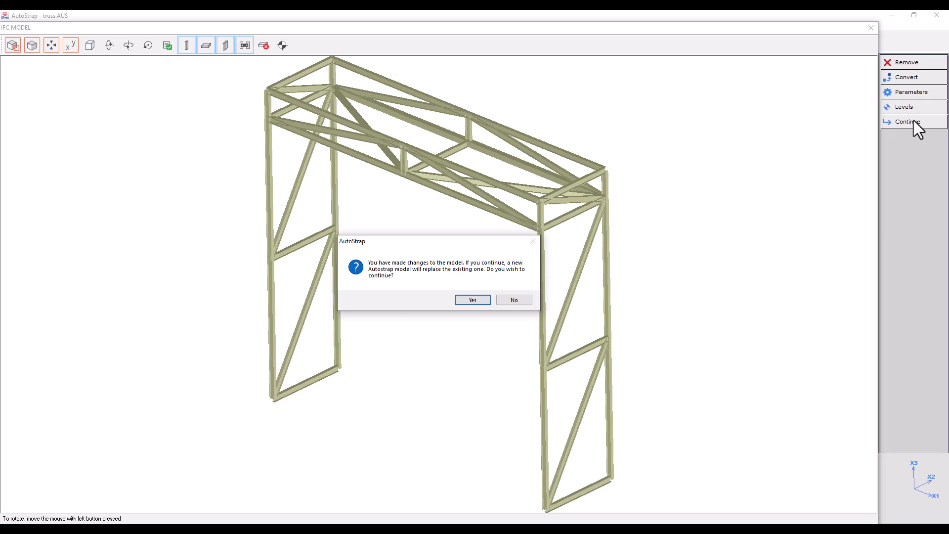
{"action": "mouse_move", "coordinate": [720, 181]}
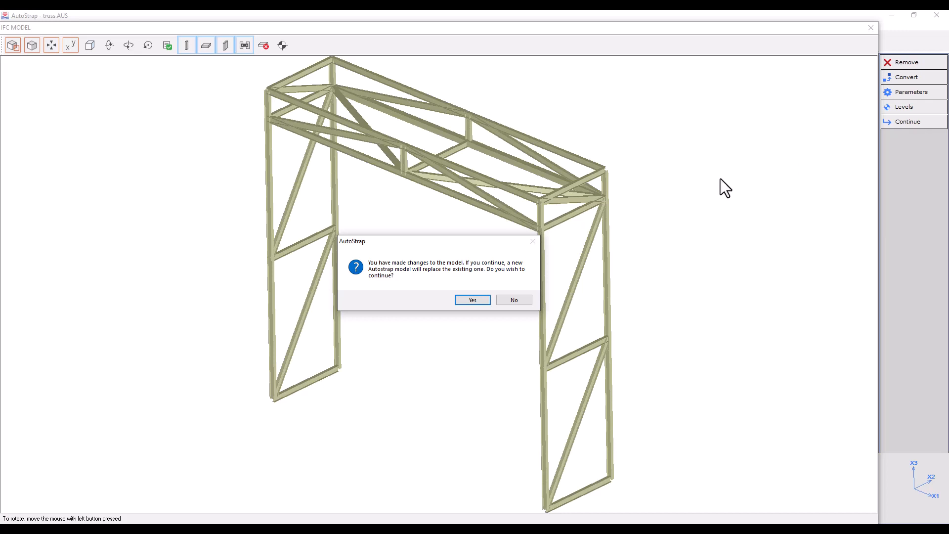
{"action": "left_click", "coordinate": [472, 299]}
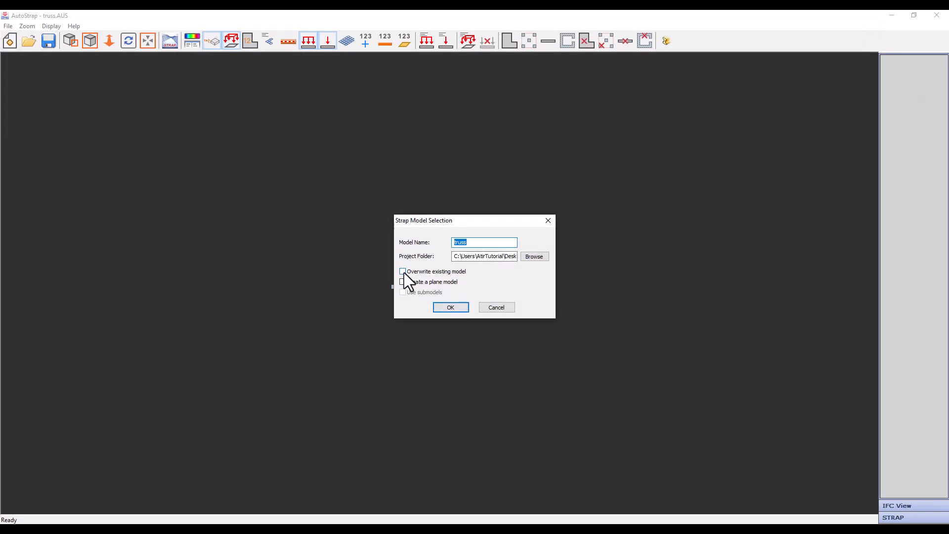
{"action": "left_click", "coordinate": [402, 271]}
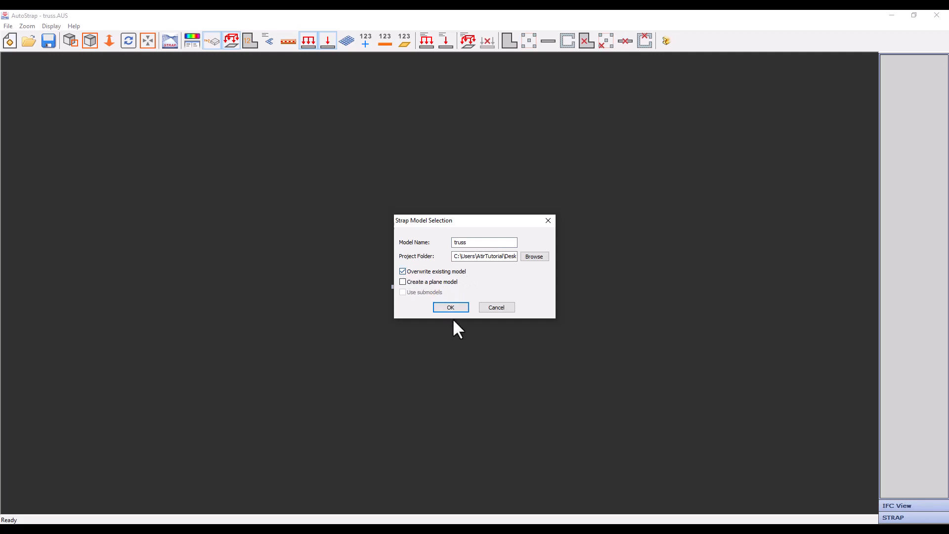
{"action": "left_click", "coordinate": [451, 307]}
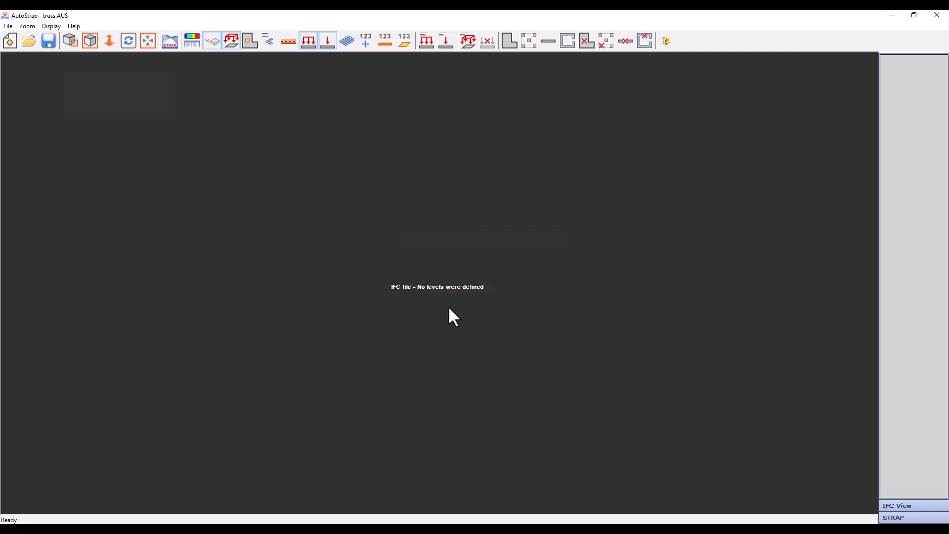
{"action": "mouse_move", "coordinate": [353, 422]}
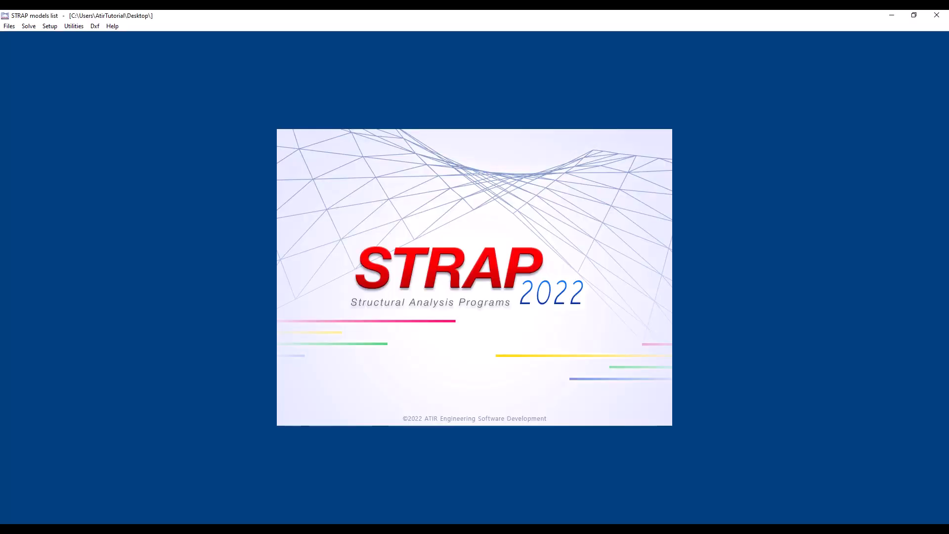
{"action": "mouse_move", "coordinate": [257, 352]}
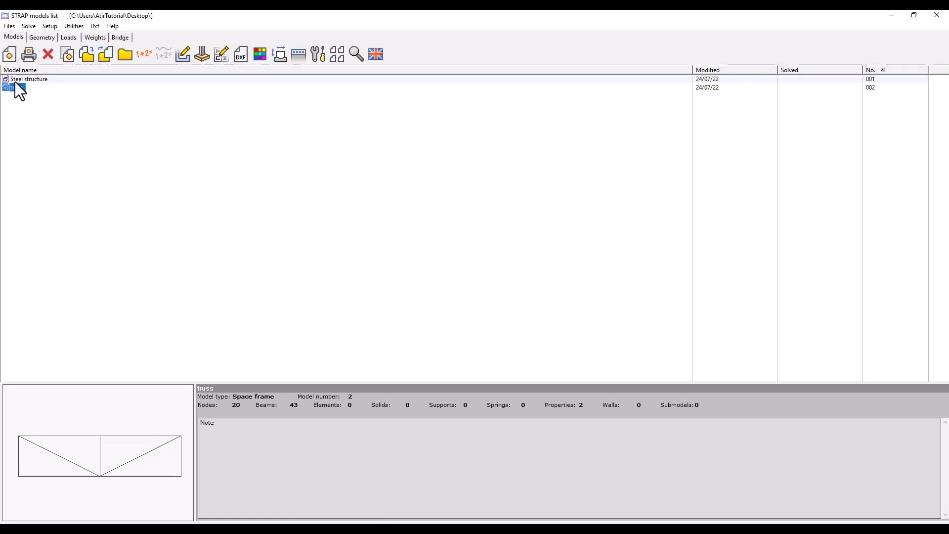
Open the re-exported truss model's geometry definition from STRAP's models list.
{"action": "double_click", "coordinate": [17, 88]}
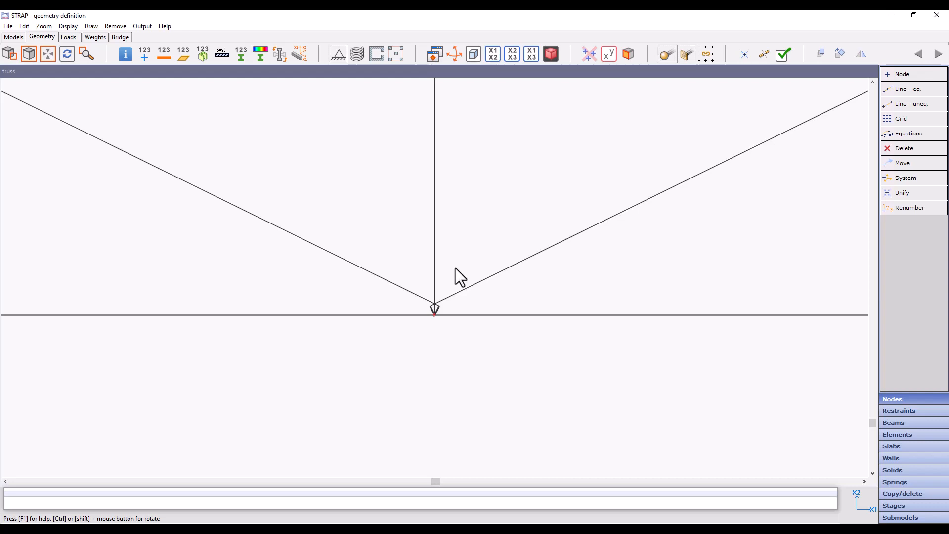
{"action": "mouse_move", "coordinate": [708, 352]}
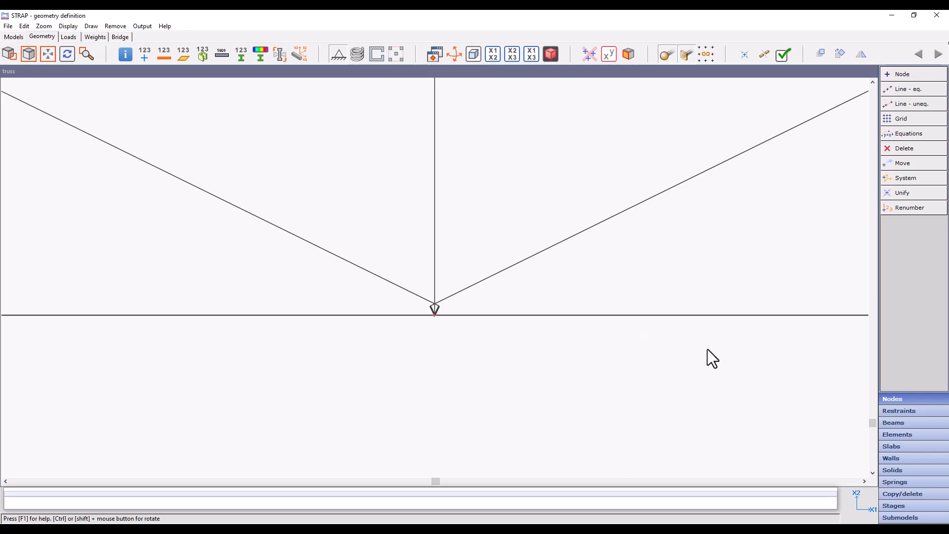
Start deleting beam offsets from the beams at STRAP's central truss node.
{"action": "left_click", "coordinate": [893, 422]}
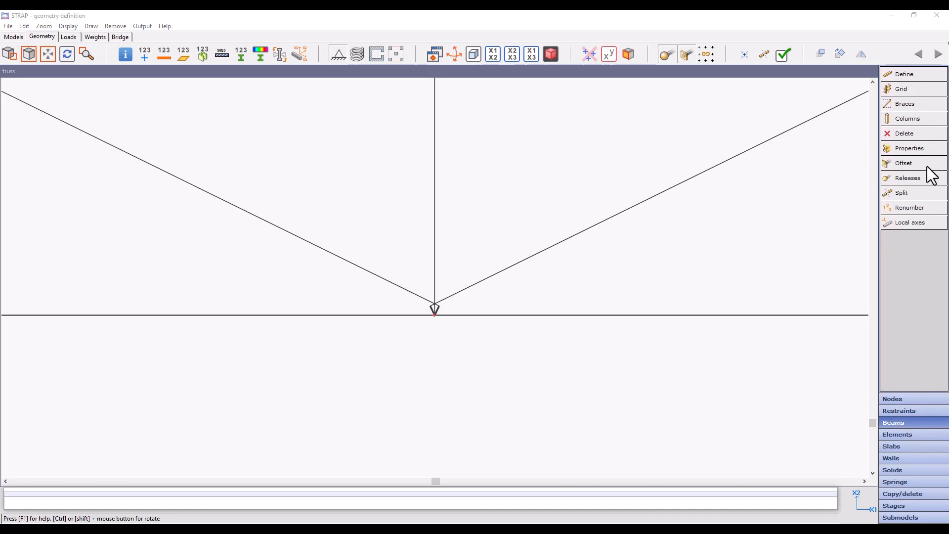
{"action": "left_click", "coordinate": [904, 162]}
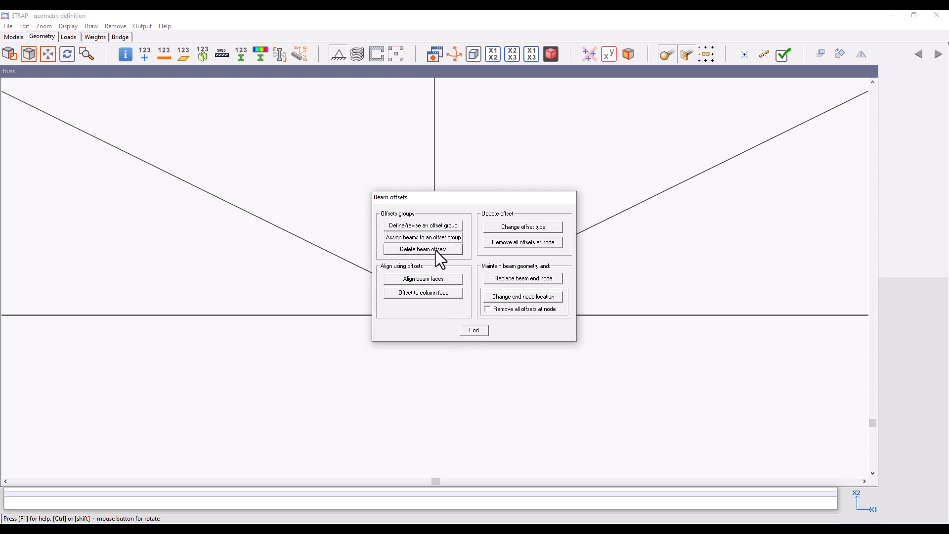
{"action": "left_click", "coordinate": [423, 250]}
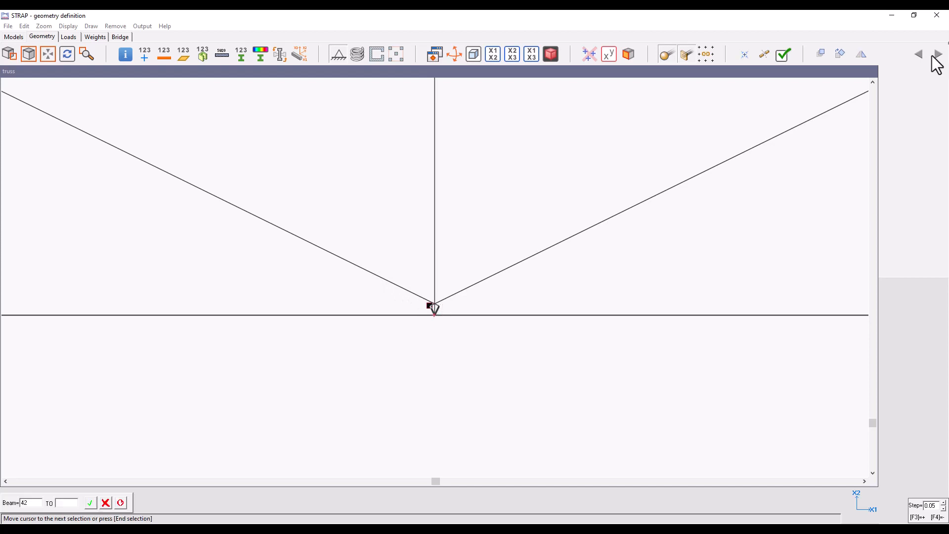
{"action": "mouse_move", "coordinate": [453, 318]}
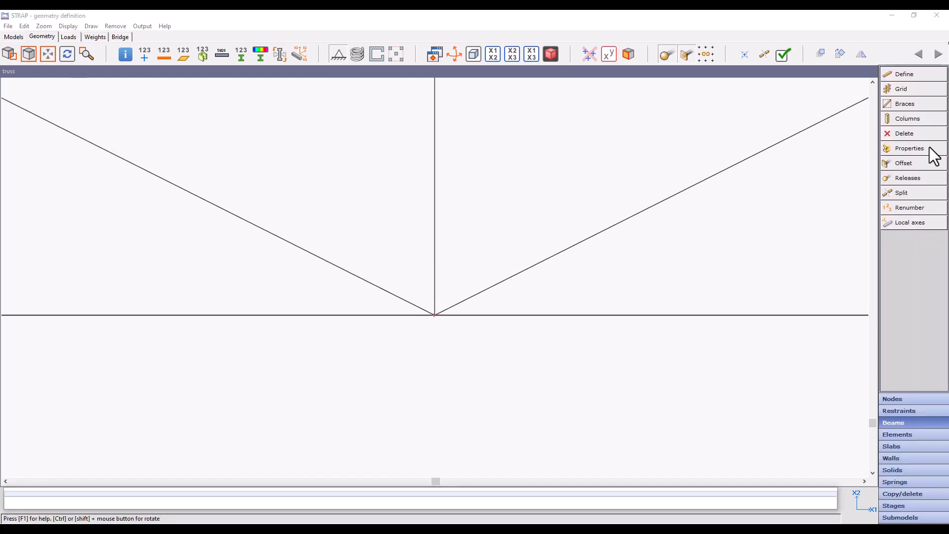
{"action": "mouse_move", "coordinate": [522, 393]}
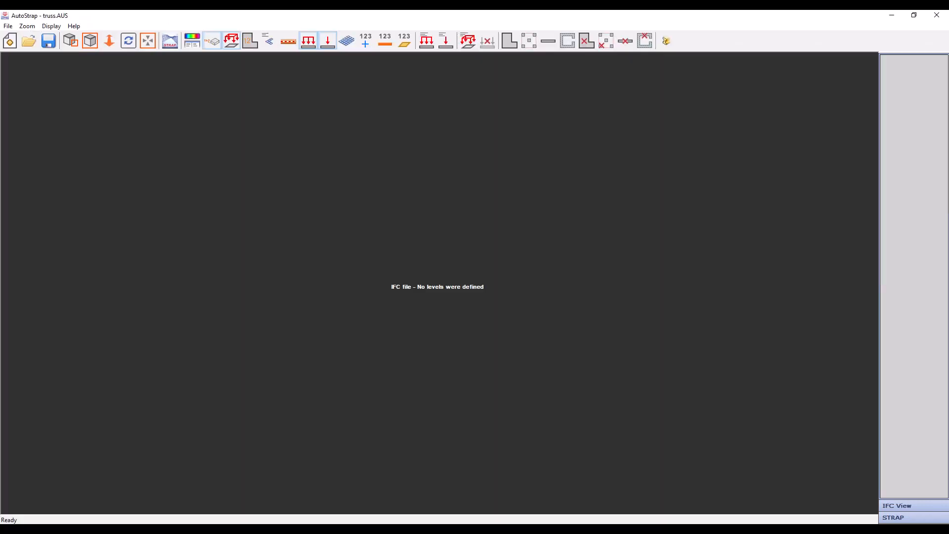
{"action": "mouse_move", "coordinate": [912, 514]}
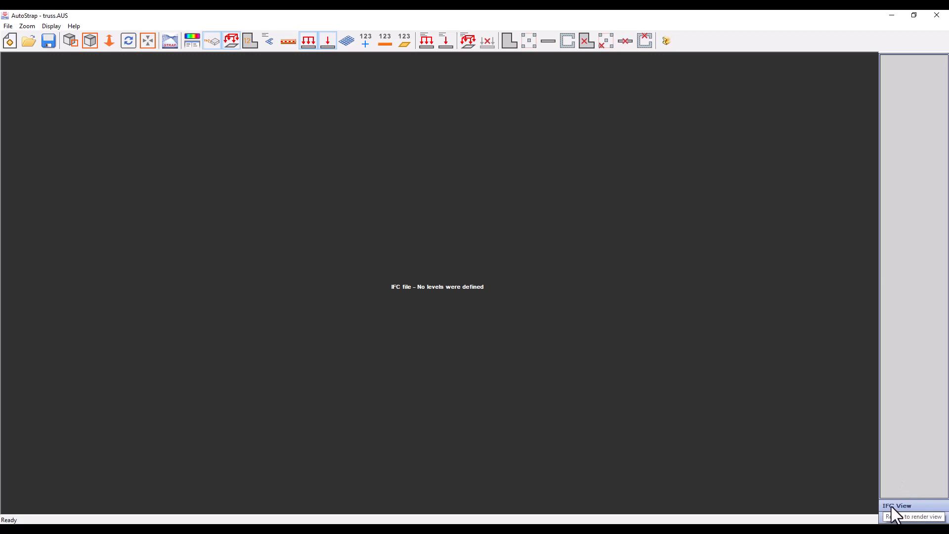
Show the truss IFC model in 3D, enable reduced offset usage, and discard unsaved geometry.
{"action": "left_click", "coordinate": [912, 516]}
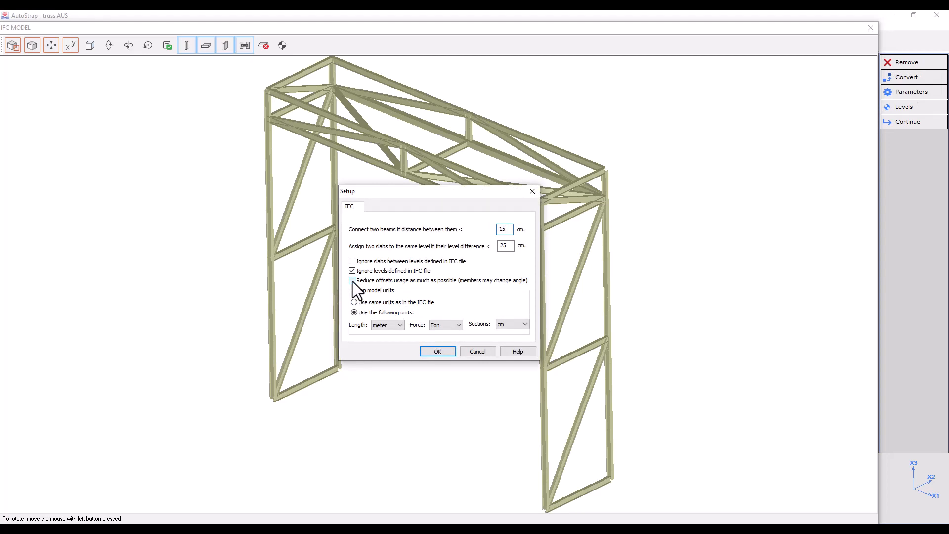
{"action": "left_click", "coordinate": [438, 351]}
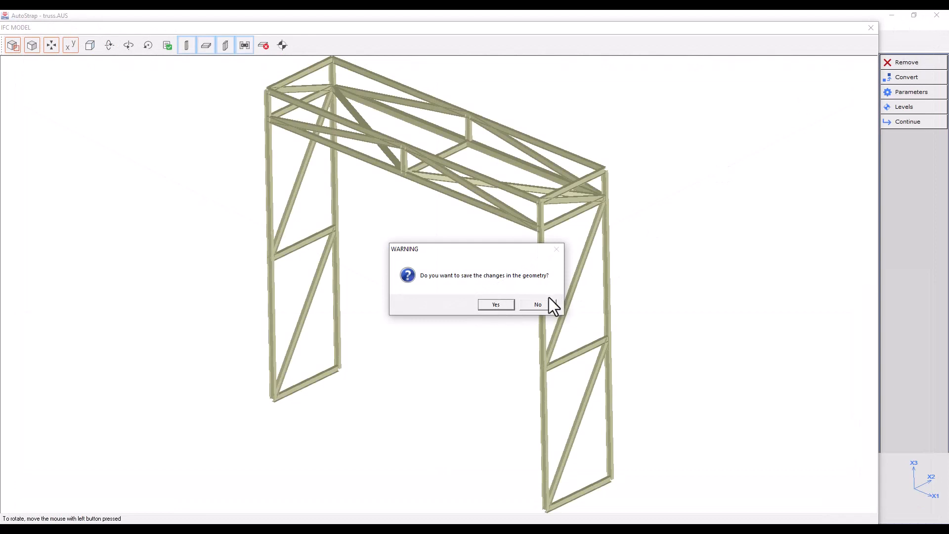
{"action": "left_click", "coordinate": [538, 305]}
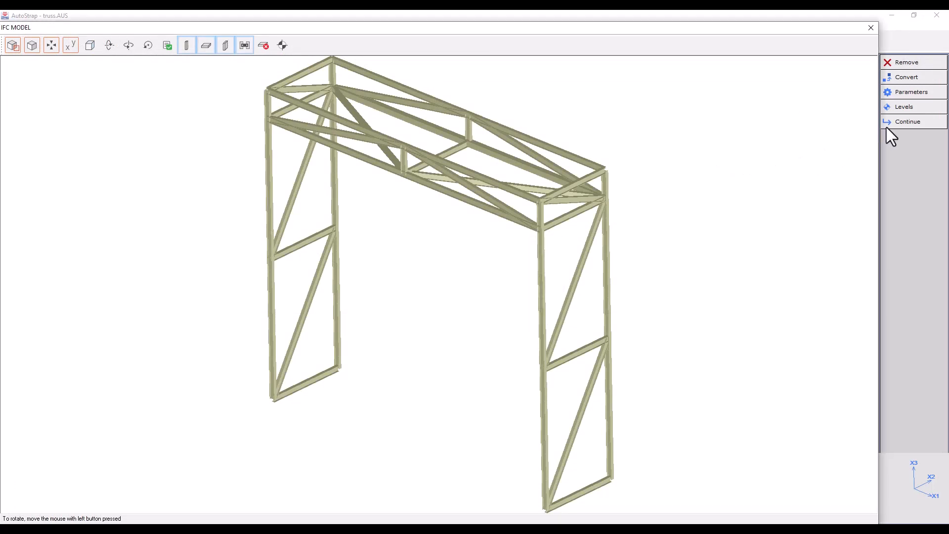
Convert the truss to STRAP, overwriting the existing model, and open the truss model.
{"action": "left_click", "coordinate": [907, 122]}
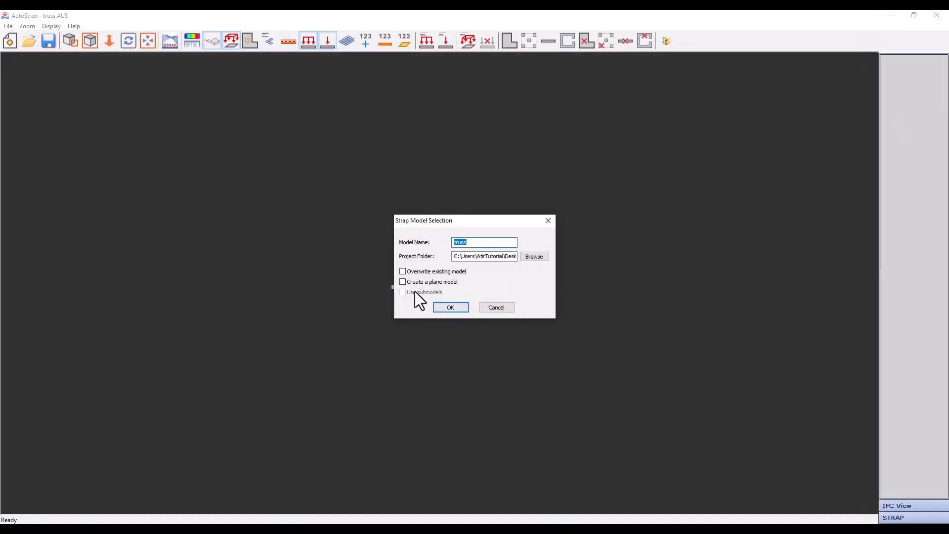
{"action": "left_click", "coordinate": [403, 271]}
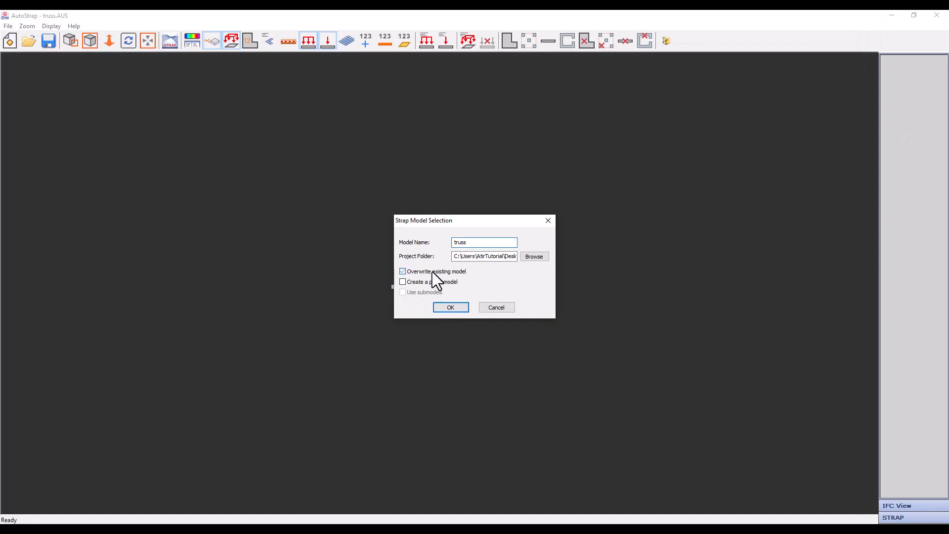
{"action": "left_click", "coordinate": [450, 307]}
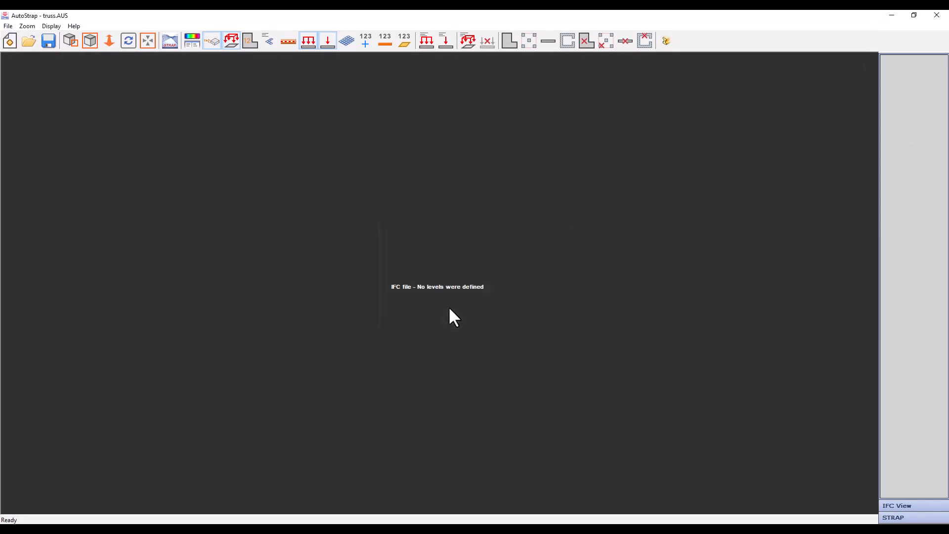
{"action": "mouse_move", "coordinate": [427, 297]}
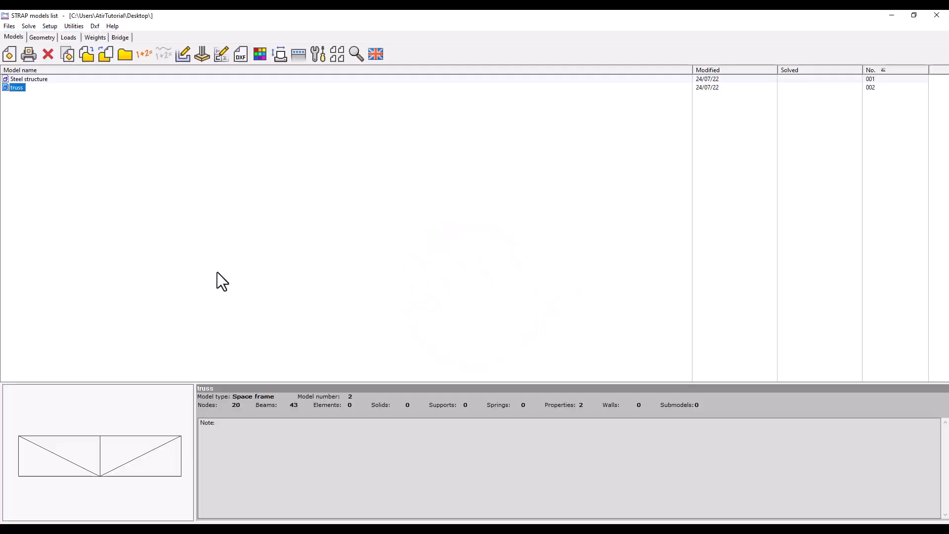
{"action": "double_click", "coordinate": [16, 87]}
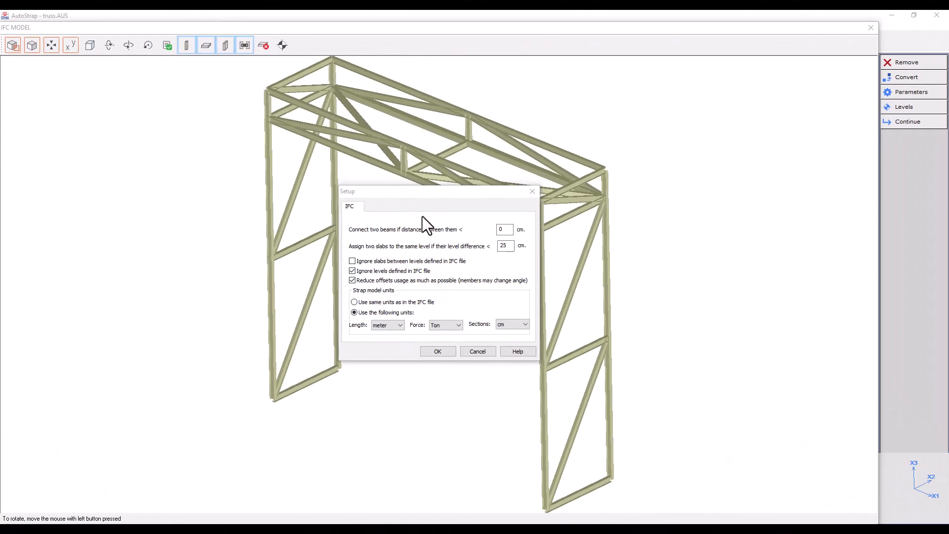
{"action": "mouse_move", "coordinate": [380, 248]}
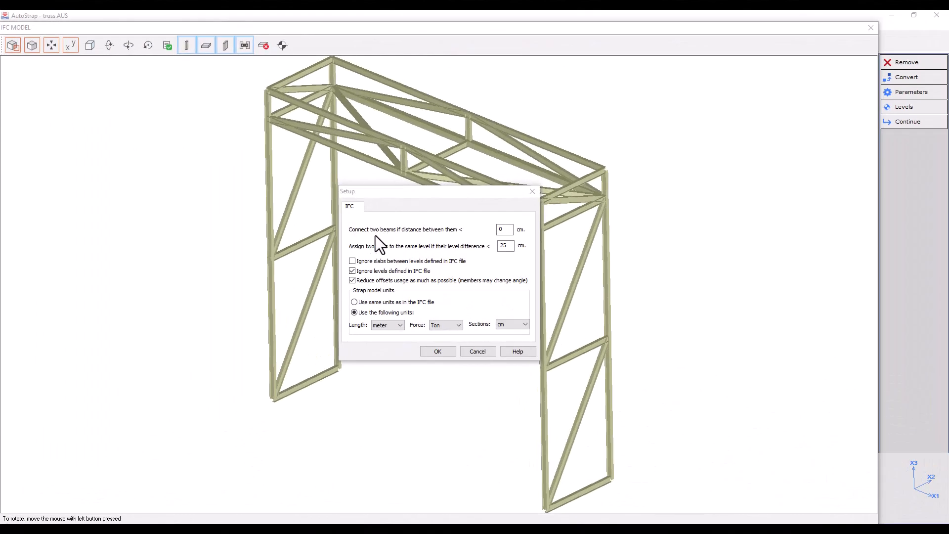
{"action": "mouse_move", "coordinate": [489, 251]}
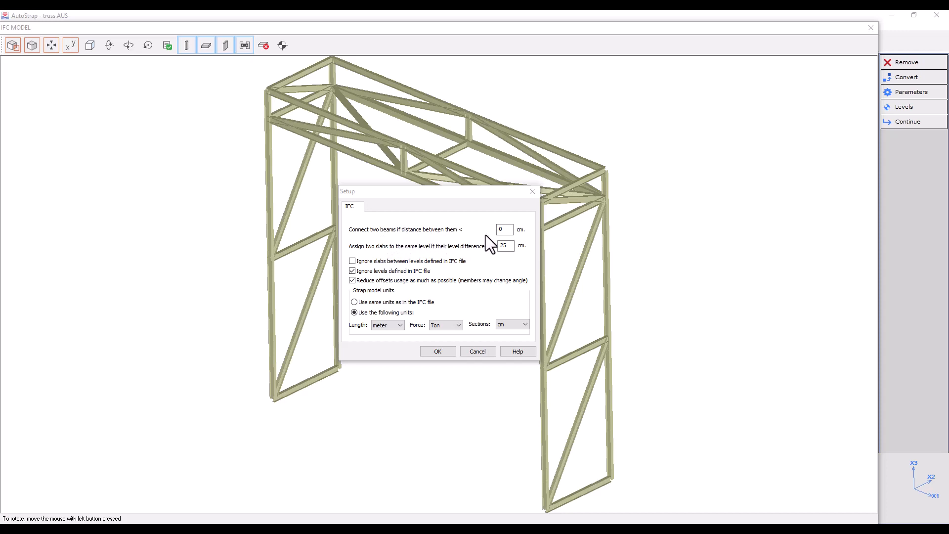
{"action": "mouse_move", "coordinate": [460, 209]}
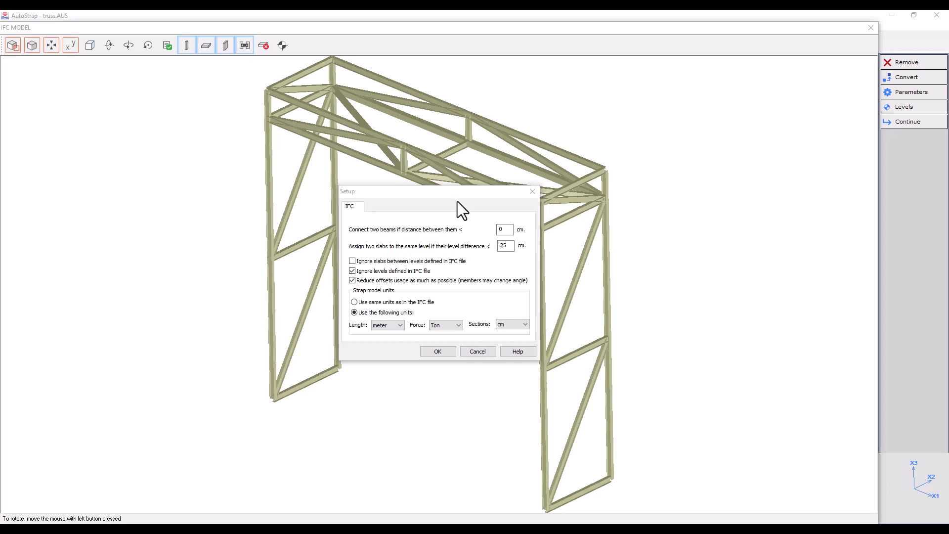
{"action": "mouse_move", "coordinate": [875, 261]}
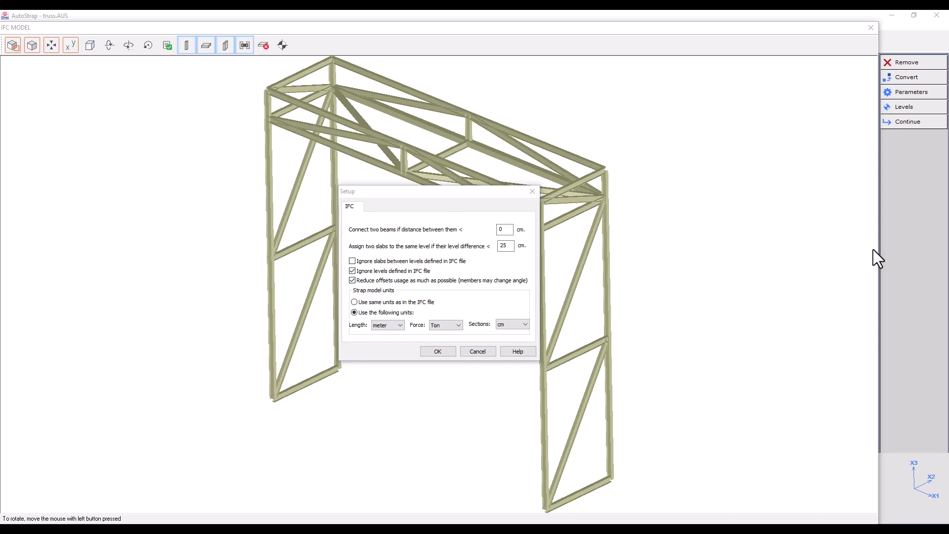
{"action": "mouse_move", "coordinate": [430, 296]}
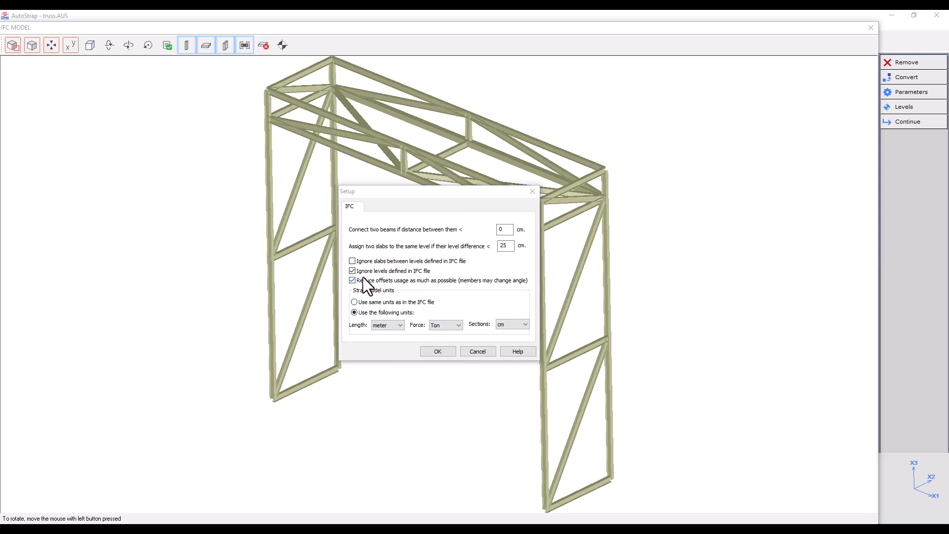
Toggle 'Reduce offsets usage as much as possible' in the IFC conversion setup.
{"action": "left_click", "coordinate": [352, 280]}
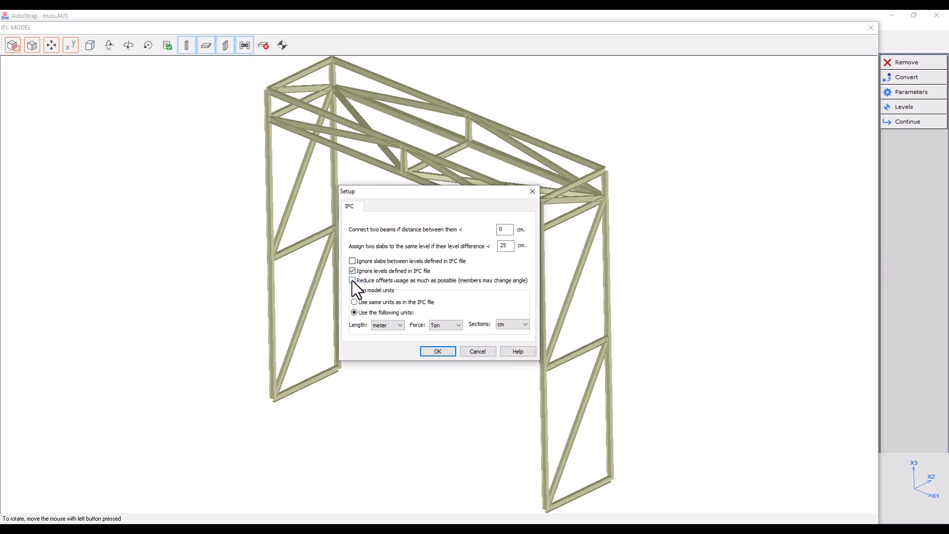
{"action": "left_click", "coordinate": [352, 280]}
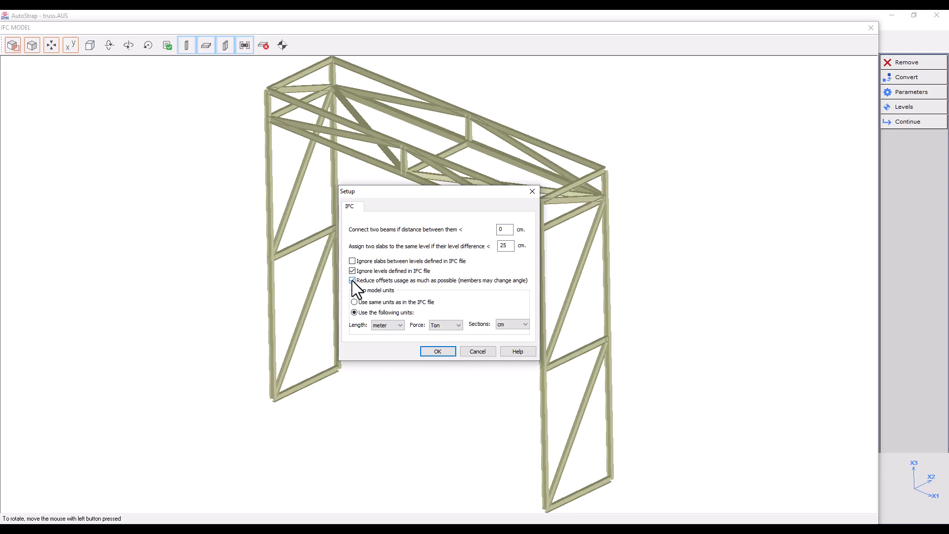